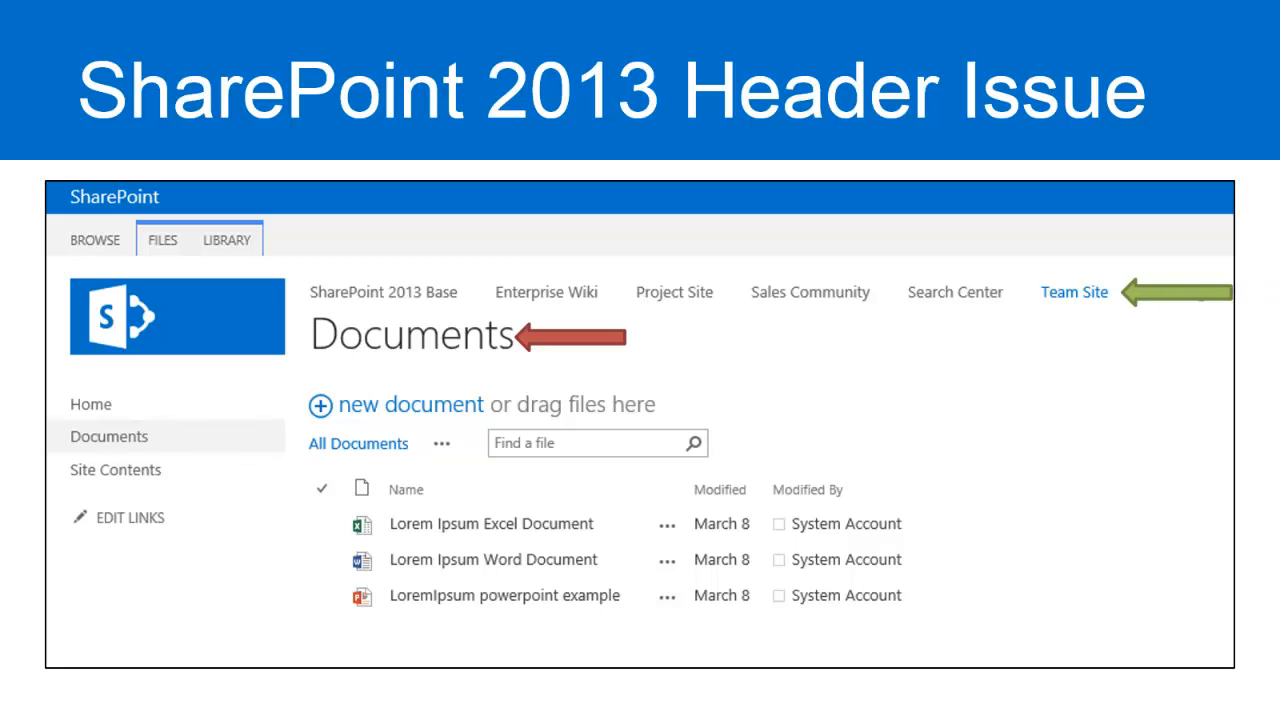
Open the Team Site's Documents library from the Quick Launch navigation.
key(Right)
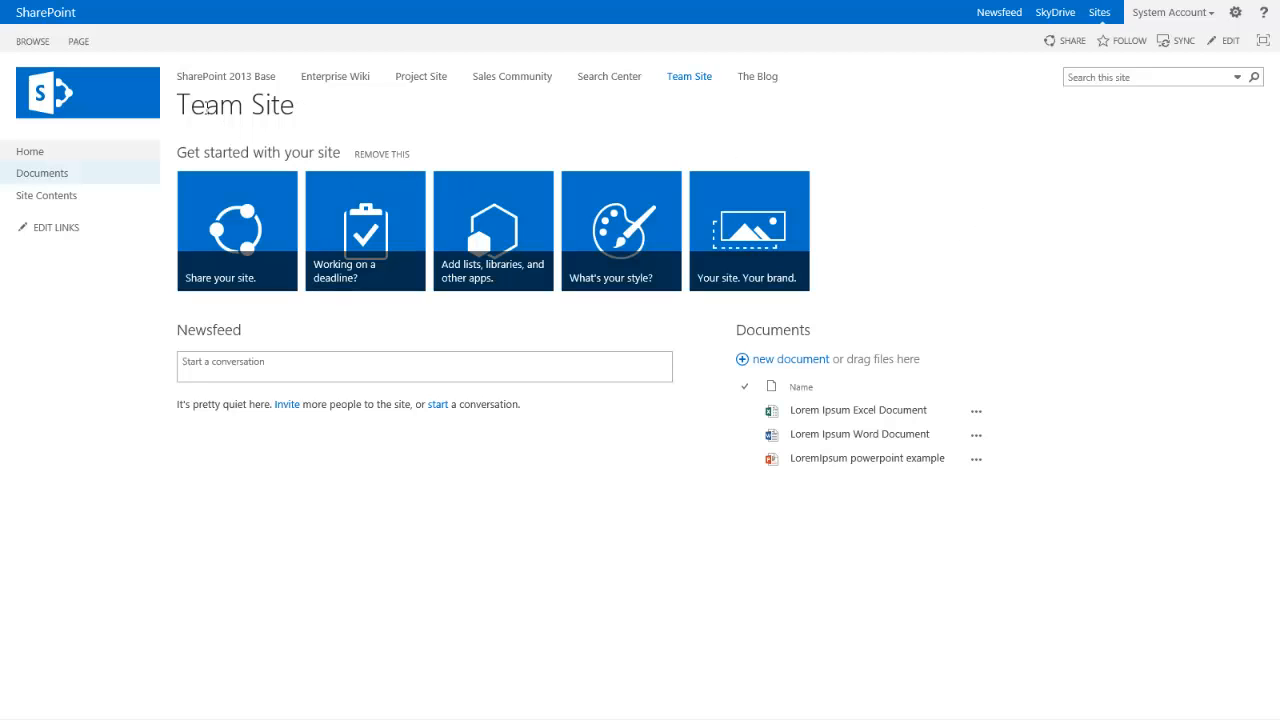
mouse_move(700, 82)
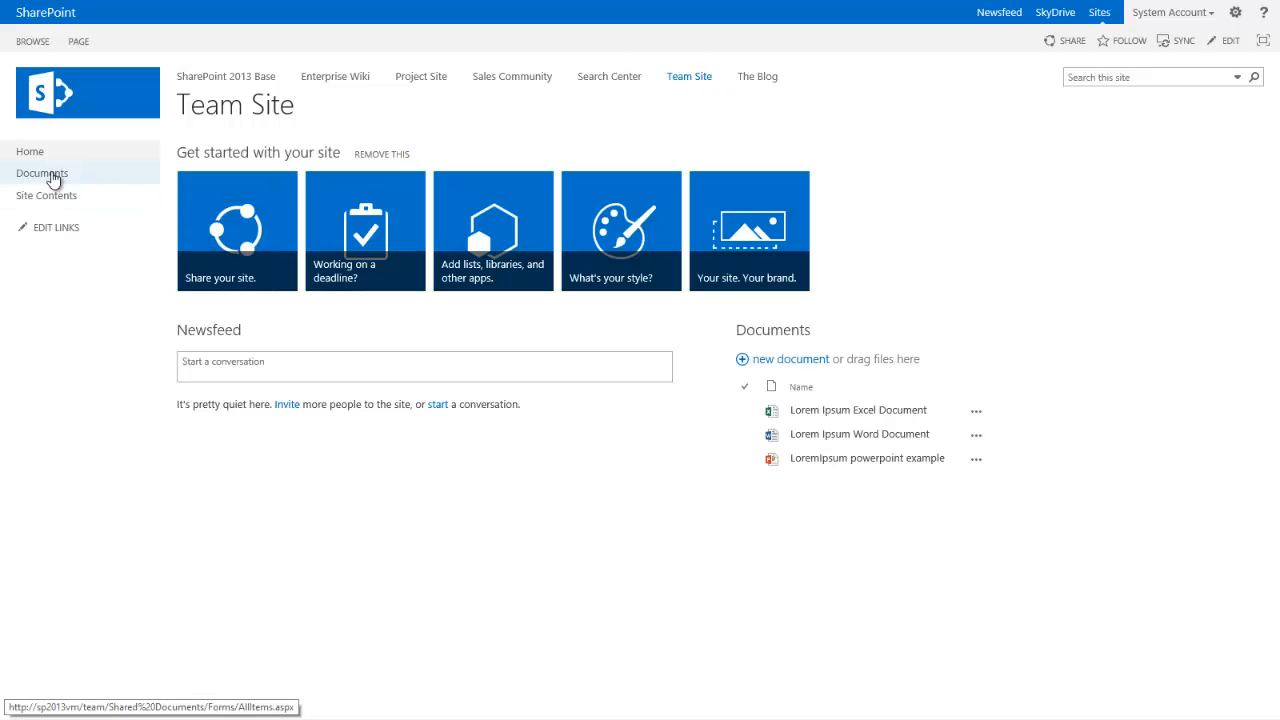
click(42, 173)
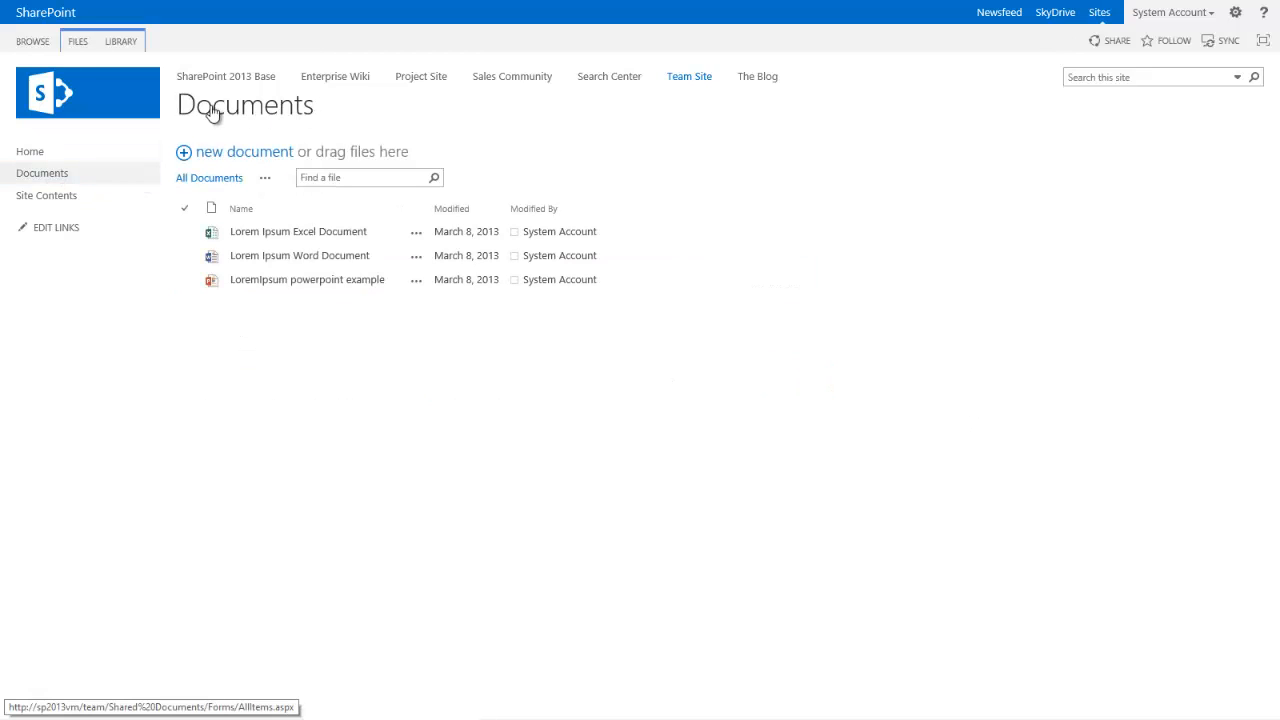
mouse_move(358, 120)
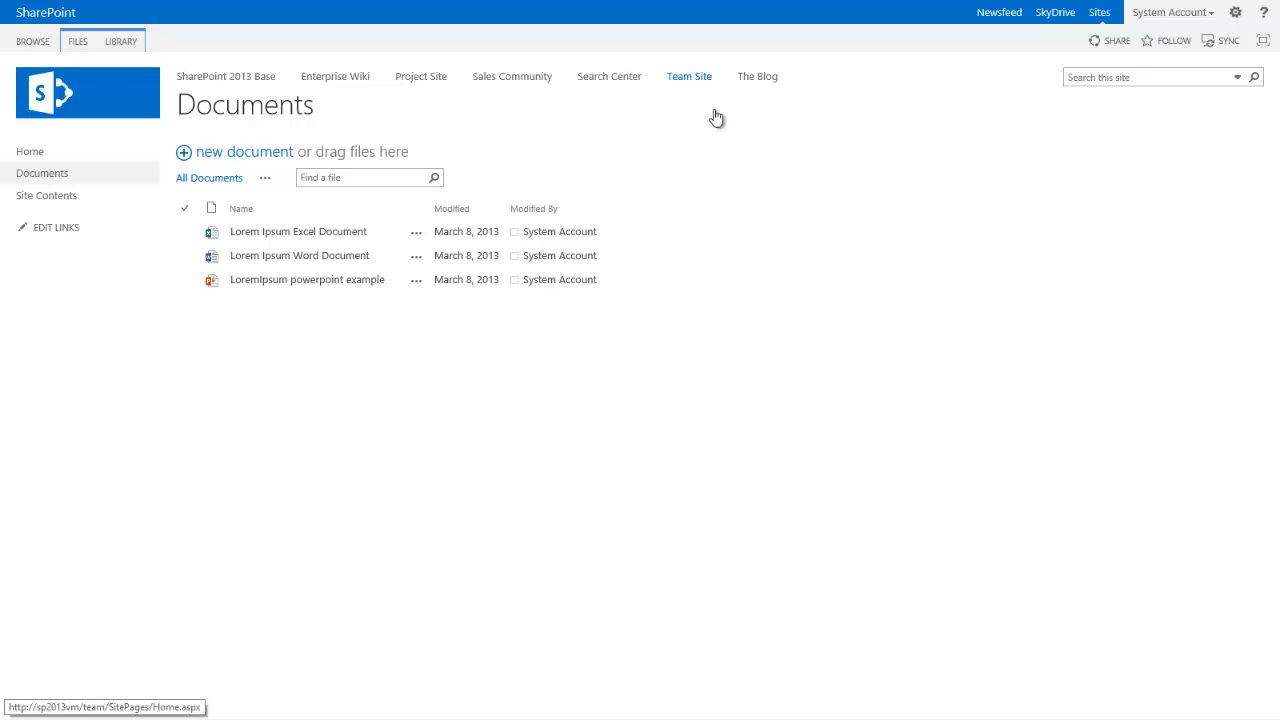
Set the site description to 'My Super Awesome site title!' and return to the Team Site home page.
click(1236, 12)
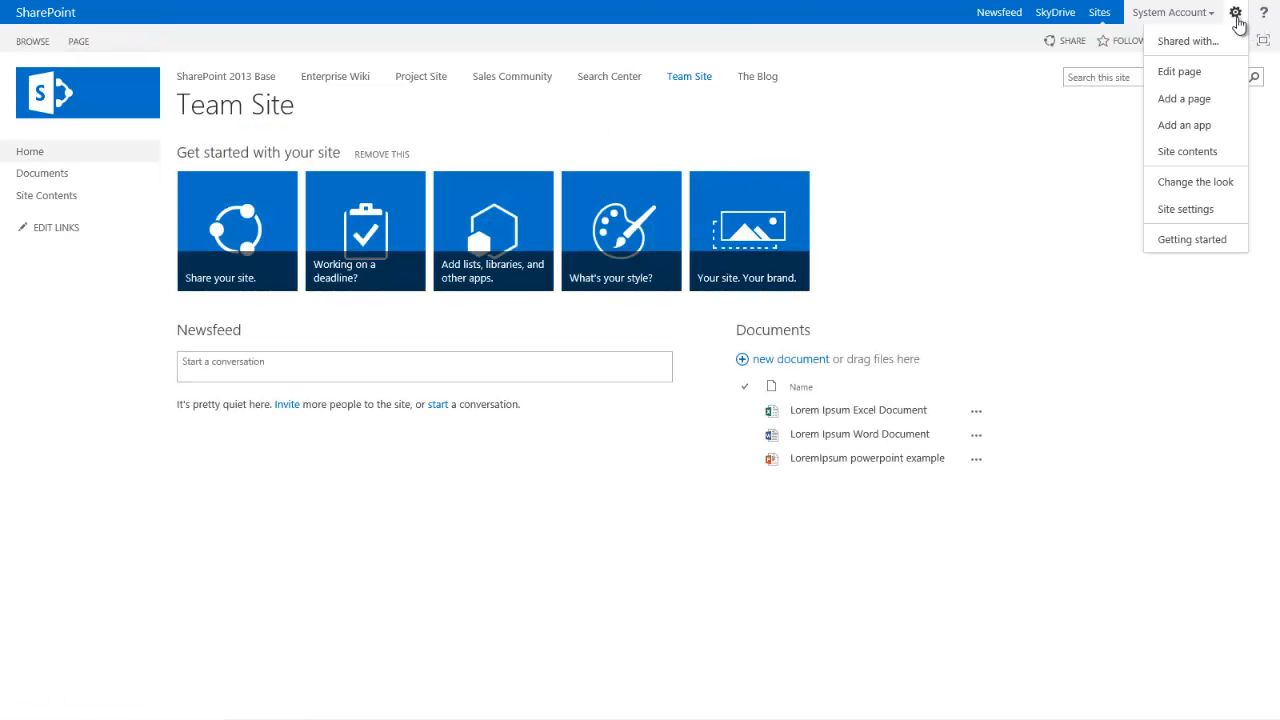
click(1185, 208)
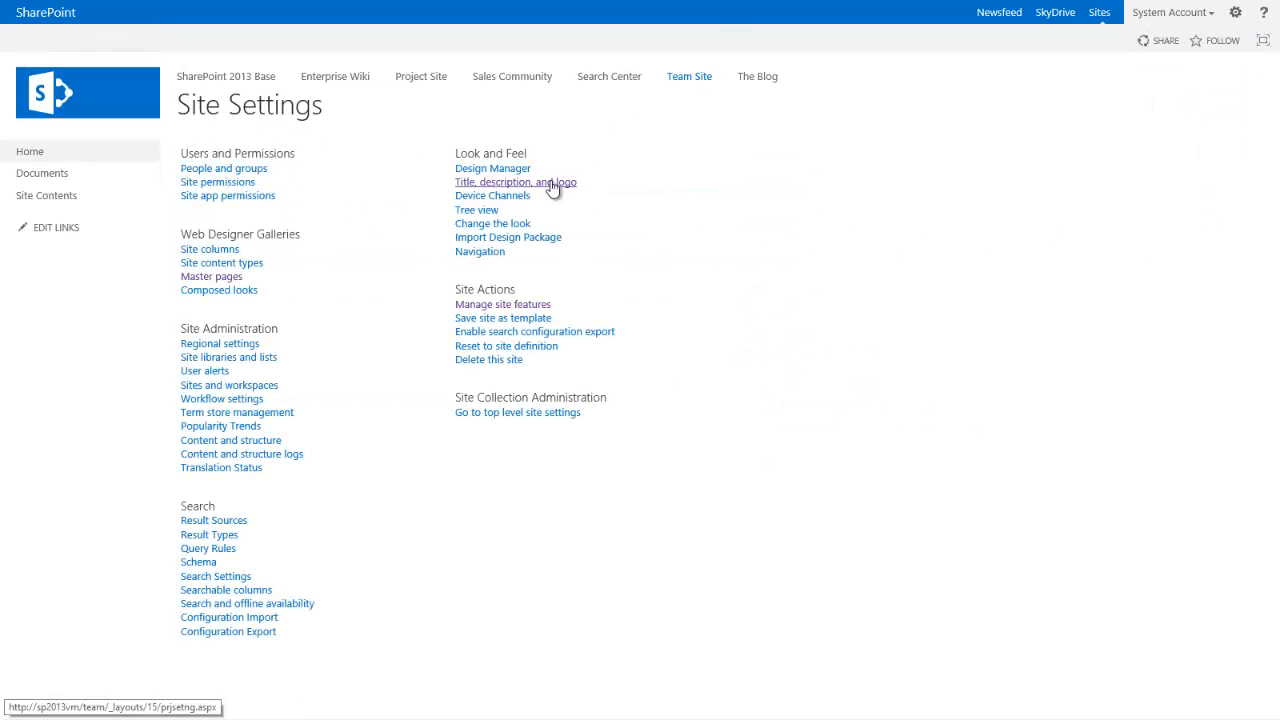
click(515, 182)
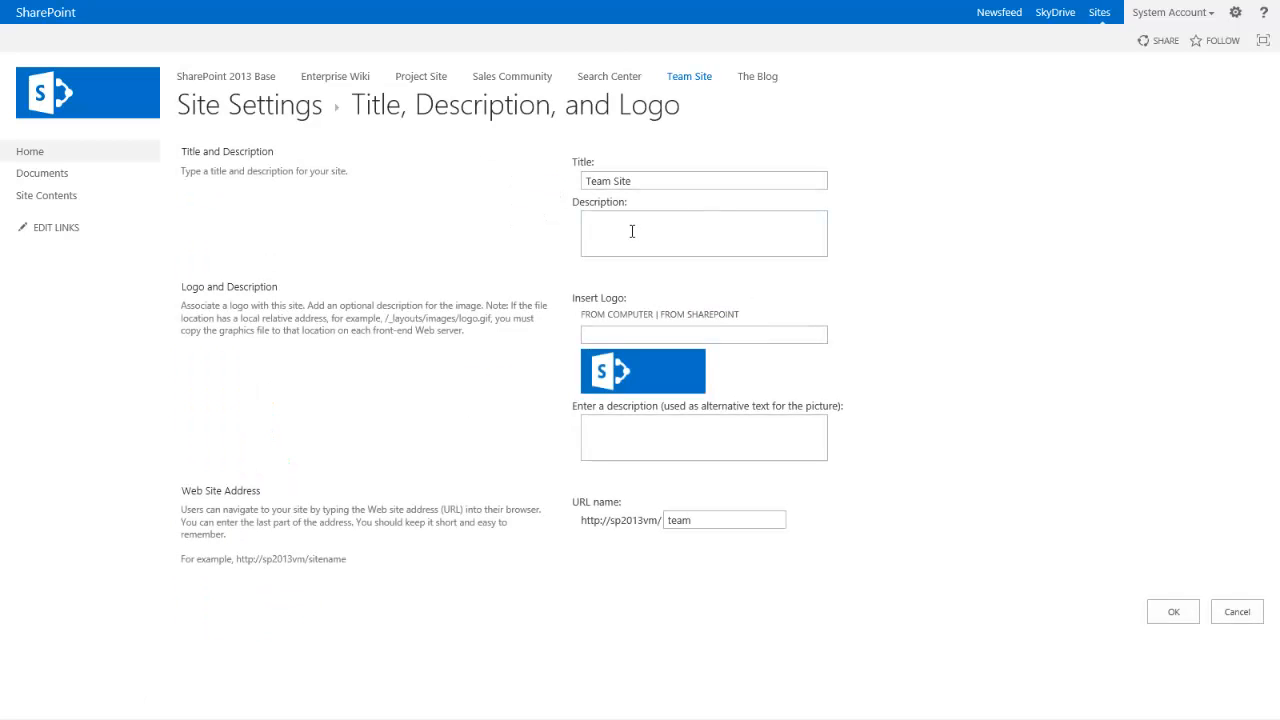
text(My)
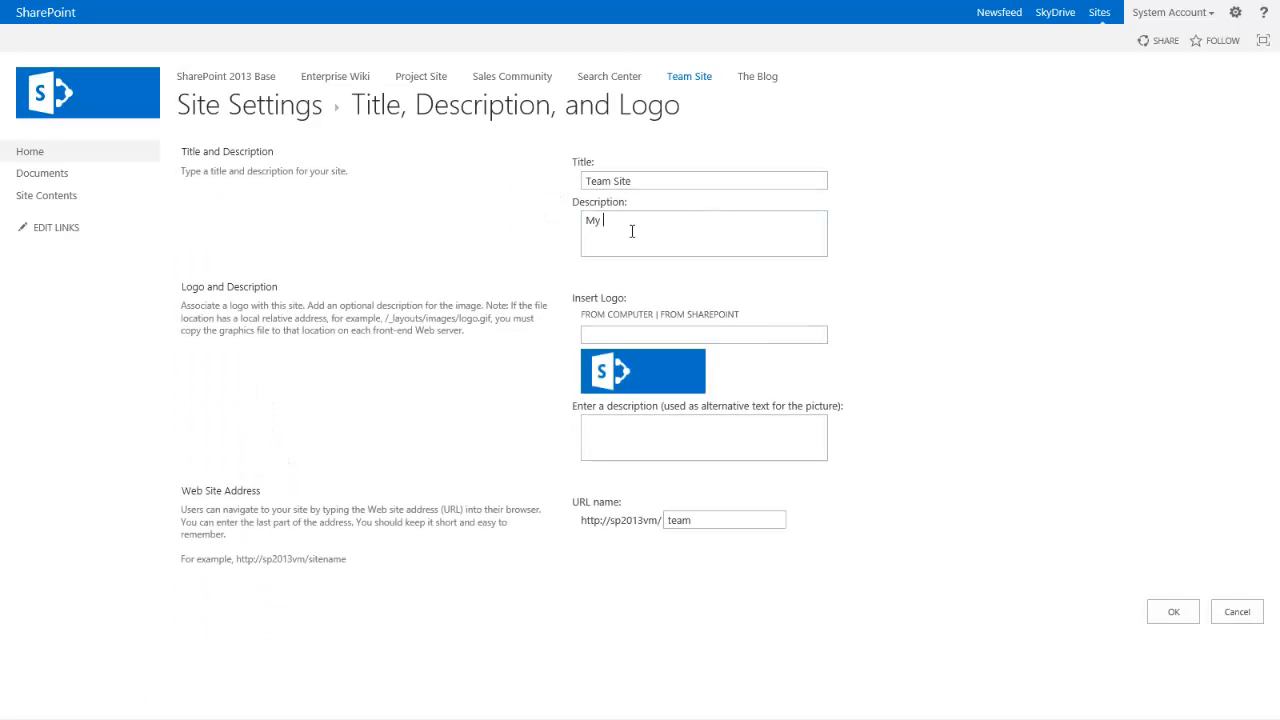
text(Super Aw)
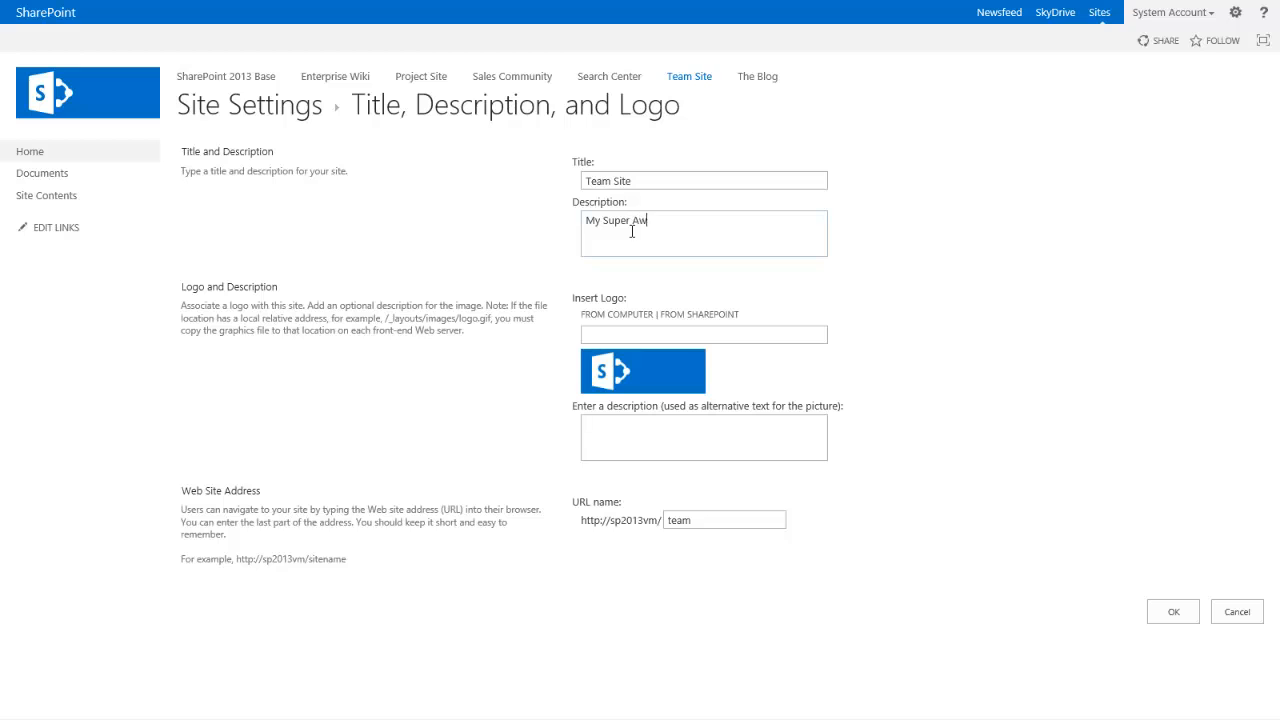
text(esome site)
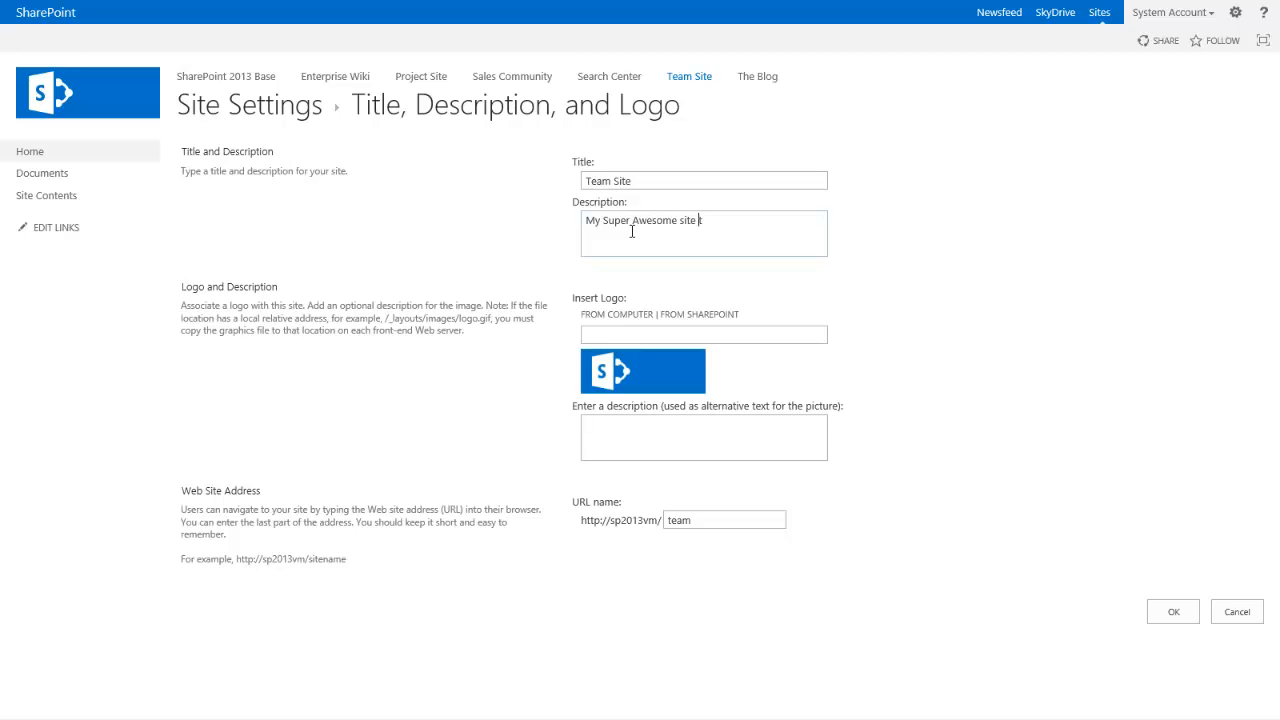
text(title!)
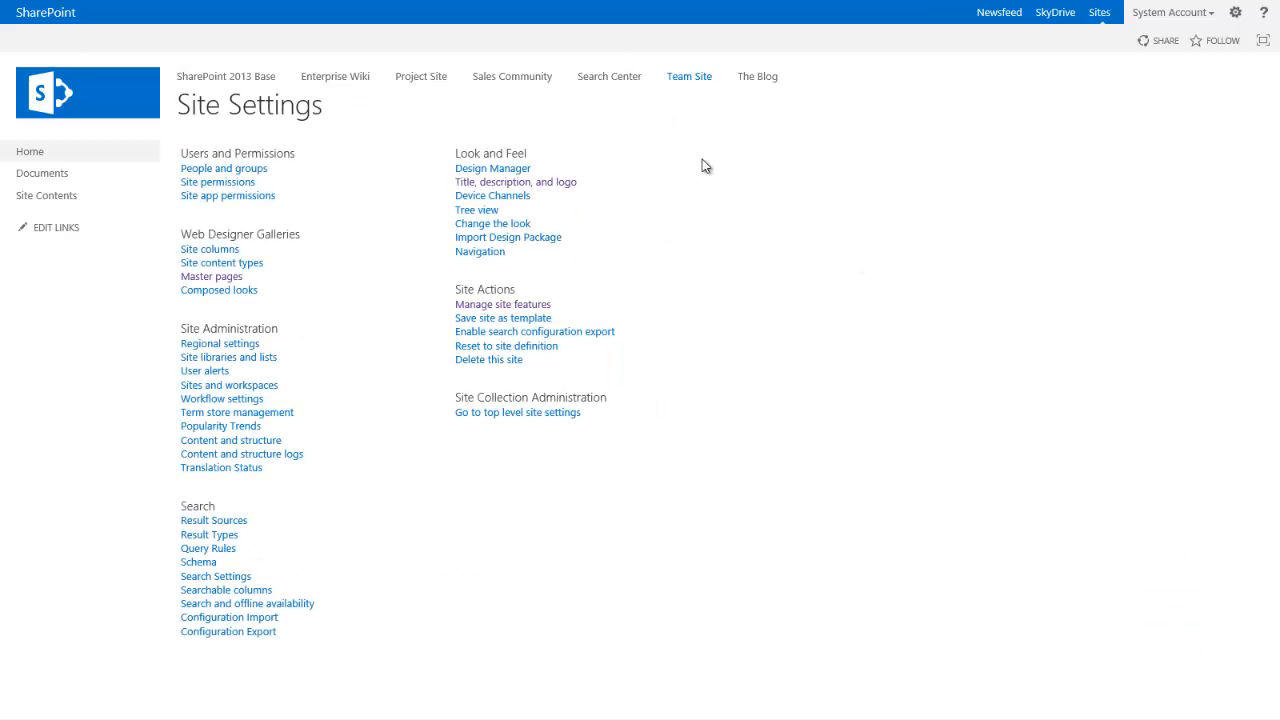
click(688, 76)
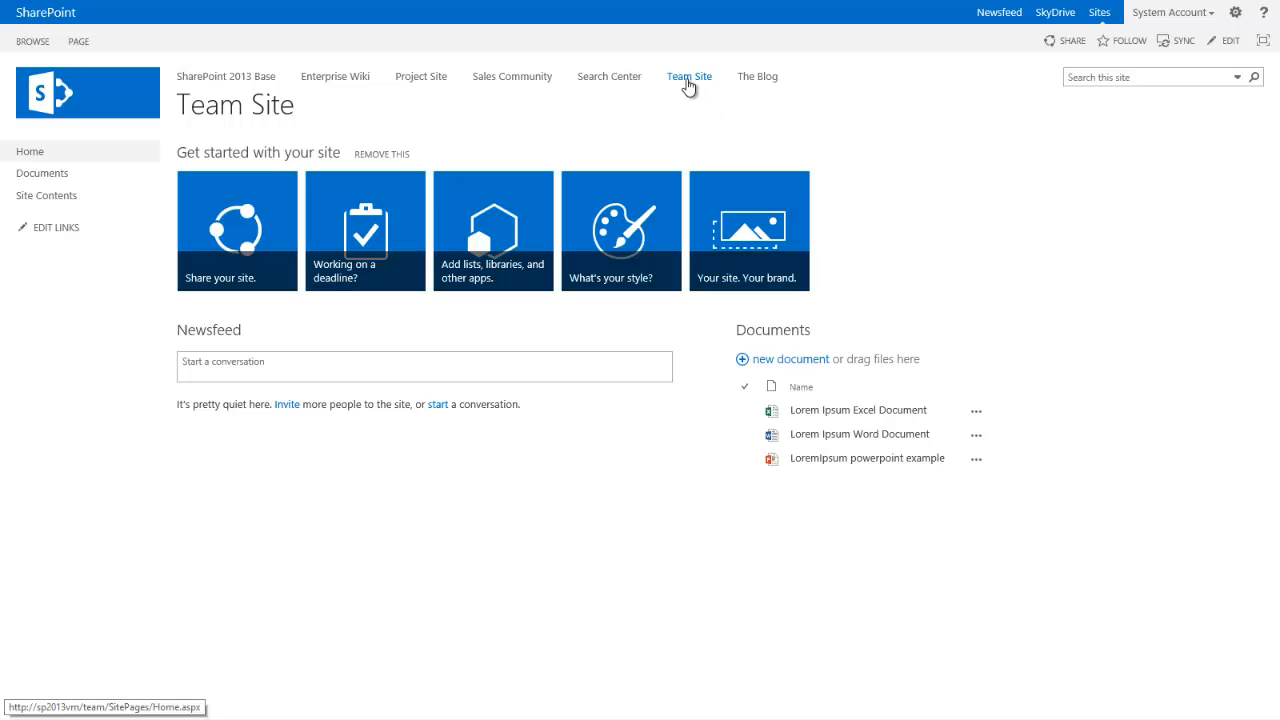
mouse_move(689, 76)
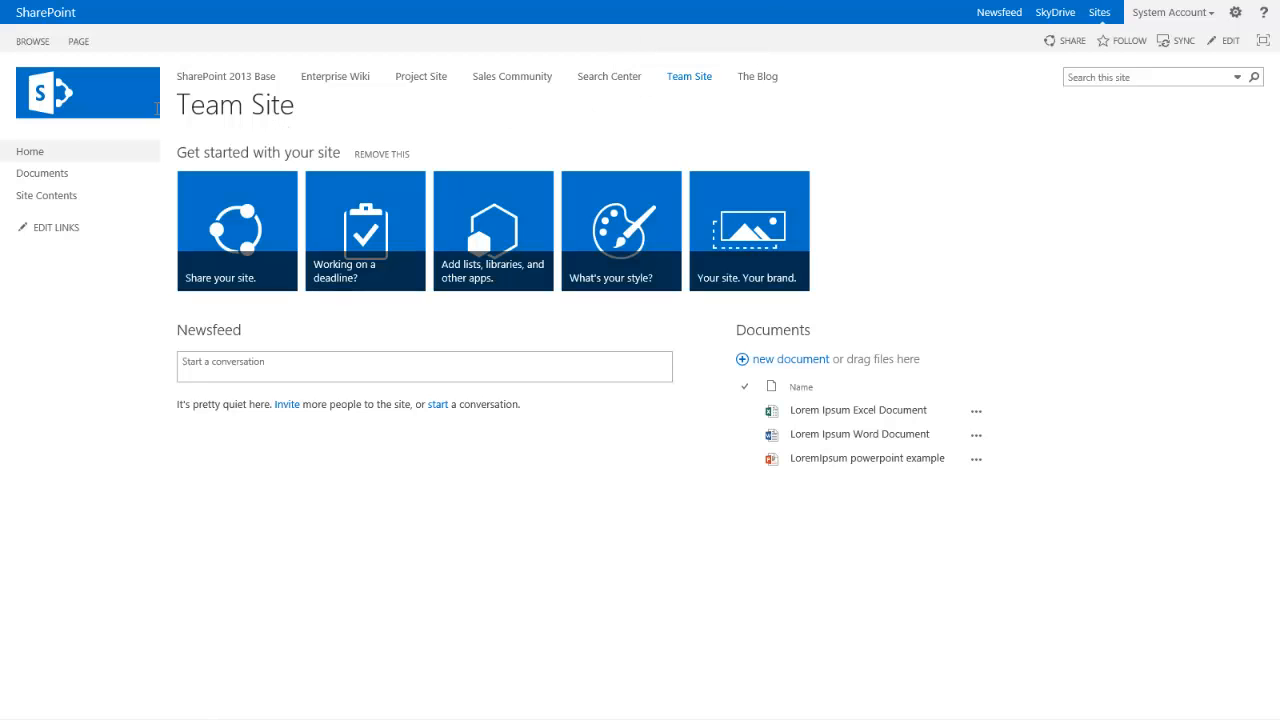
mouse_move(347, 104)
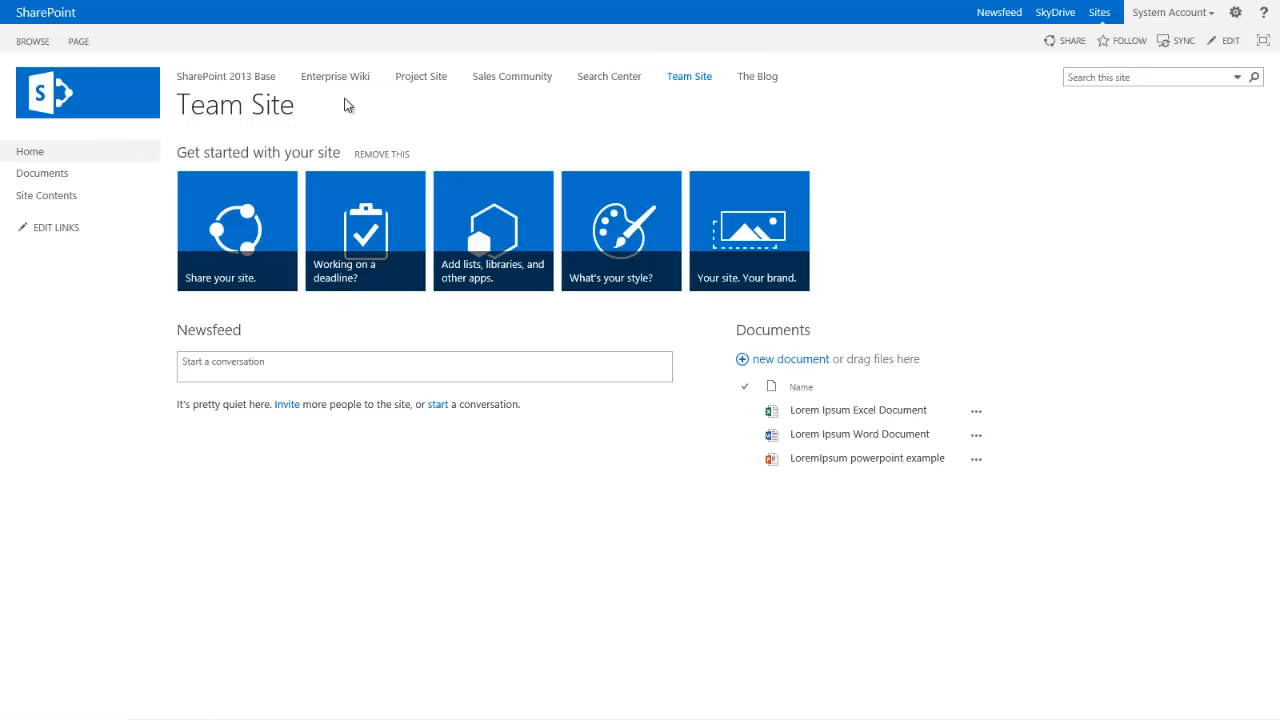
mouse_move(688, 135)
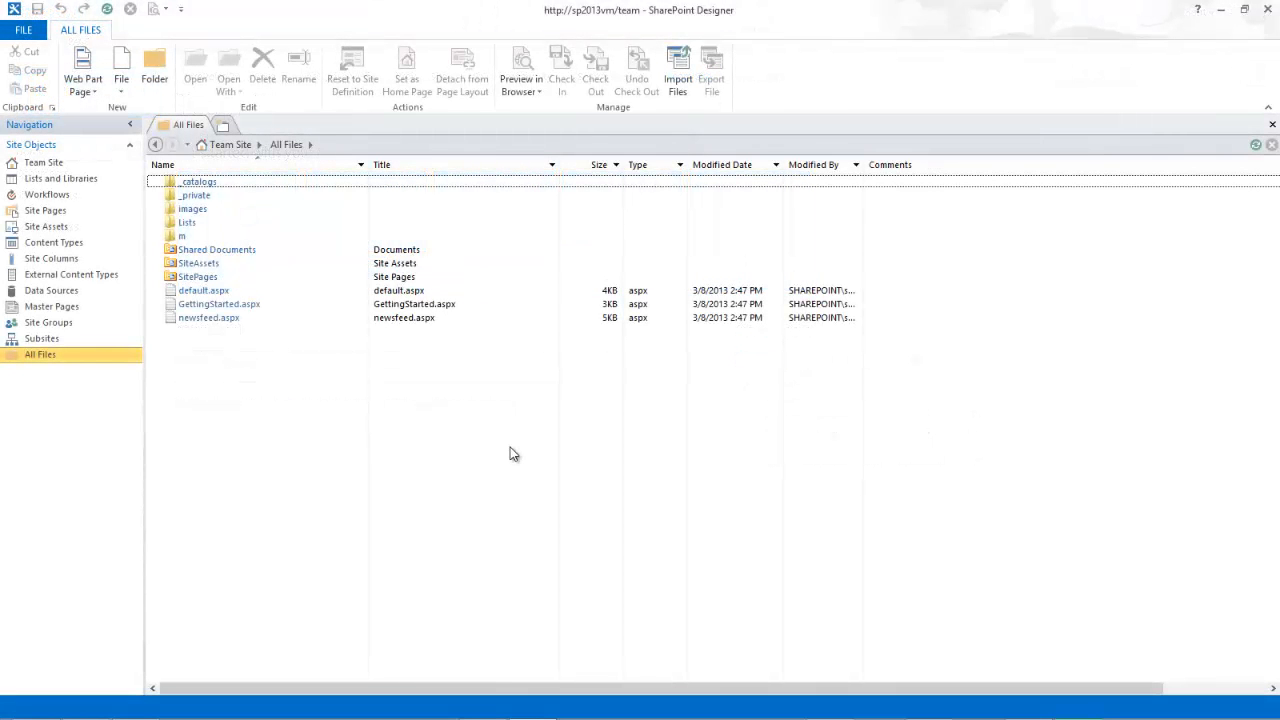
mouse_move(507, 457)
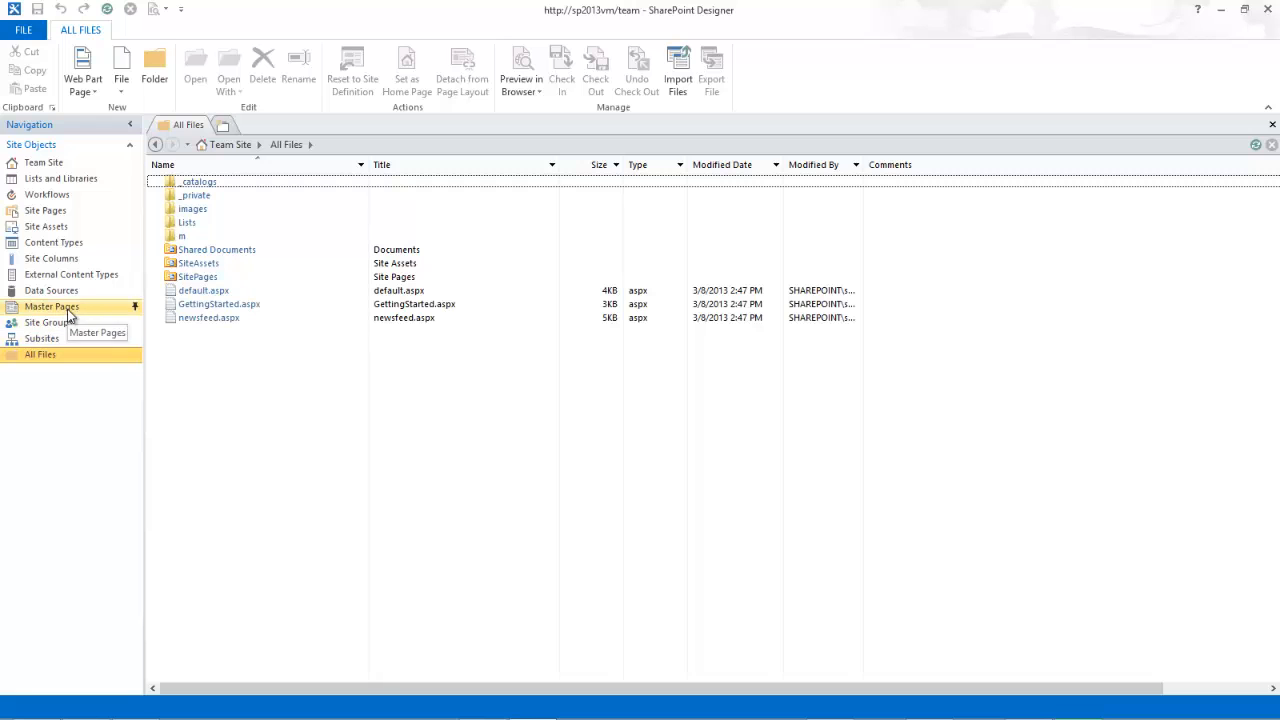
Paste a copy of seattle.master into the Master Pages list.
click(51, 306)
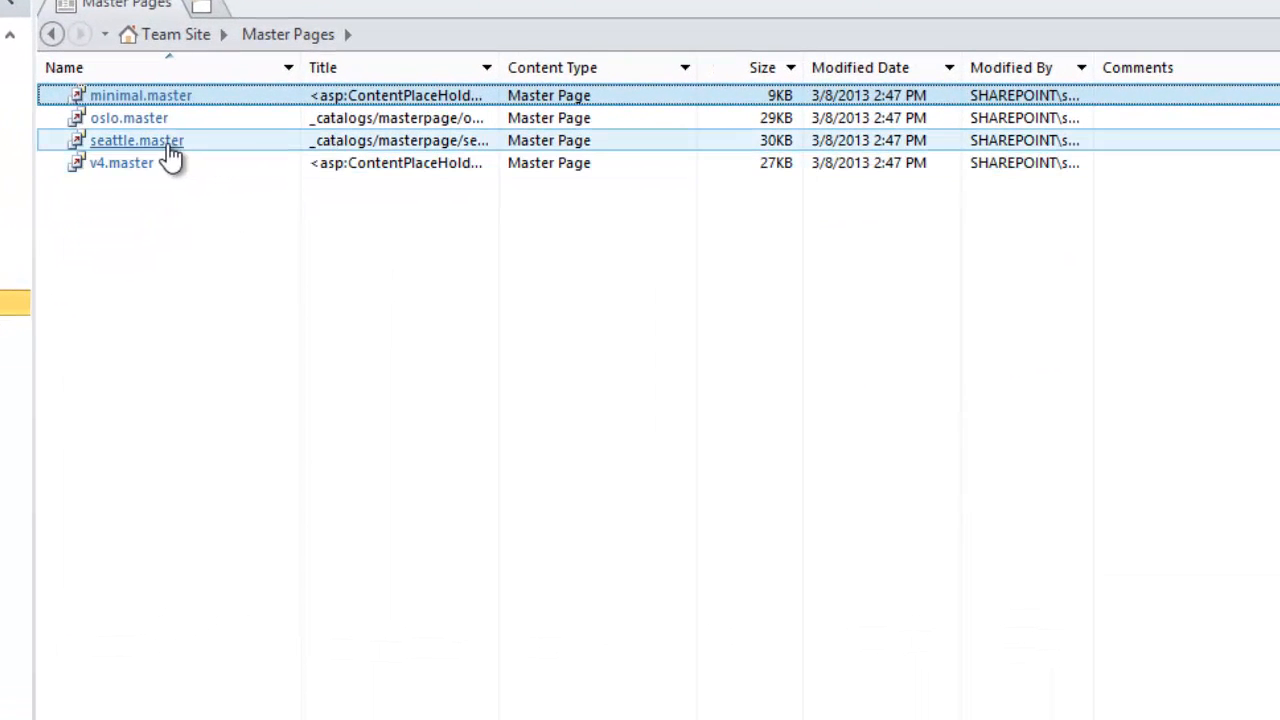
right_click(137, 140)
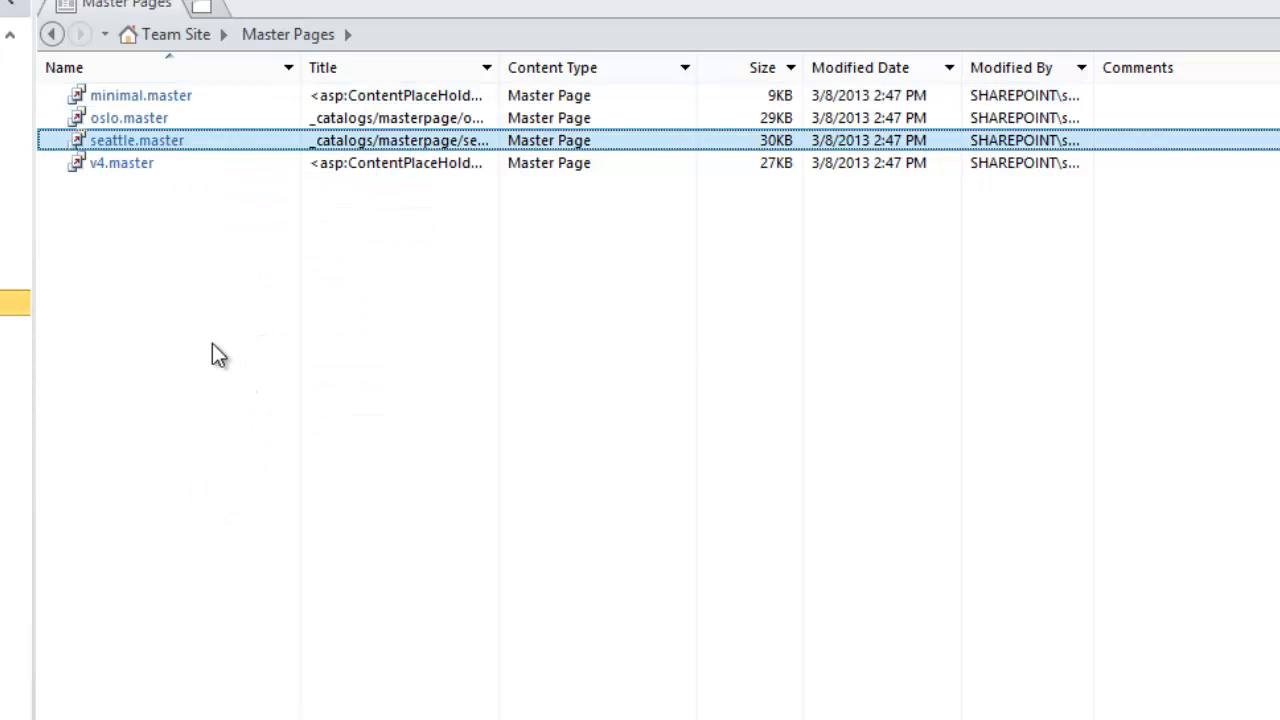
right_click(219, 353)
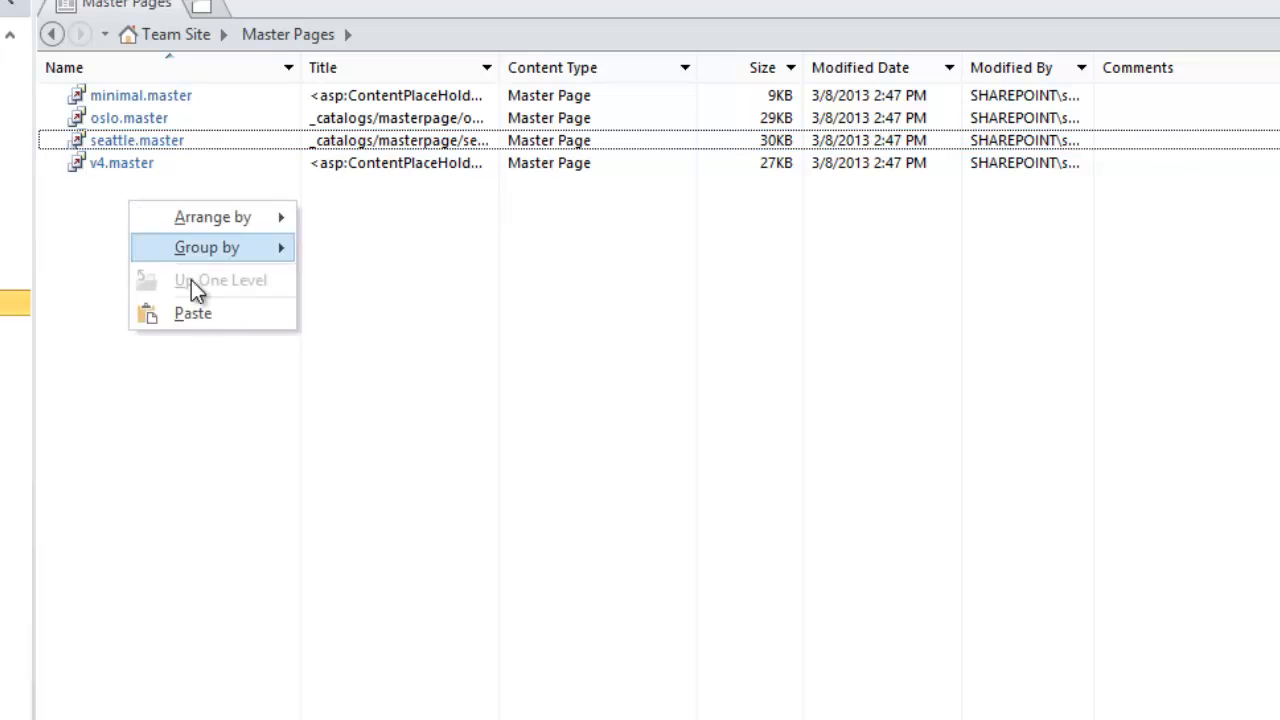
click(193, 313)
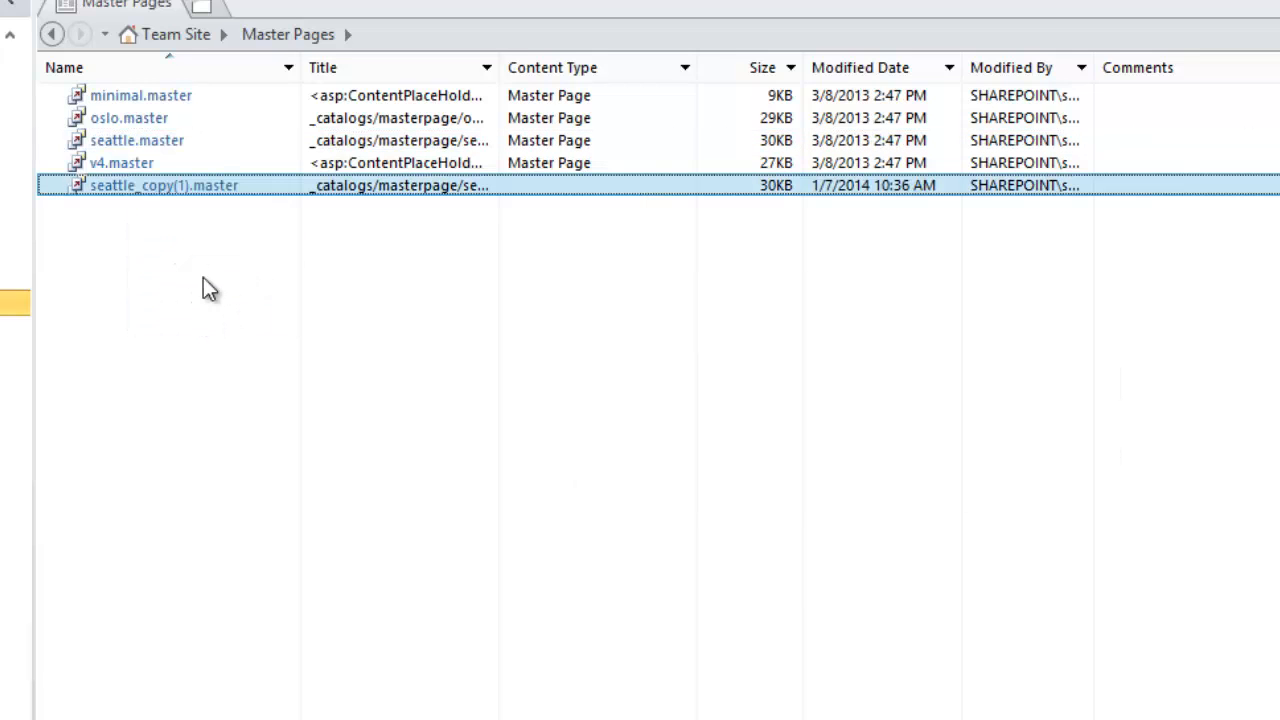
Rename the copy to TitleDescription.master and check it out.
right_click(165, 185)
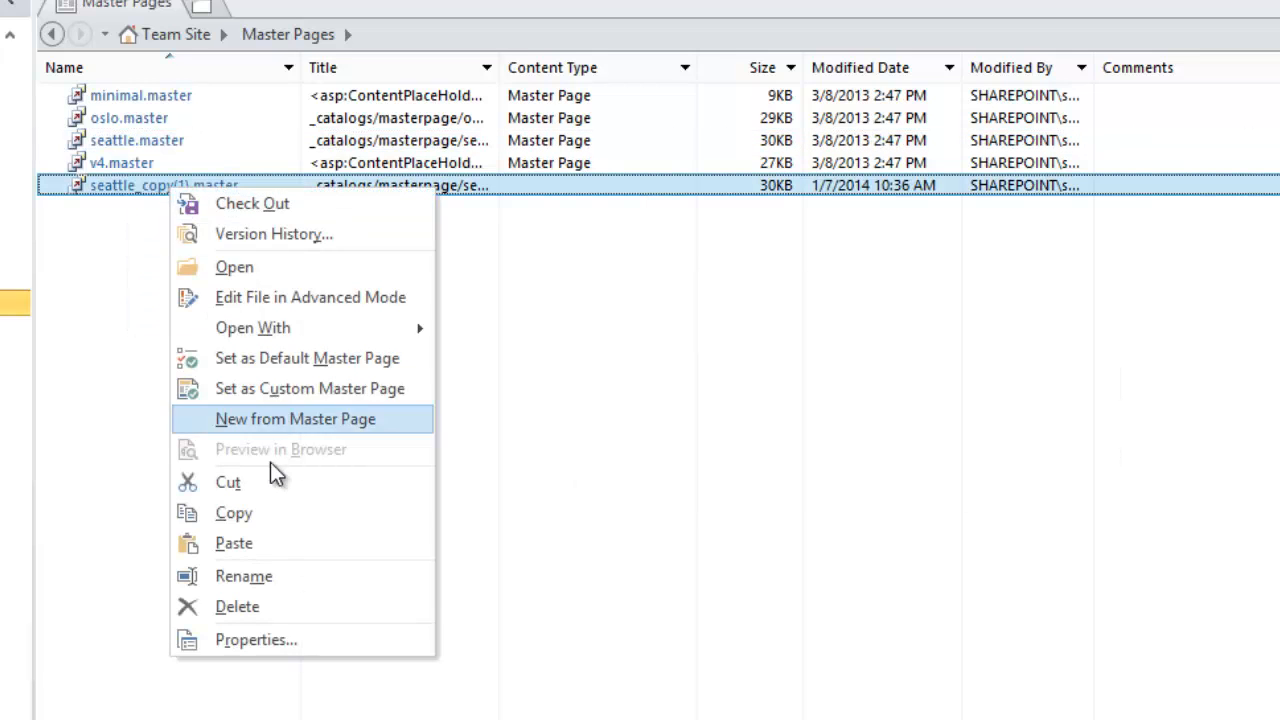
click(243, 576)
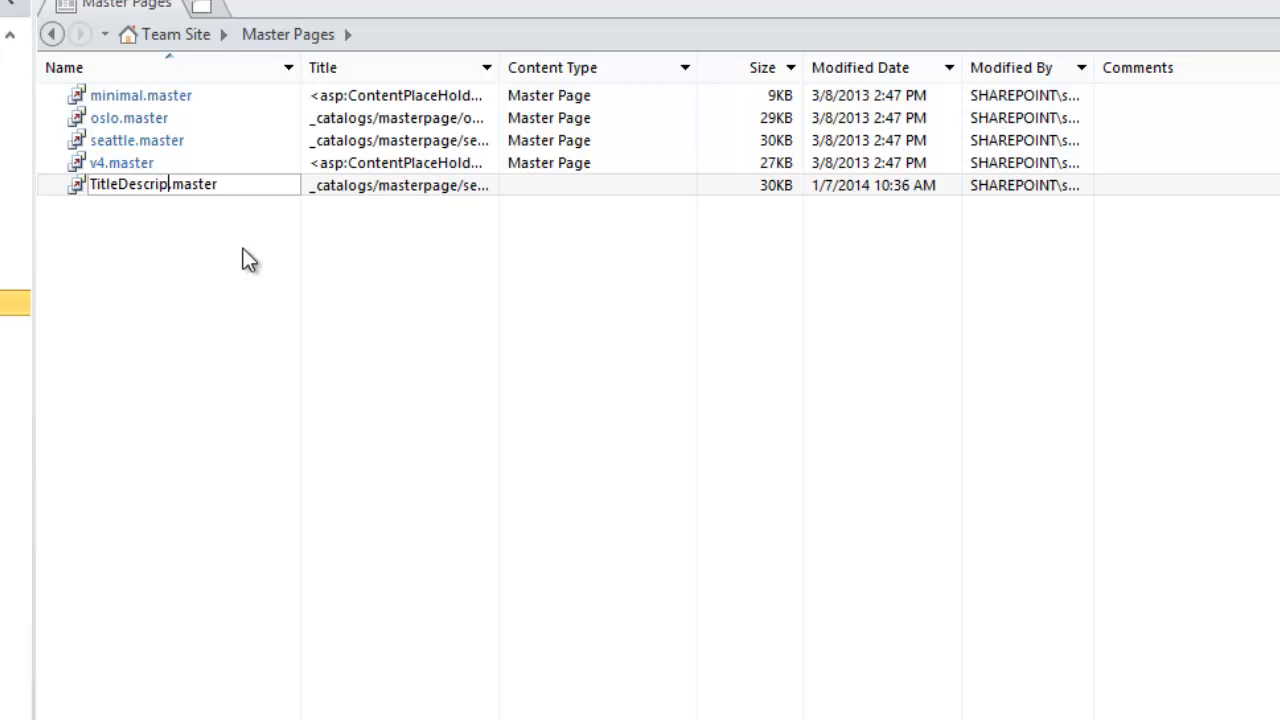
key(enter)
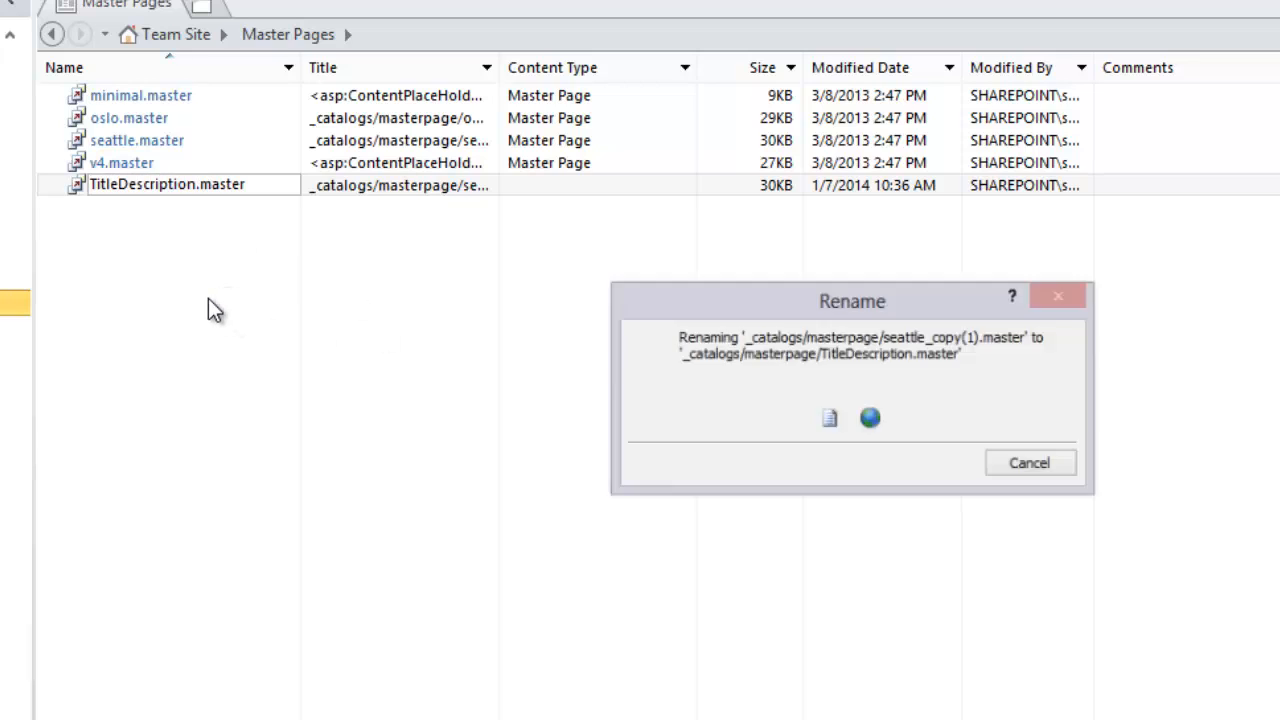
right_click(167, 184)
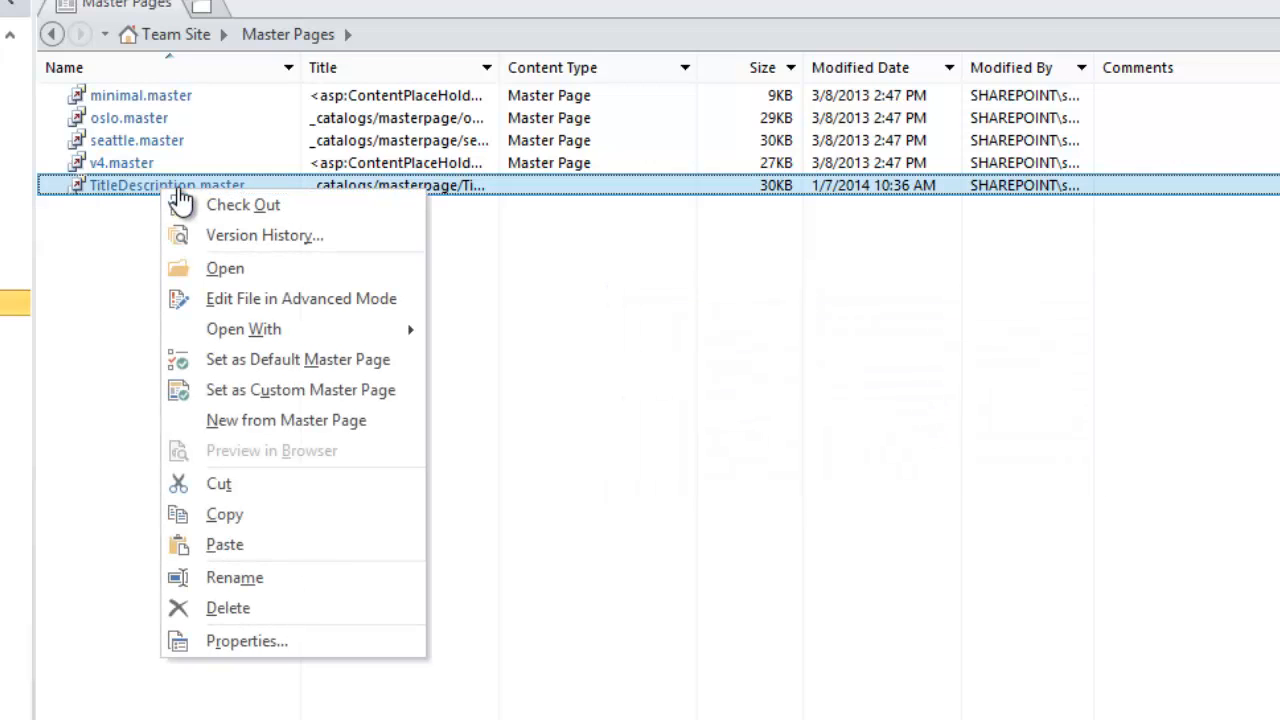
click(243, 204)
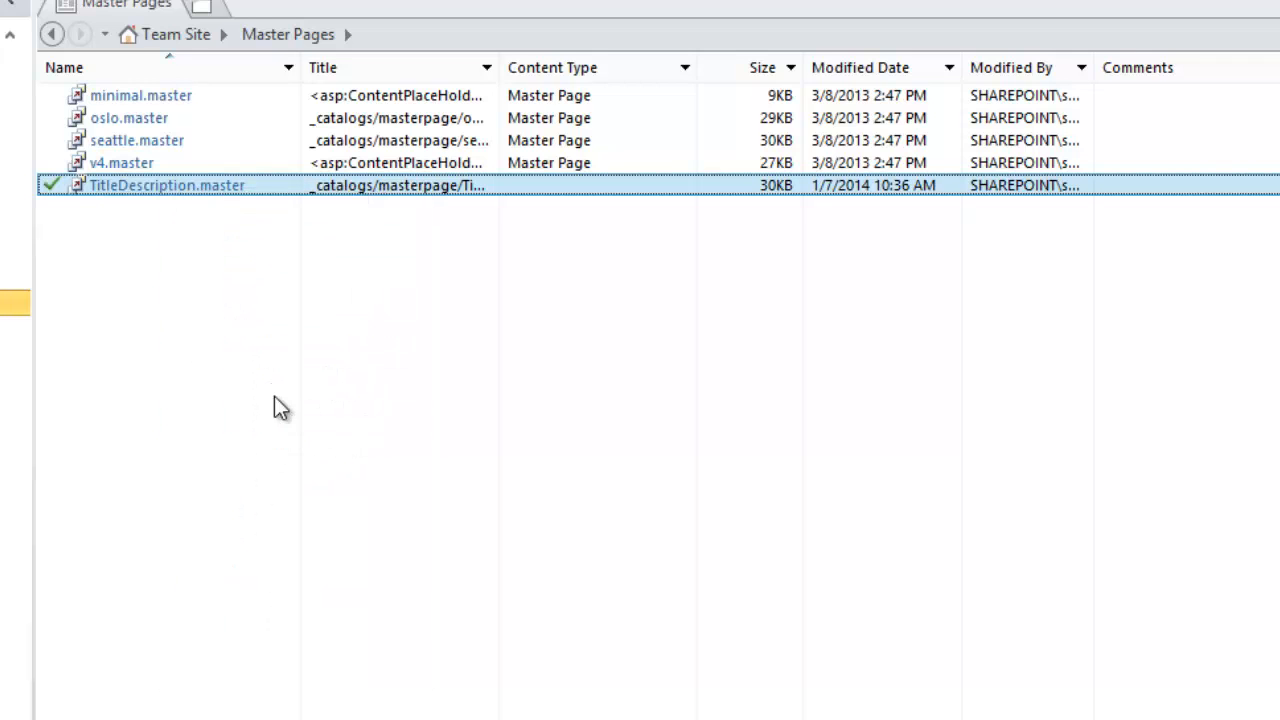
Open TitleDescription.master's code and find the ms-core-pageTitle heading.
right_click(167, 185)
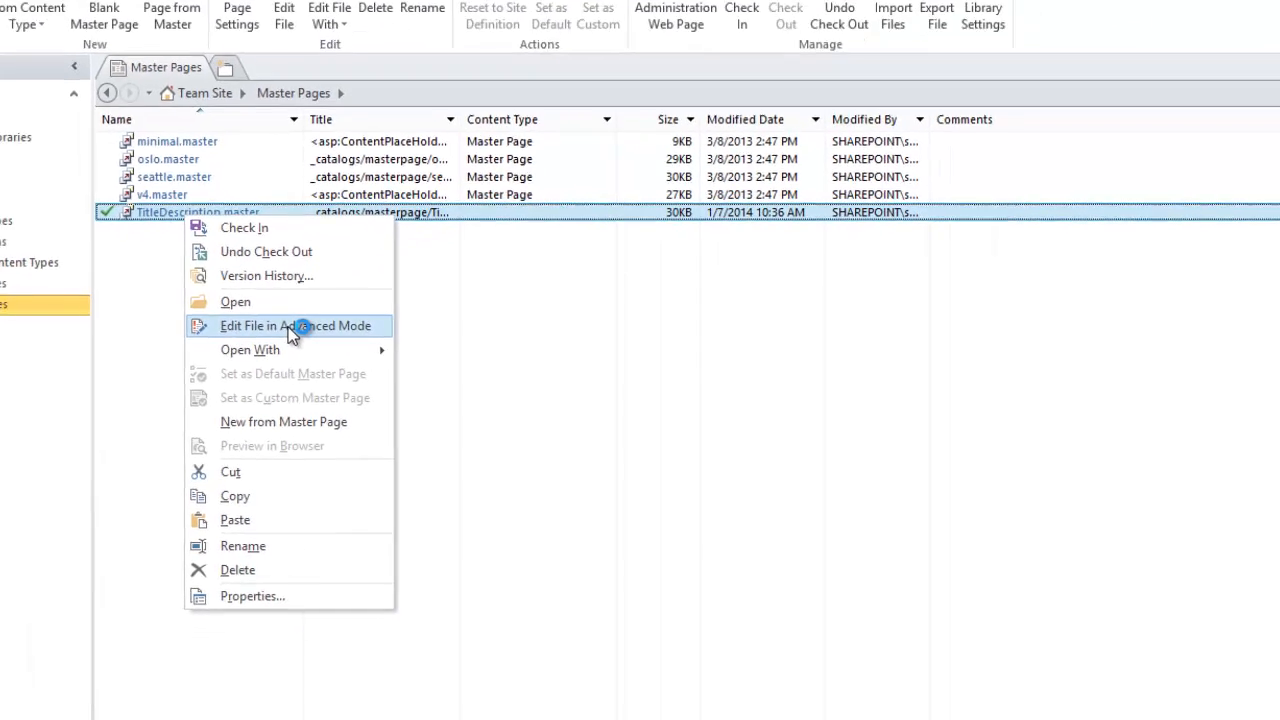
click(296, 326)
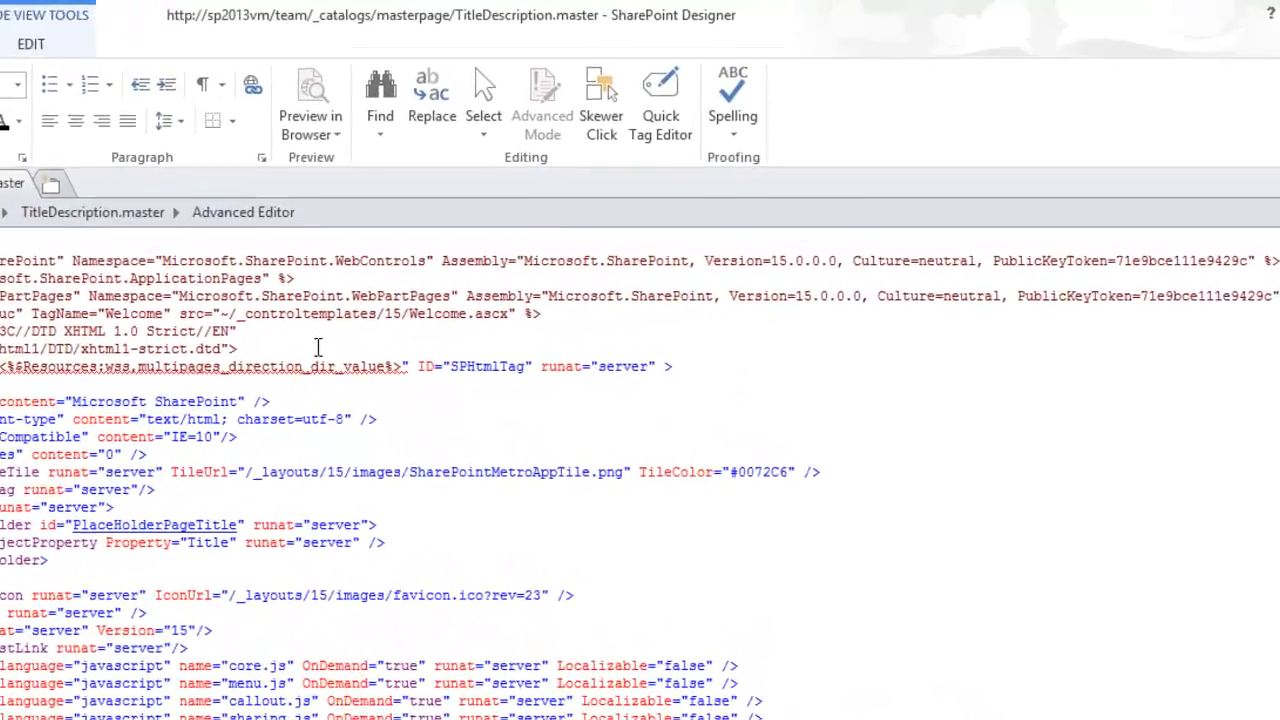
click(380, 90)
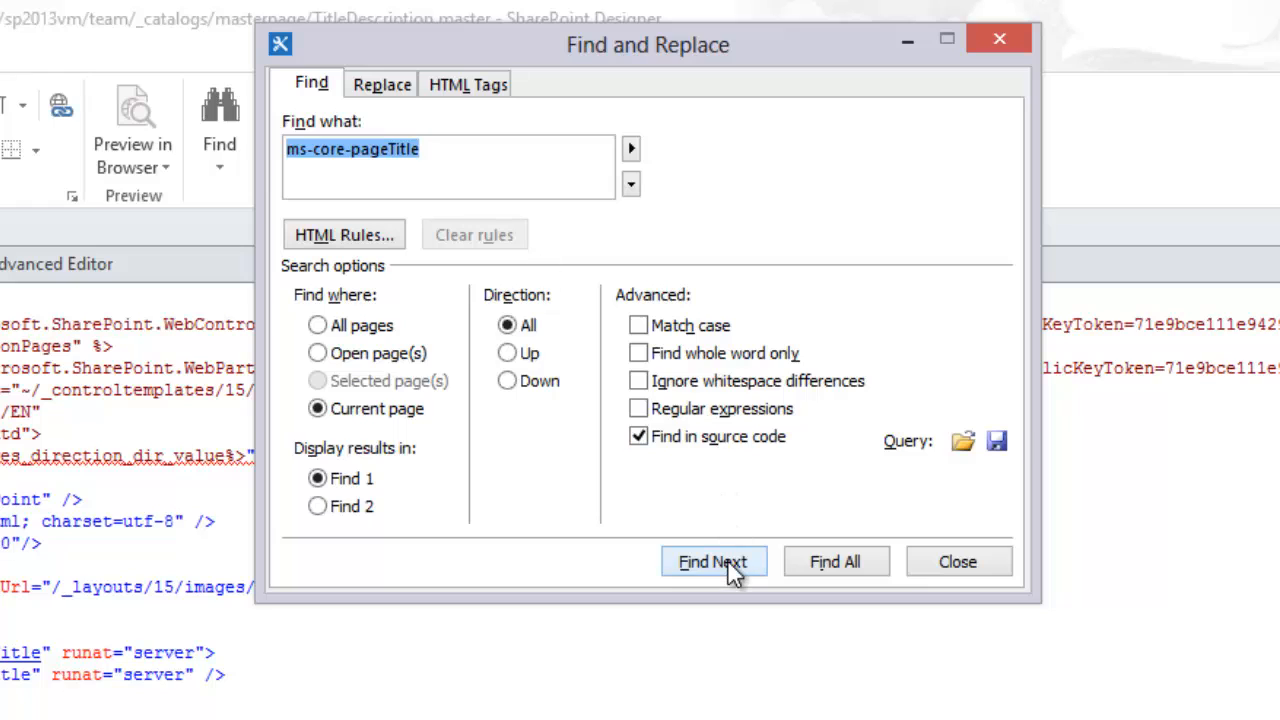
click(713, 561)
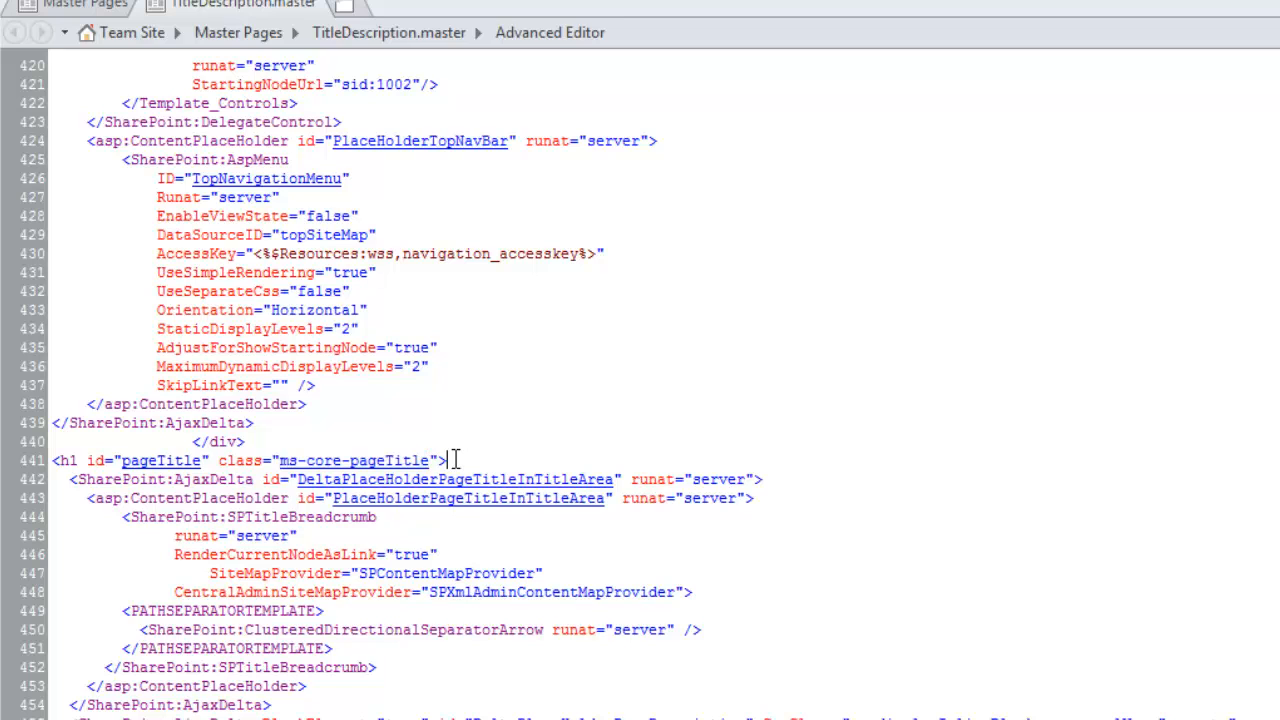
mouse_move(570, 528)
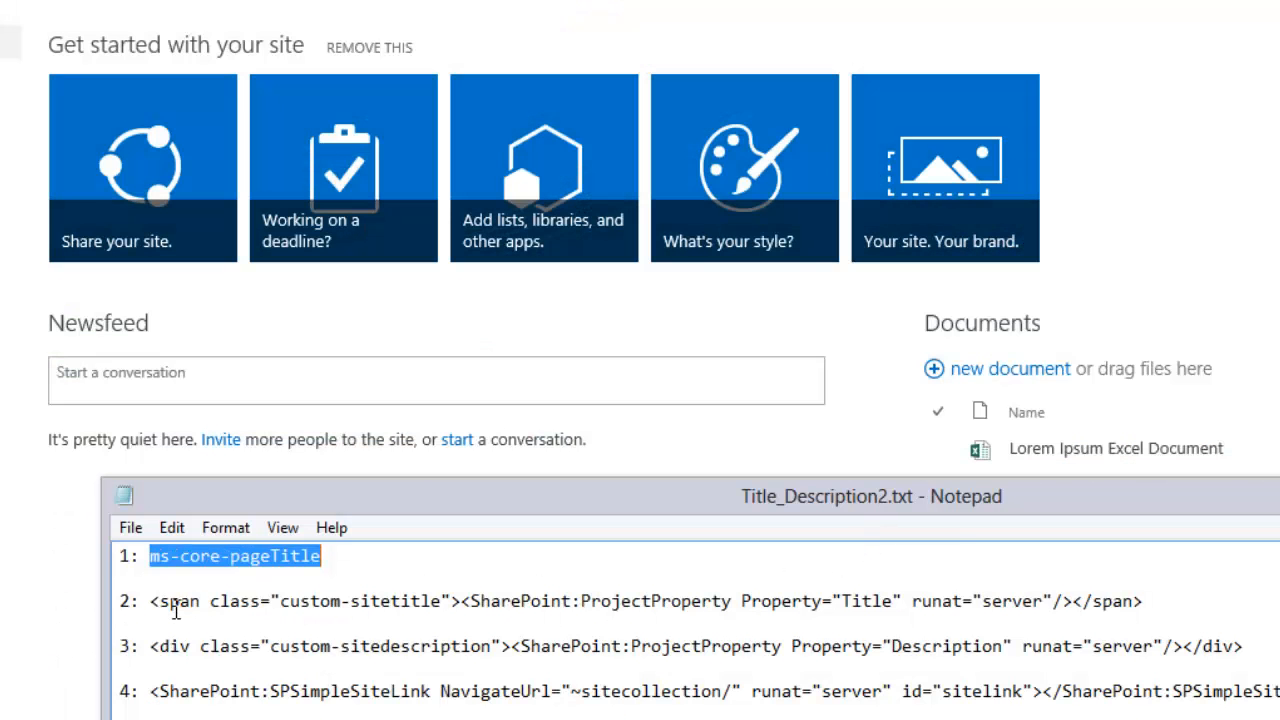
Copy the custom-sitetitle span line from Title_Description2.txt in Notepad.
drag(150, 601, 463, 601)
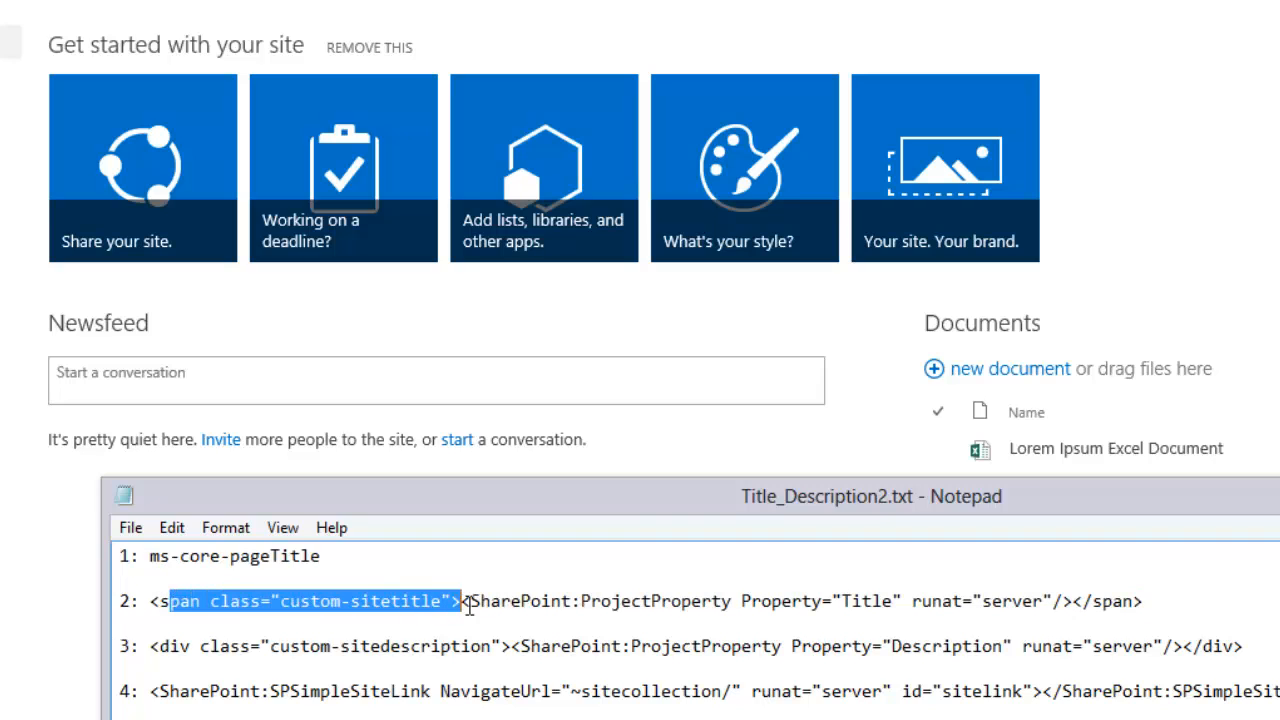
drag(490, 601, 680, 601)
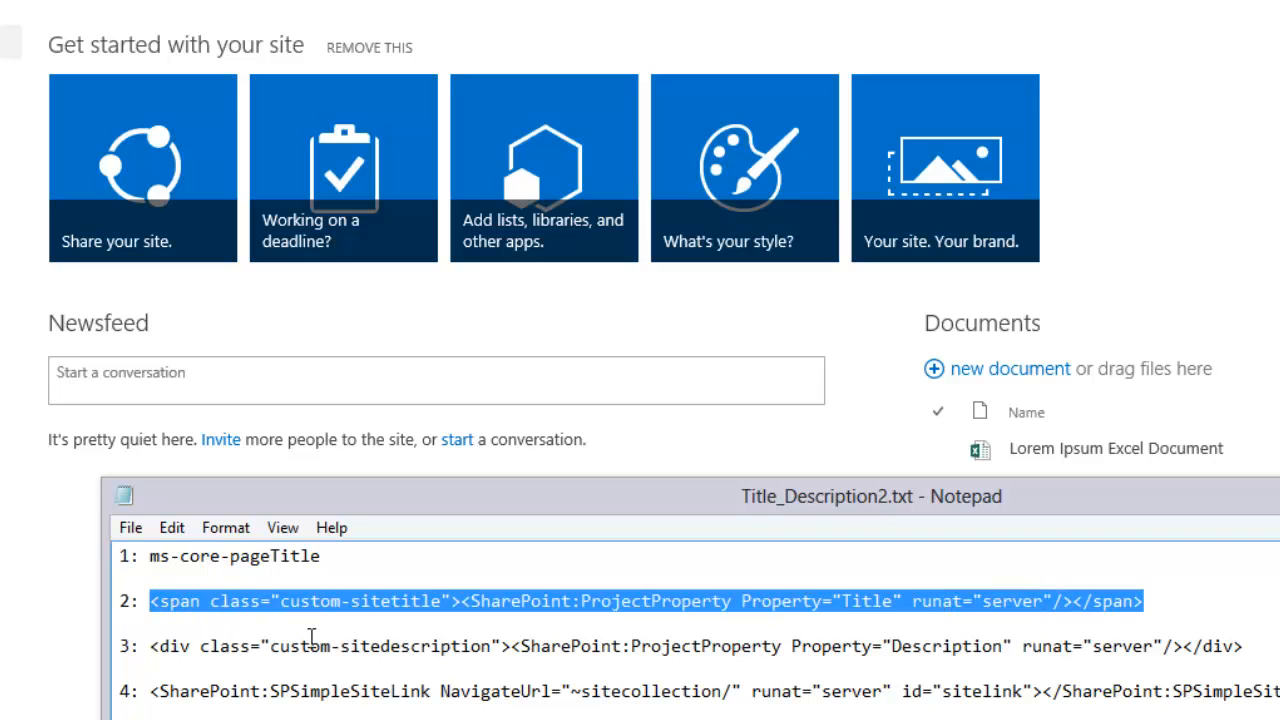
key(alt+tab)
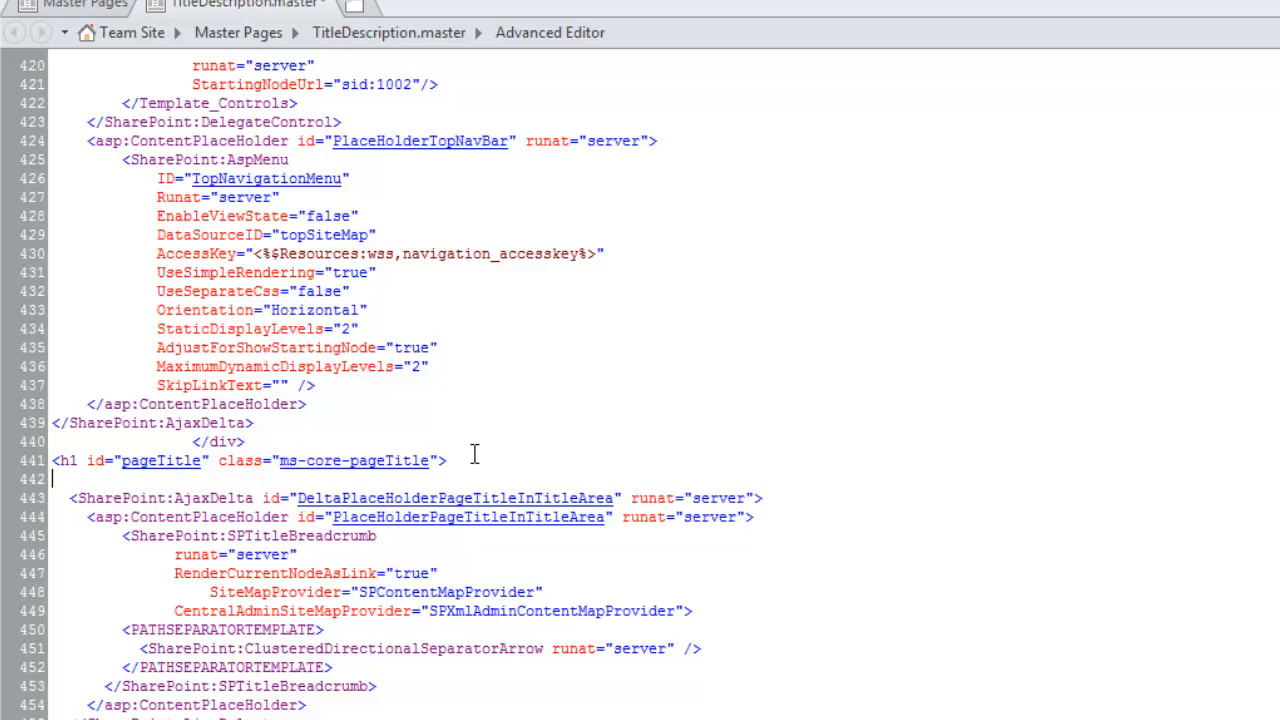
Paste the custom-sitetitle span and a dash inside the ms-core-pageTitle heading.
text(<span class="custom-sitetitle"><SharePoint:ProjectProperty Property="Title" runat="server"/></span> -)
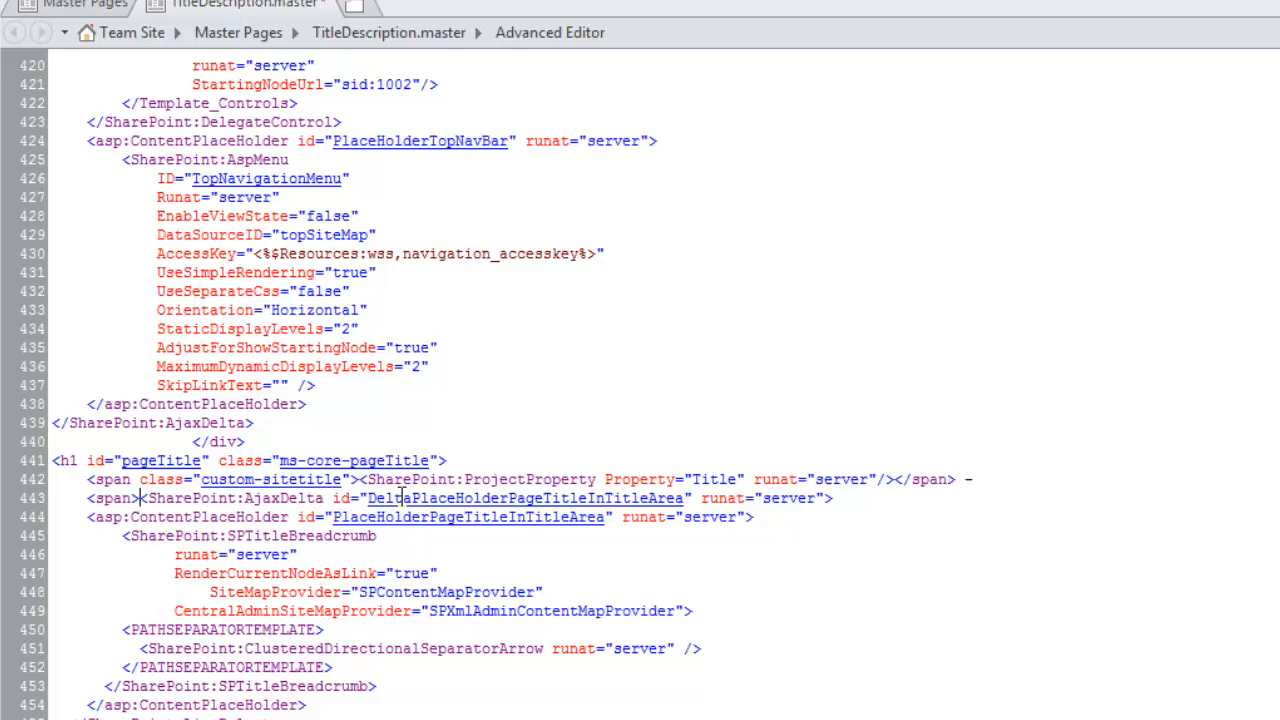
mouse_move(724, 507)
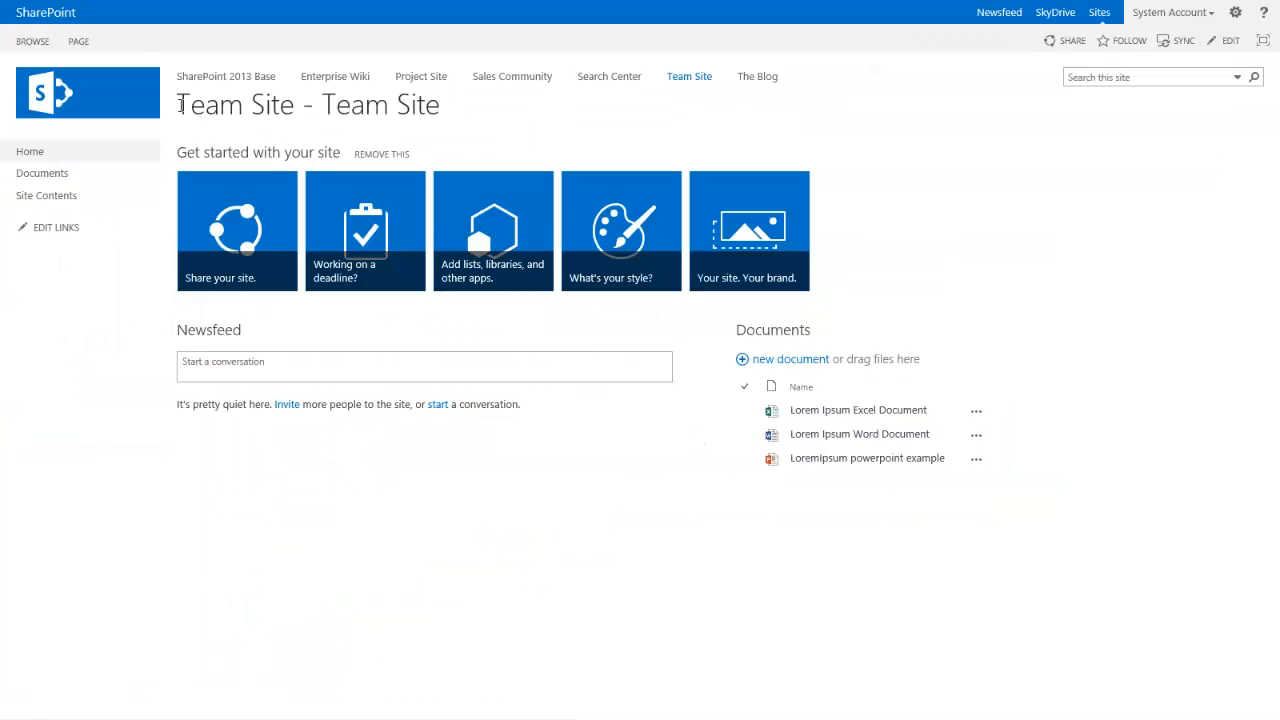
Inspect the refreshed heading, now reading 'Team Site - Team Site'.
double_click(237, 104)
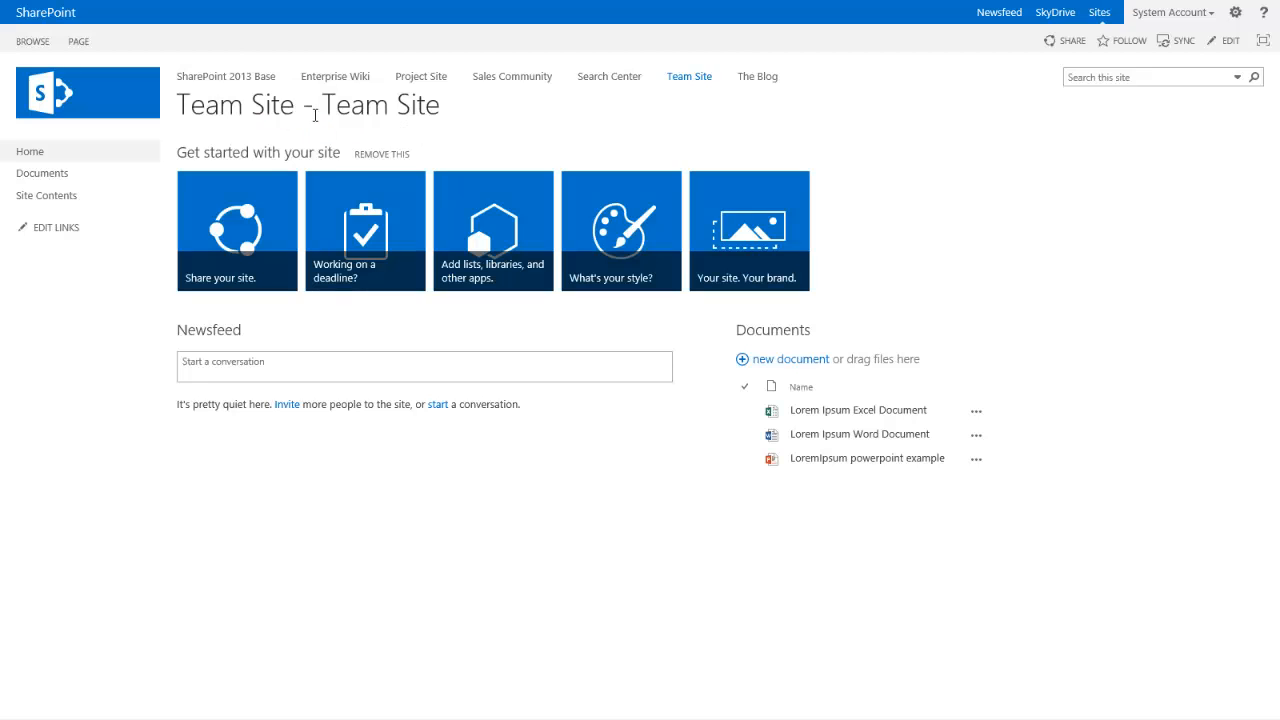
mouse_move(249, 131)
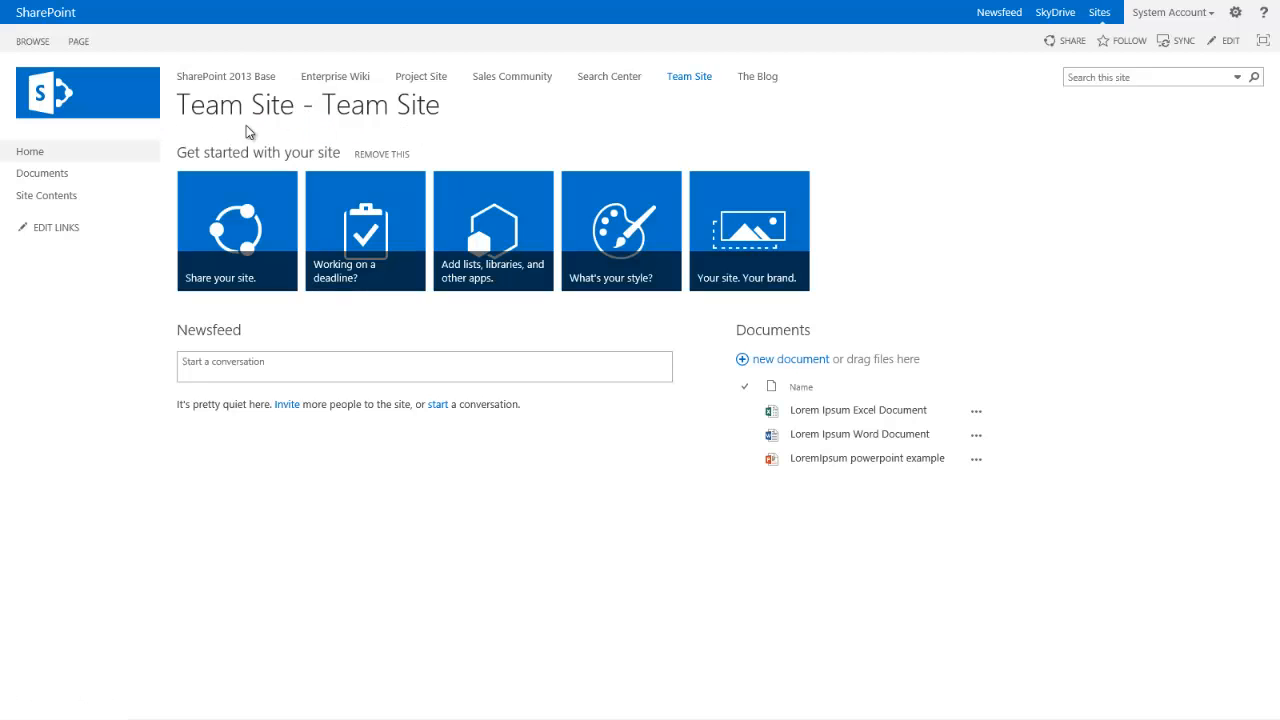
mouse_move(470, 138)
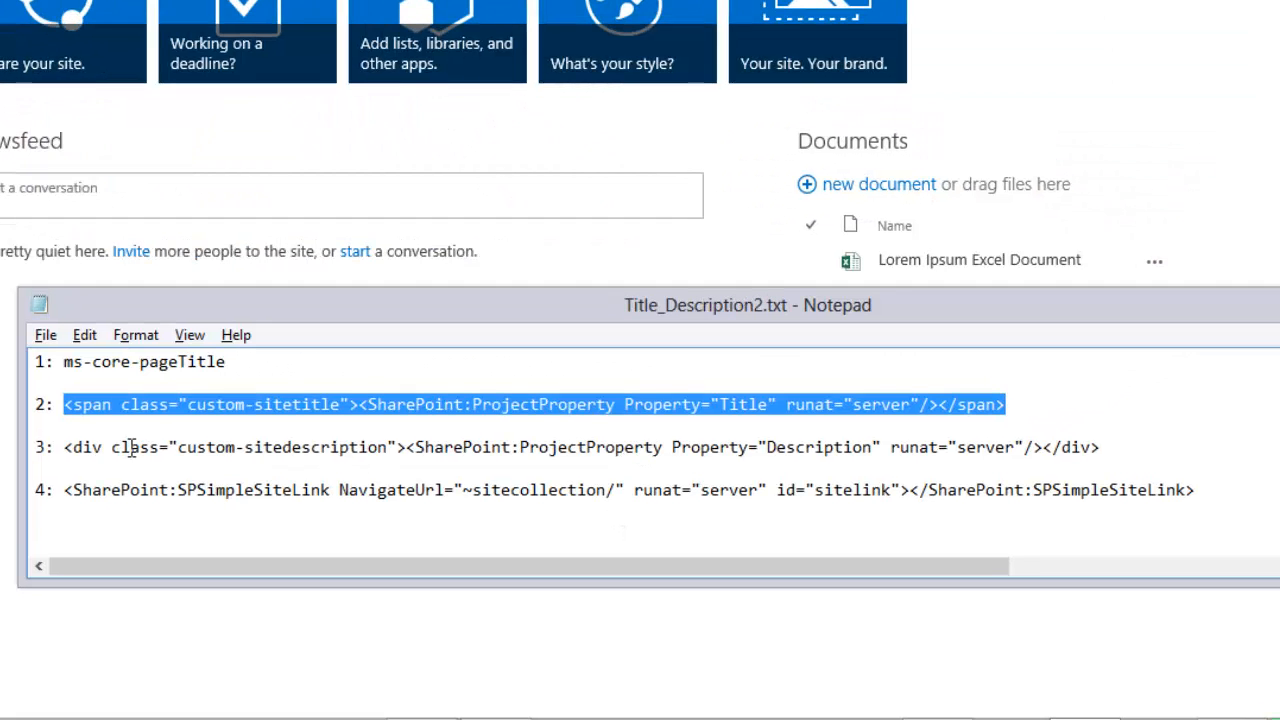
Copy the custom-sitedescription div line from Notepad.
click(1098, 447)
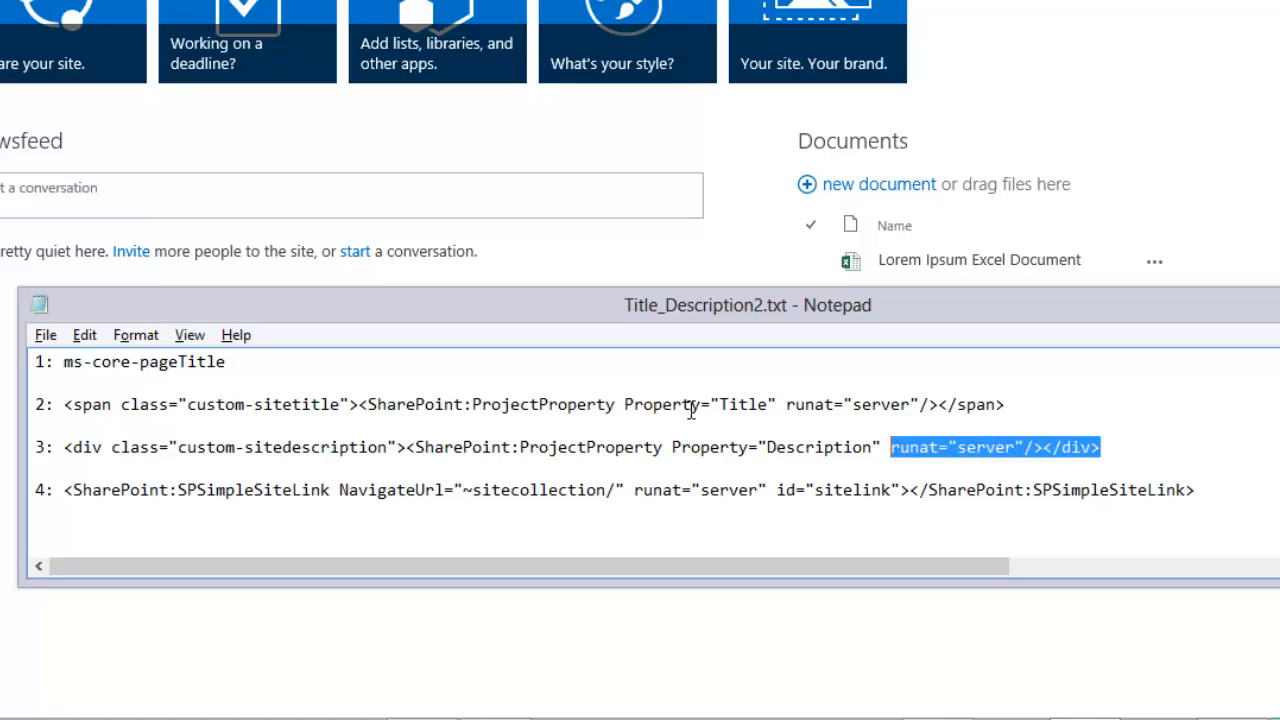
click(770, 447)
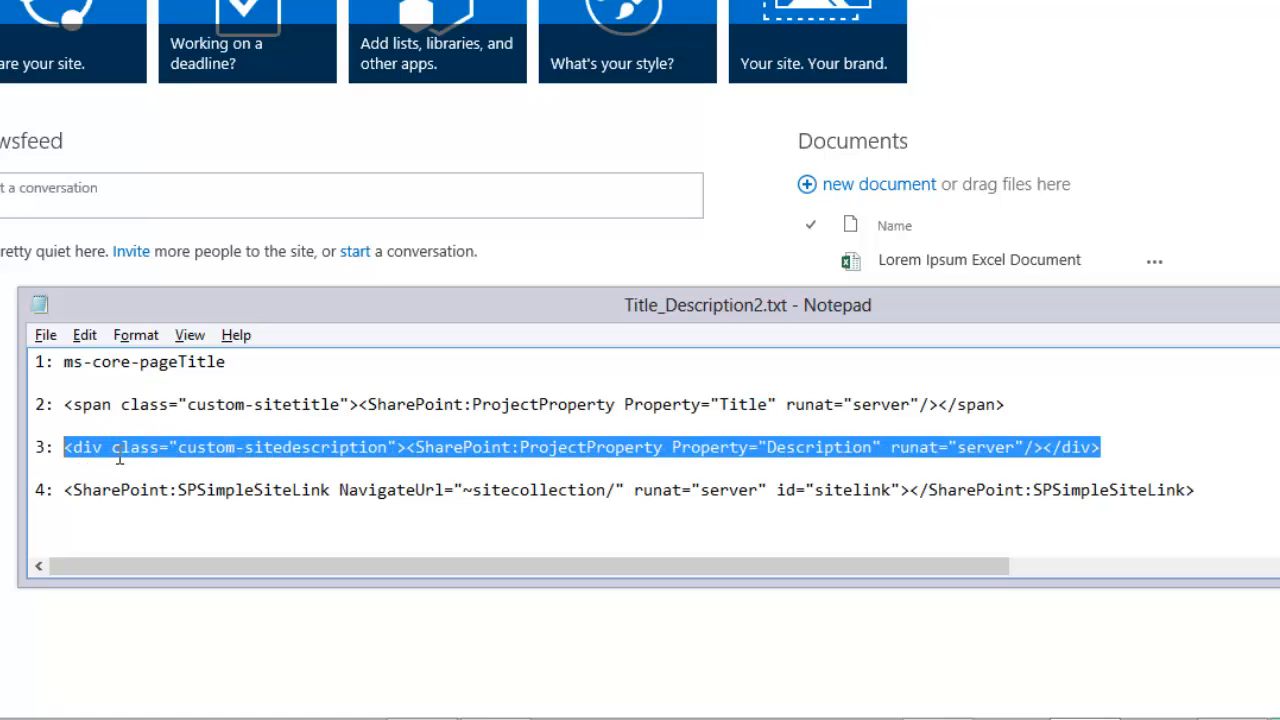
key(alt+tab)
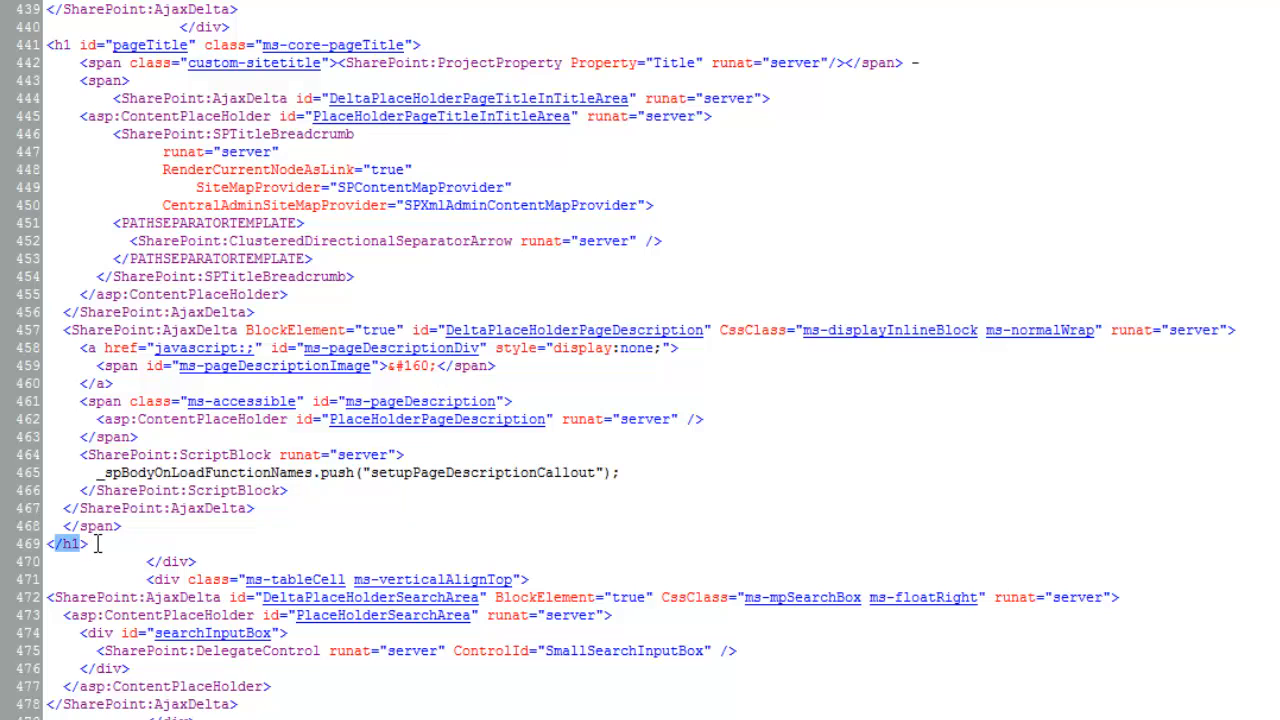
Paste the custom-sitedescription div right after the pageTitle heading's closing </h1>.
text(<div class="custom-sitedescription"><SharePoint:ProjectProperty Property="Description" runat="server"/></div>)
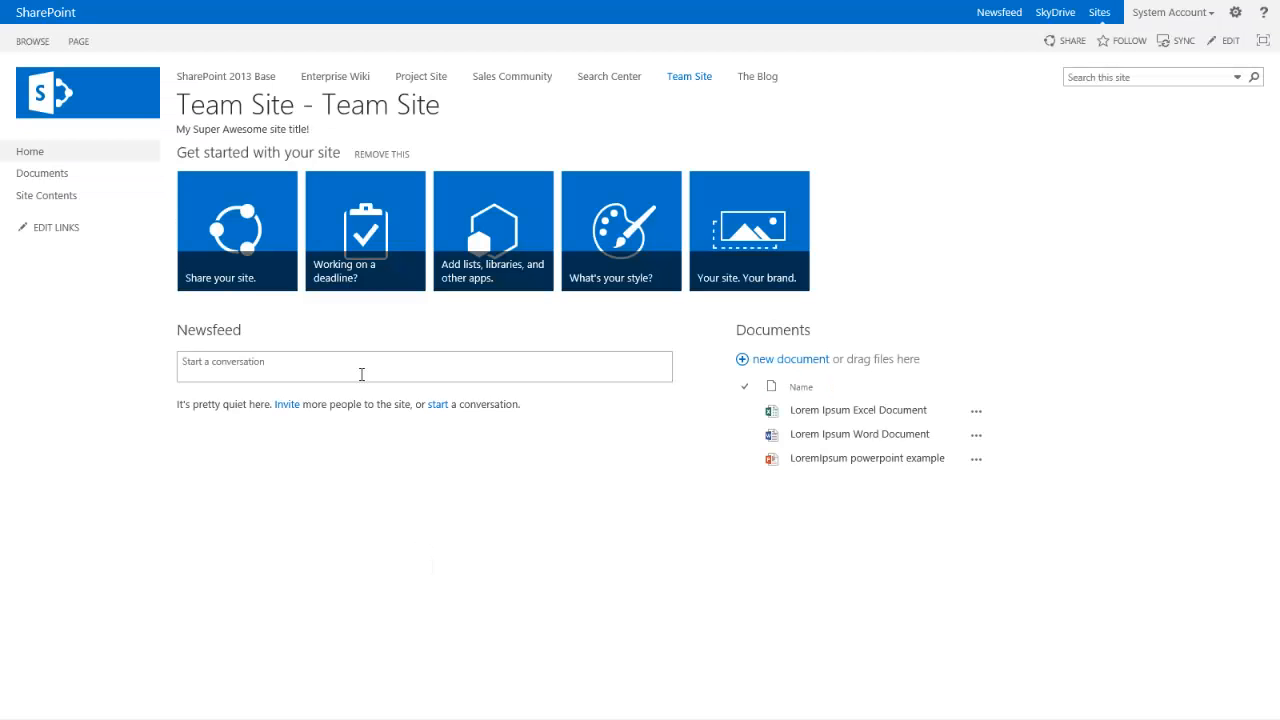
mouse_move(313, 135)
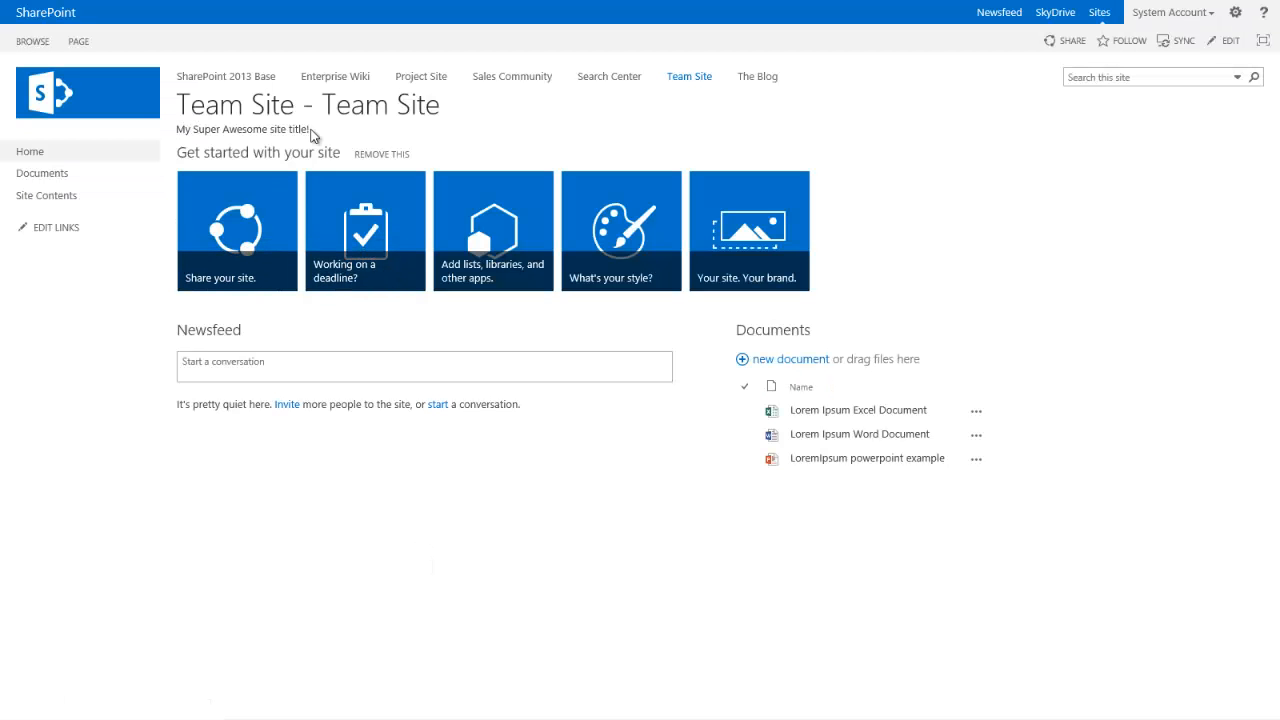
Check the 'My Super Awesome site title!' description, then open the Documents library.
triple_click(242, 129)
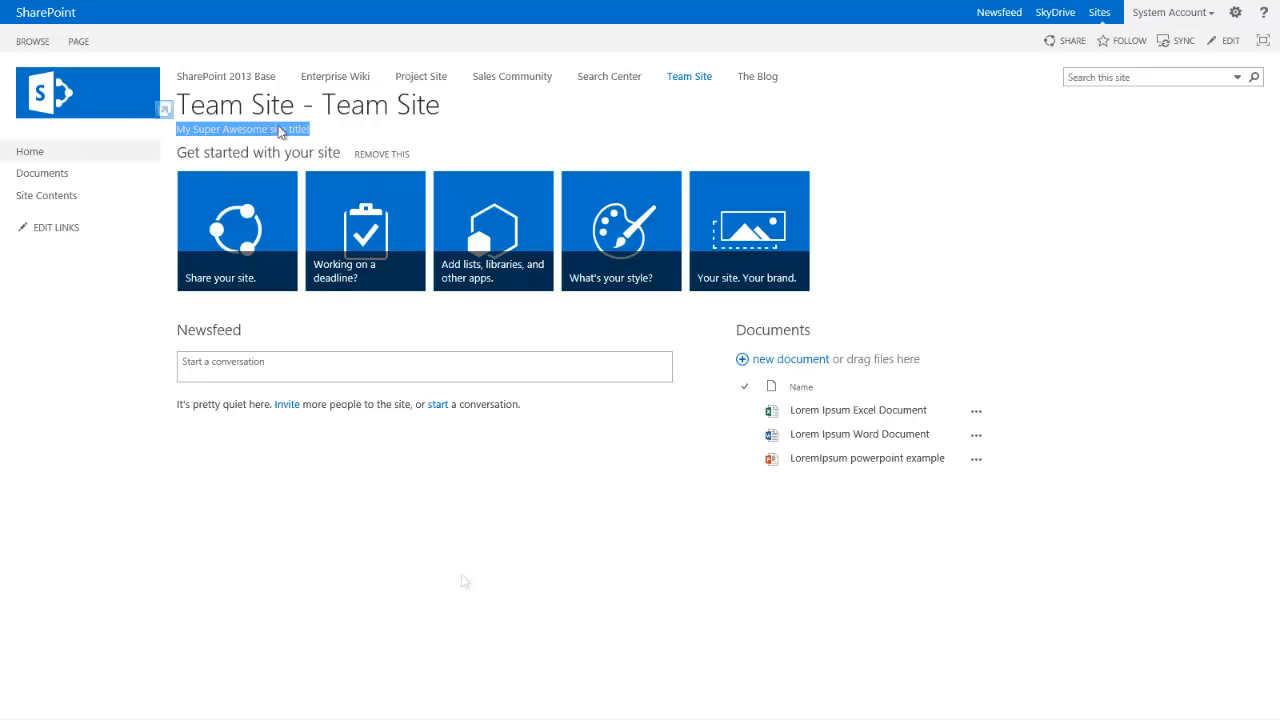
click(465, 581)
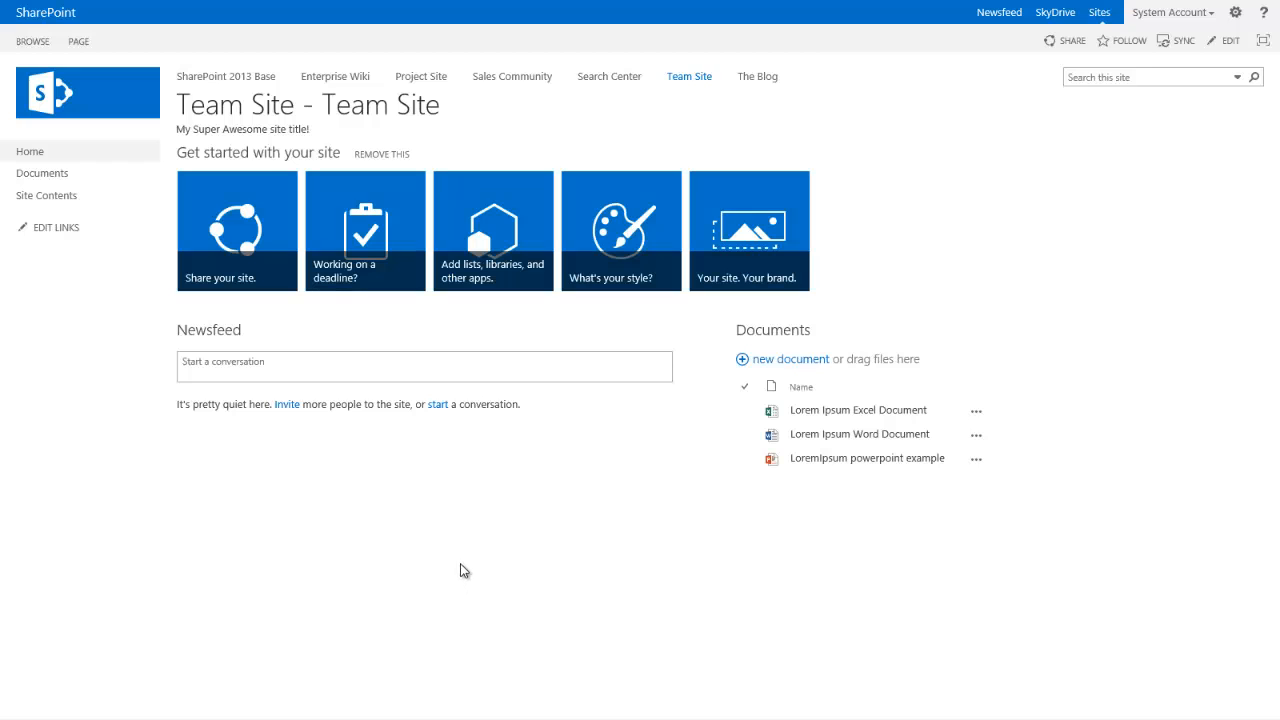
mouse_move(252, 70)
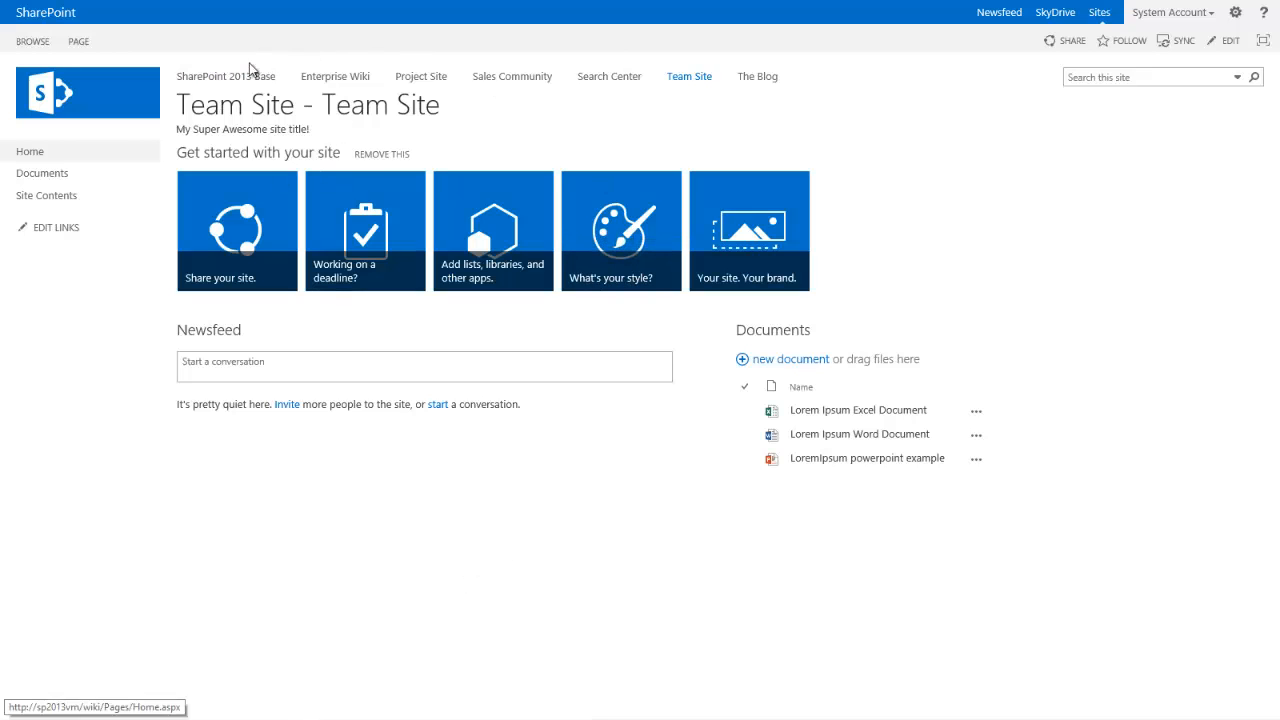
mouse_move(845, 97)
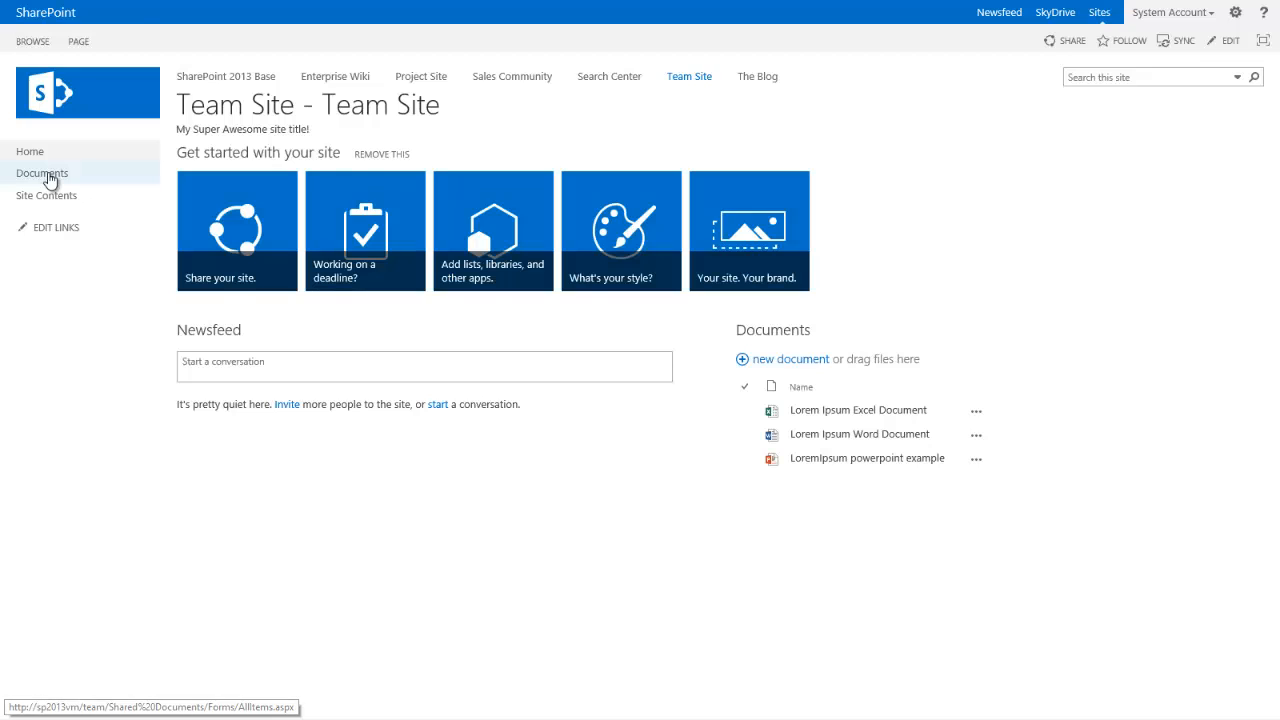
click(42, 173)
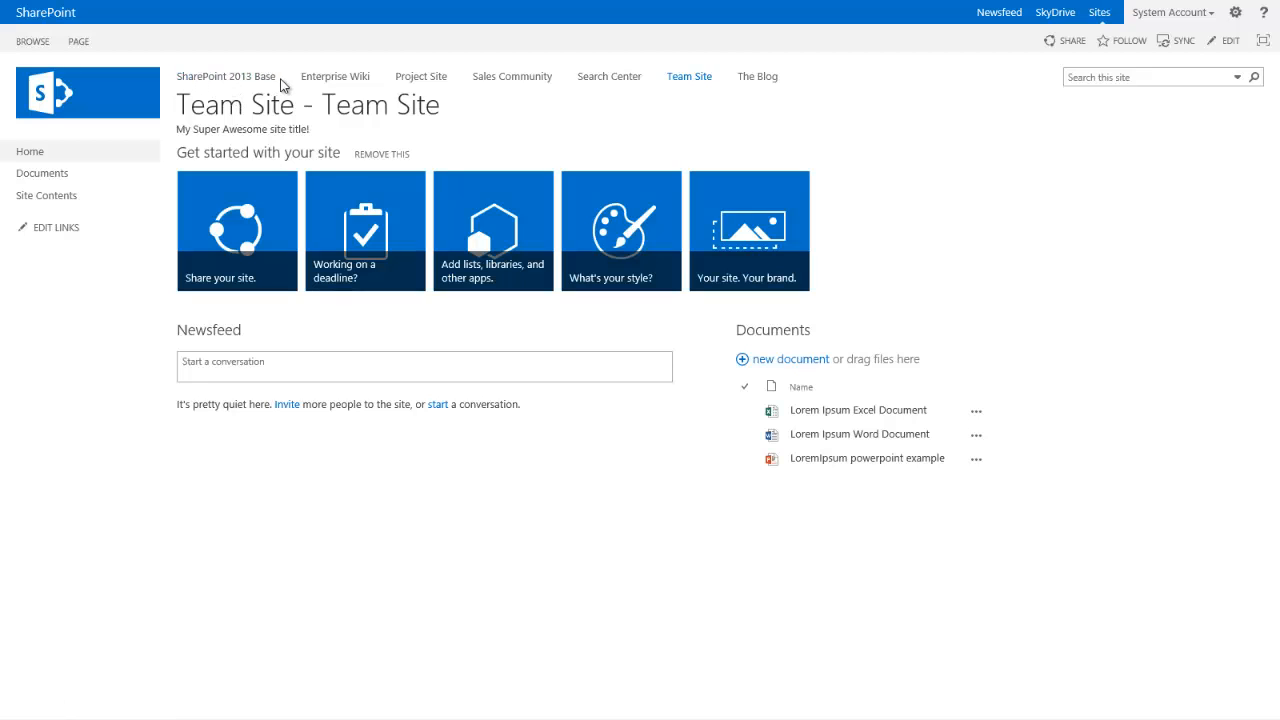
mouse_move(383, 131)
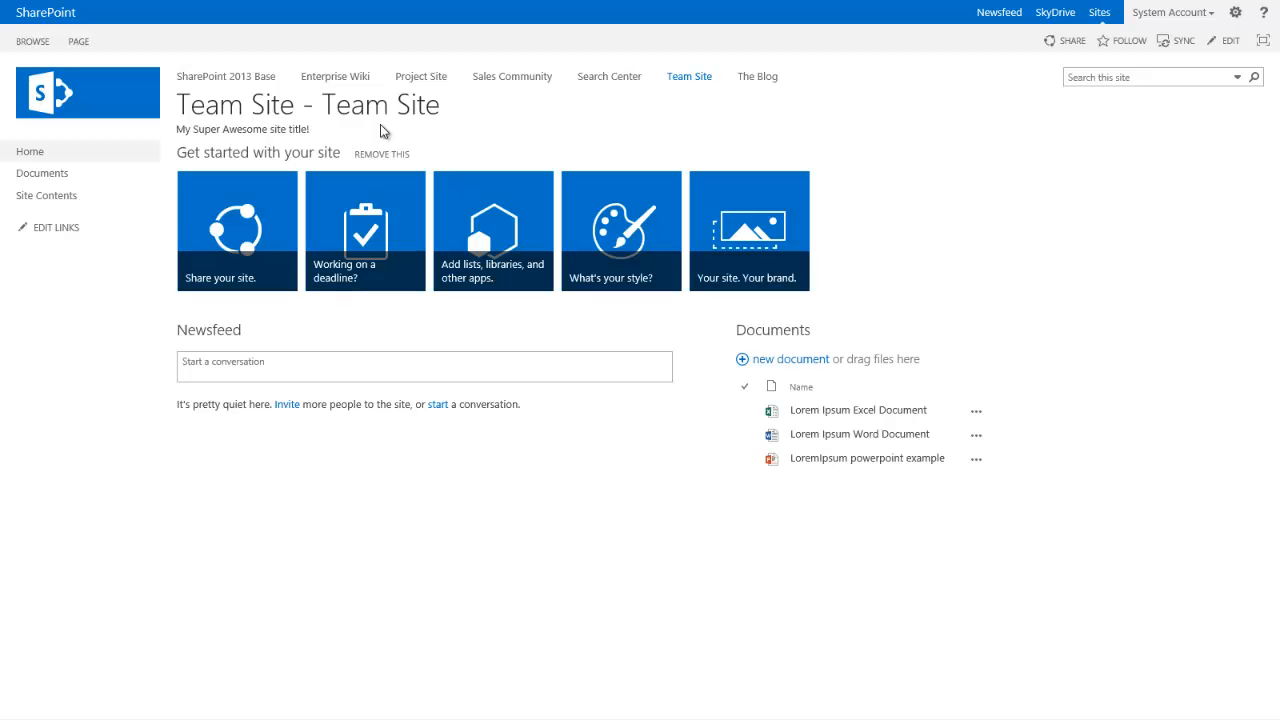
Select the DeltaTopNavigation block and start typing a <div class="cus..."> tag above it.
key(alt+tab)
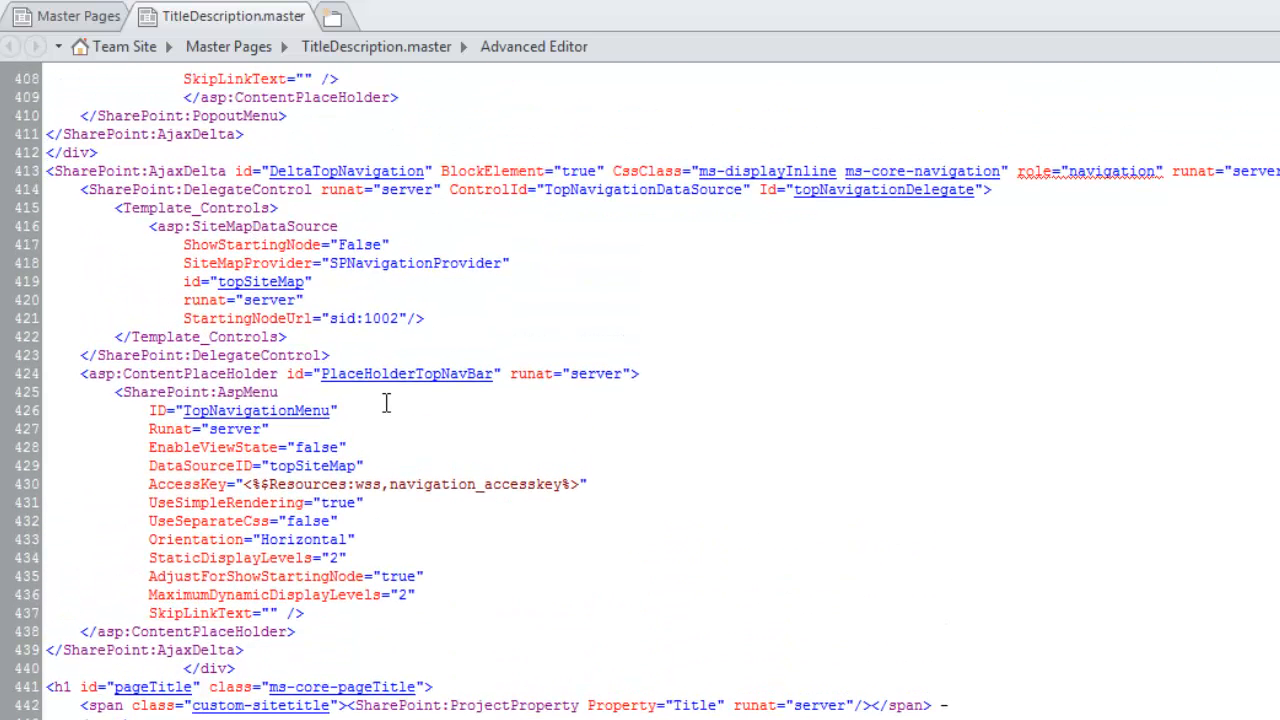
mouse_move(204, 177)
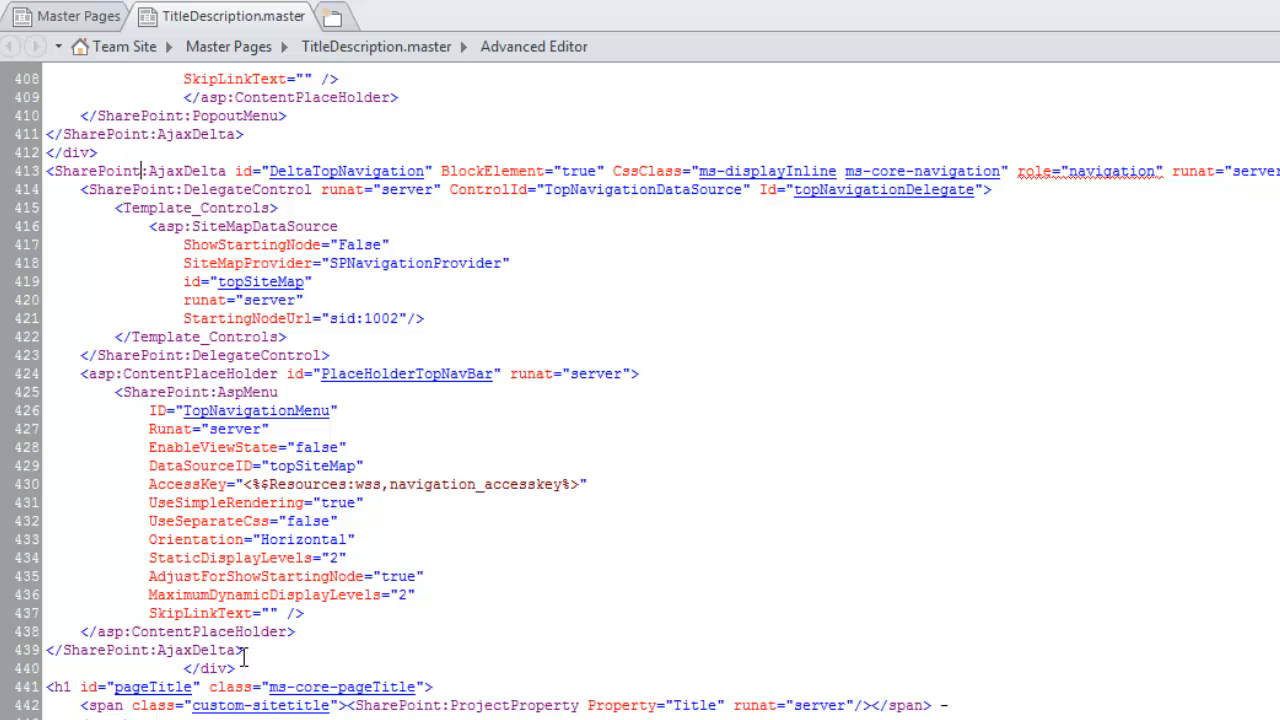
drag(47, 171, 247, 650)
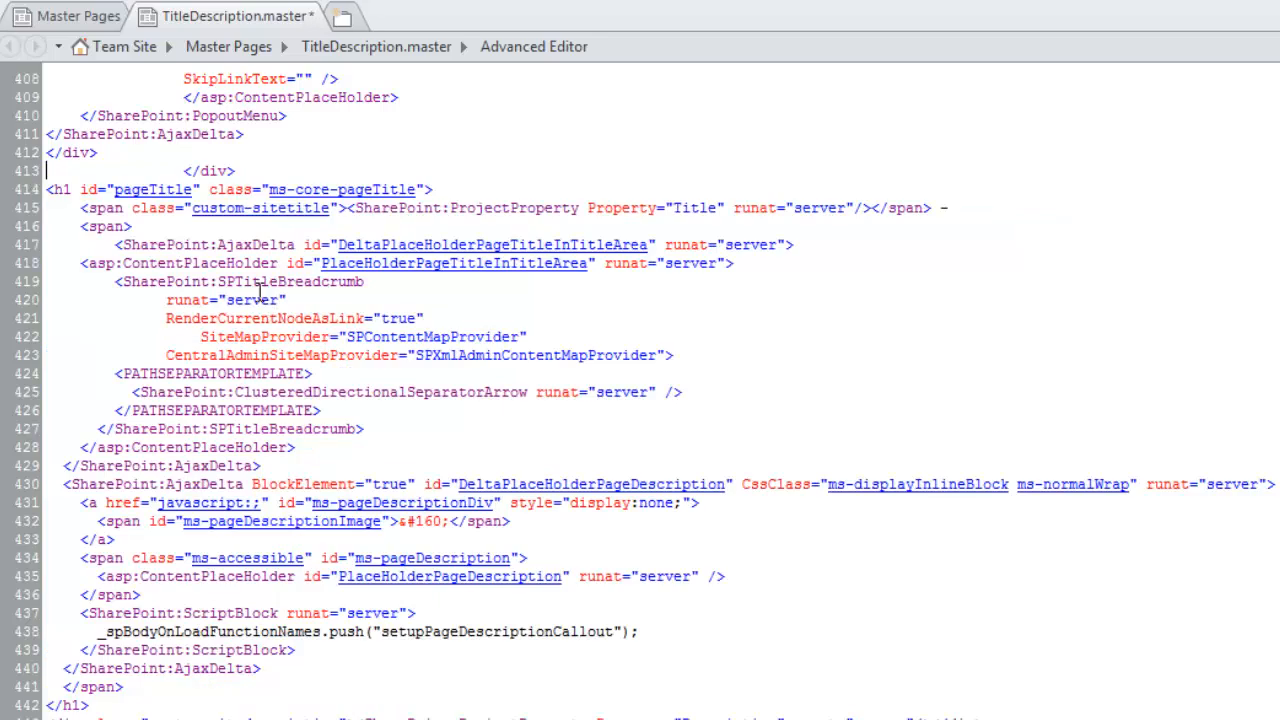
scroll(down, 3)
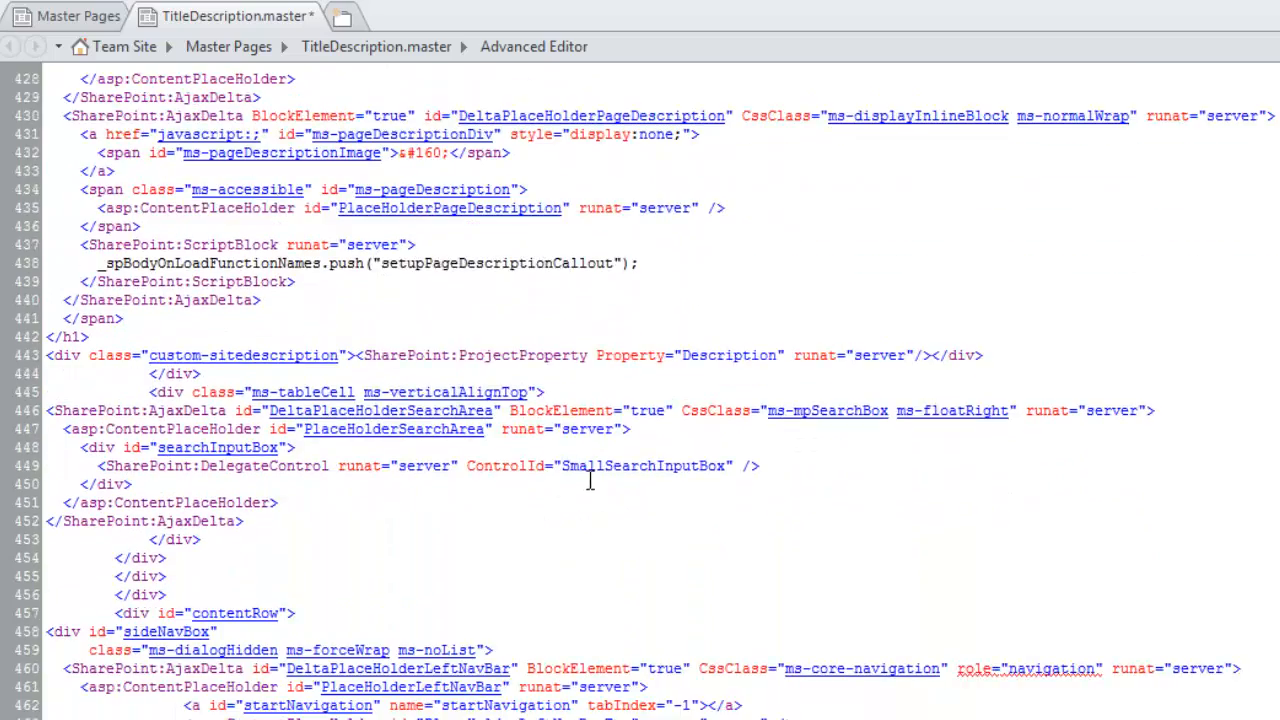
scroll(down, 3)
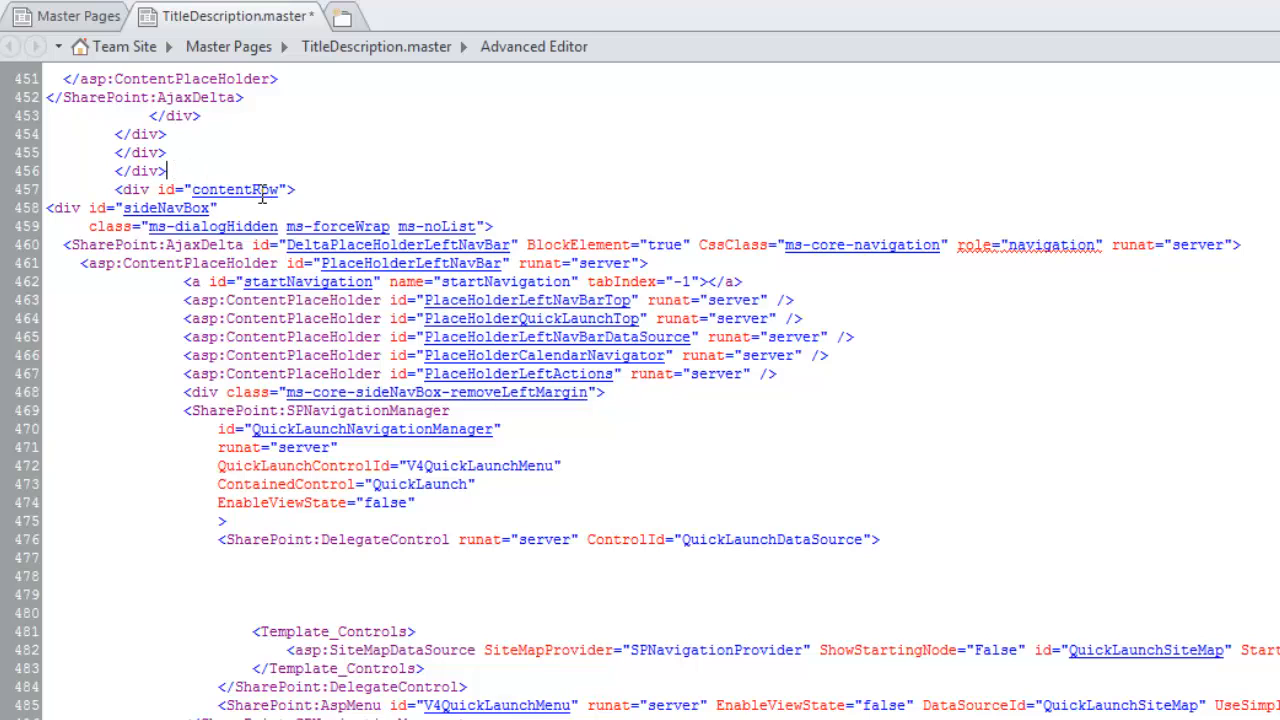
text(<div>)
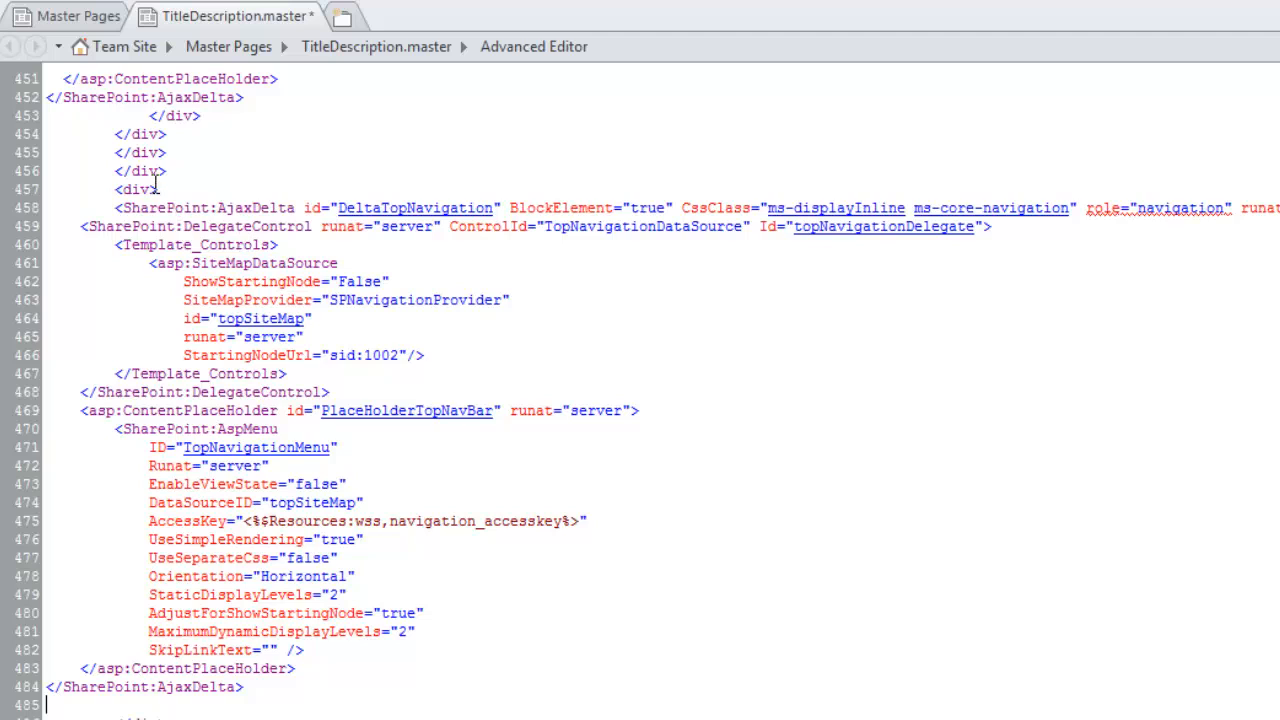
text(class)
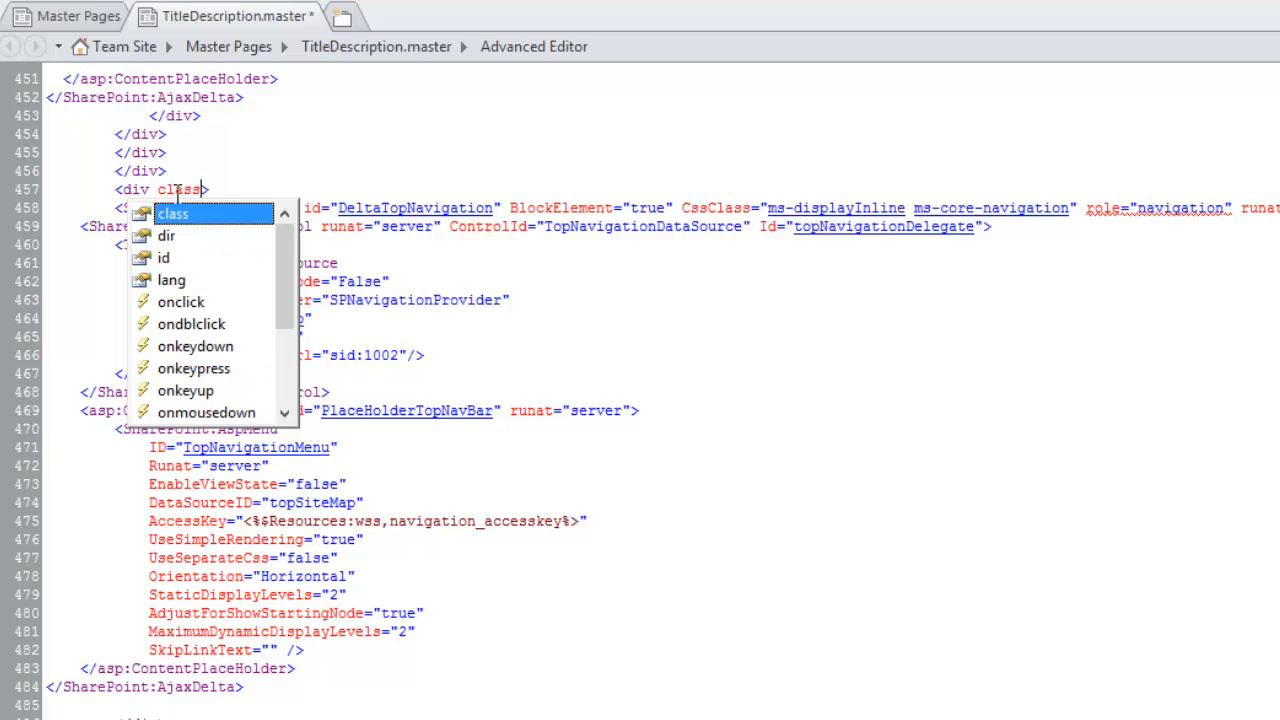
text(cus)
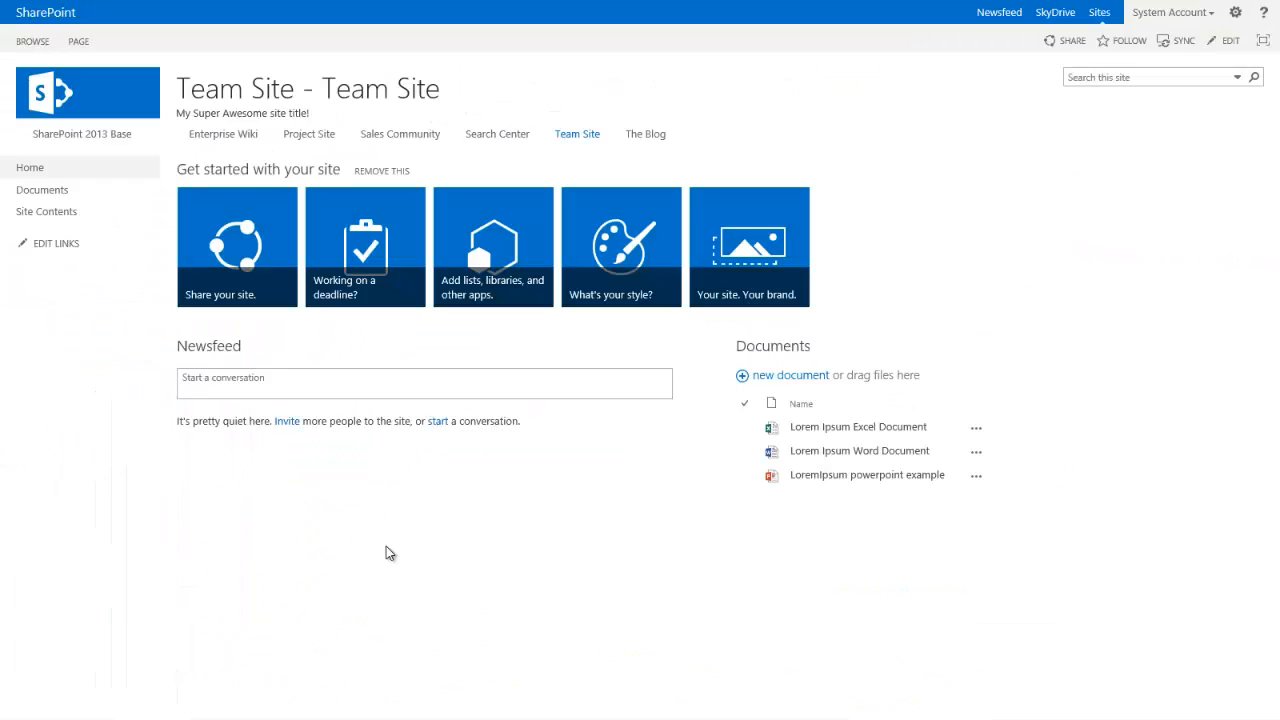
mouse_move(223, 134)
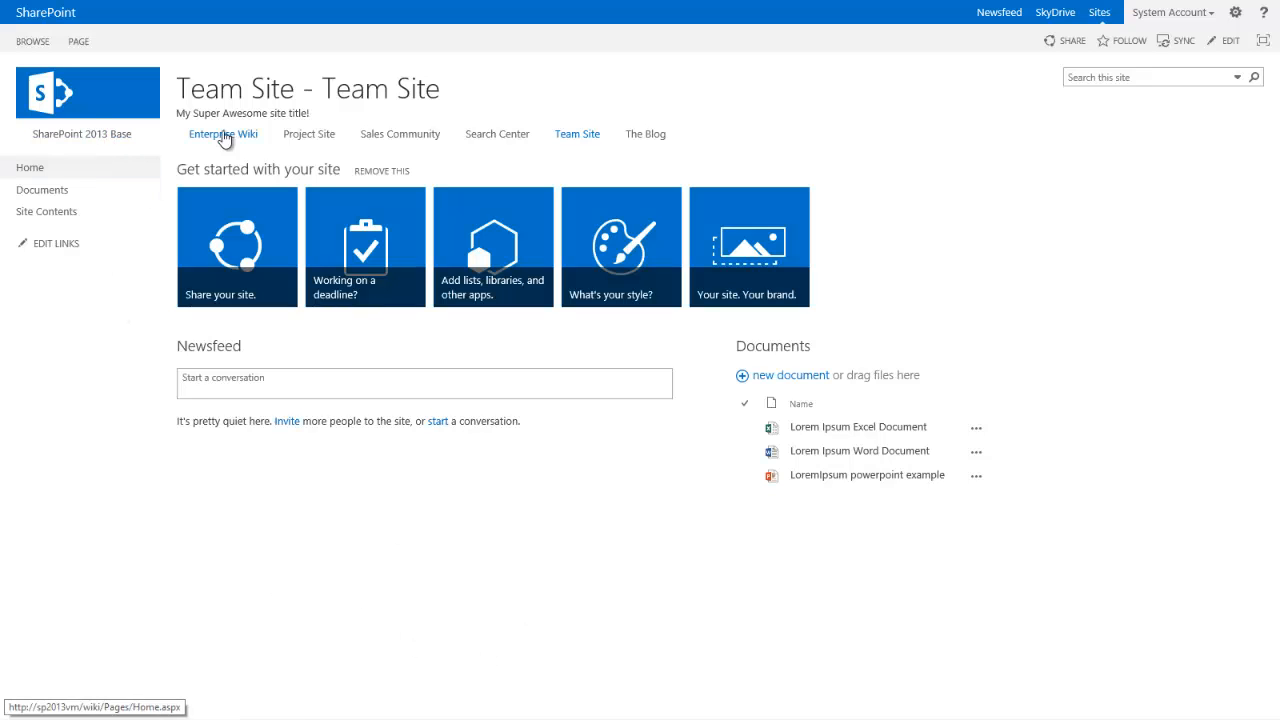
mouse_move(114, 114)
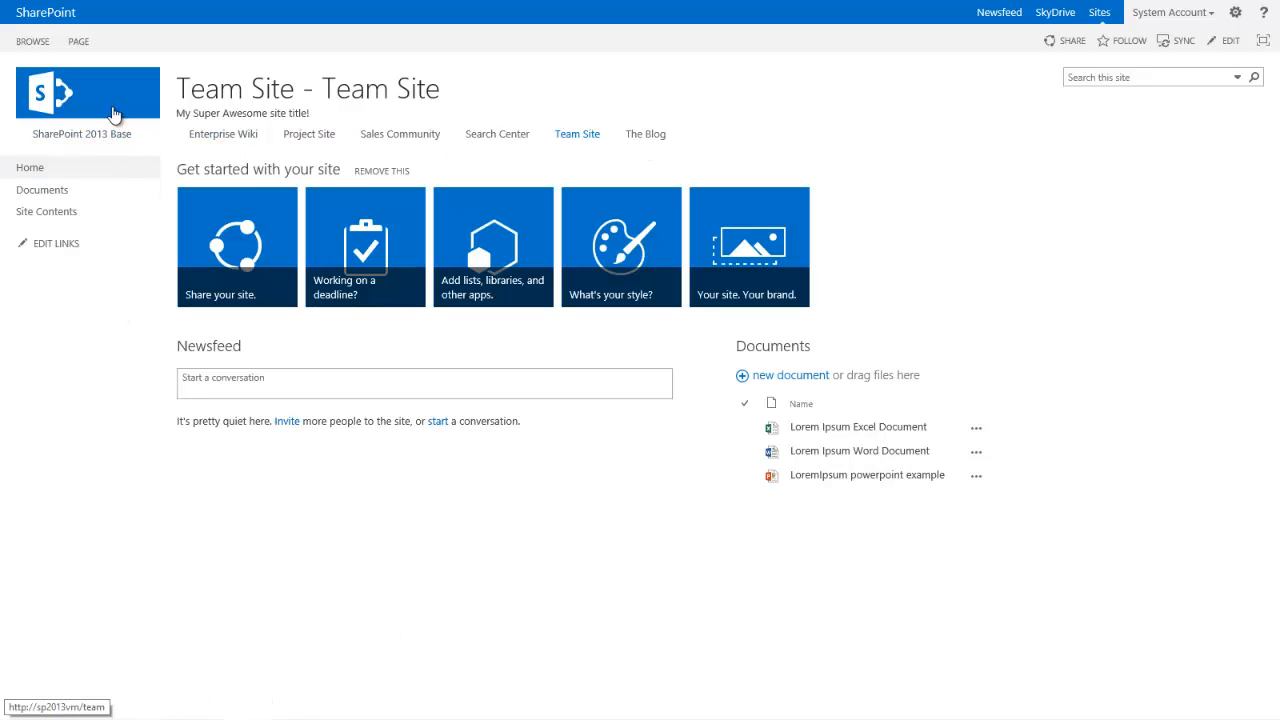
mouse_move(497, 133)
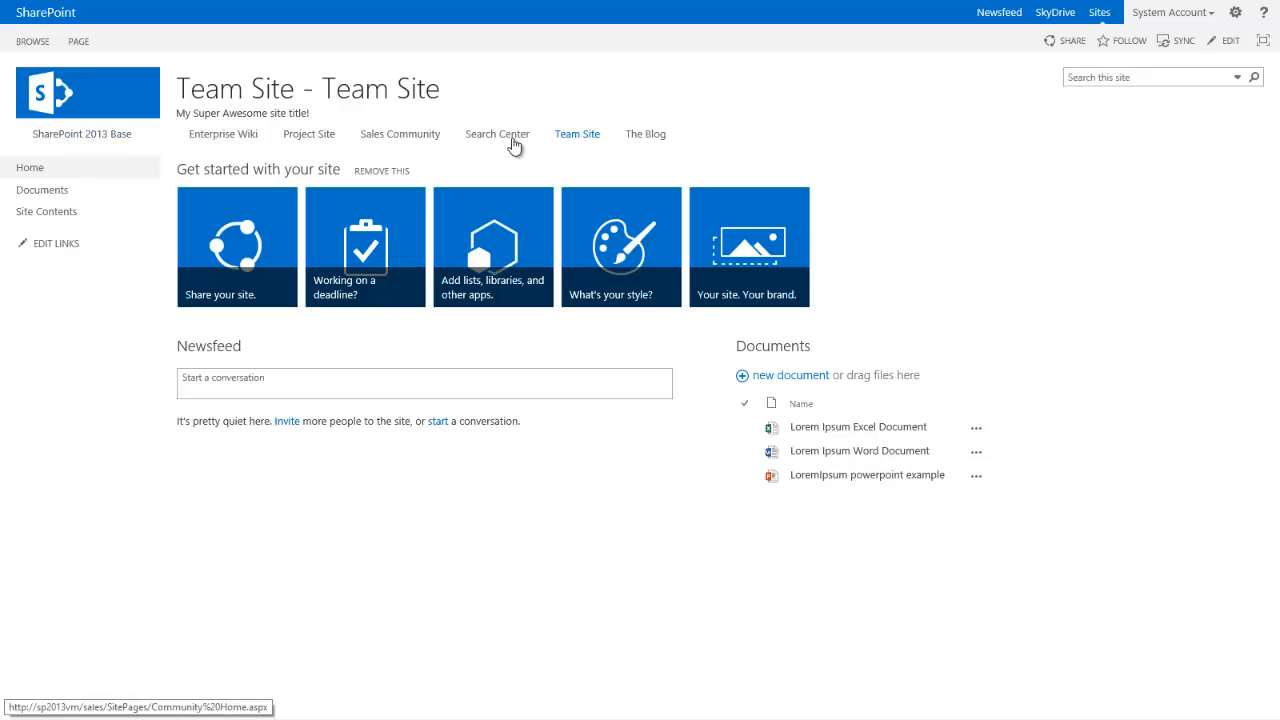
mouse_move(218, 155)
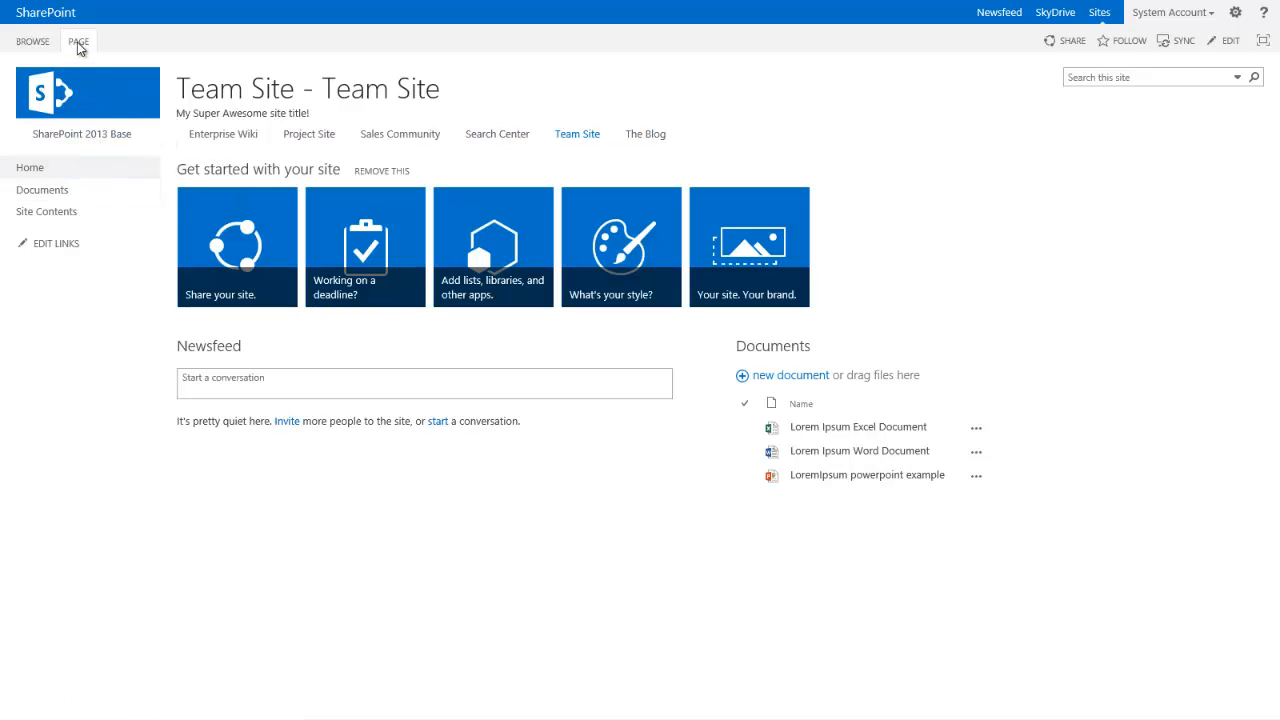
On the team site, switch to the PAGE ribbon tab, then back to BROWSE.
click(78, 41)
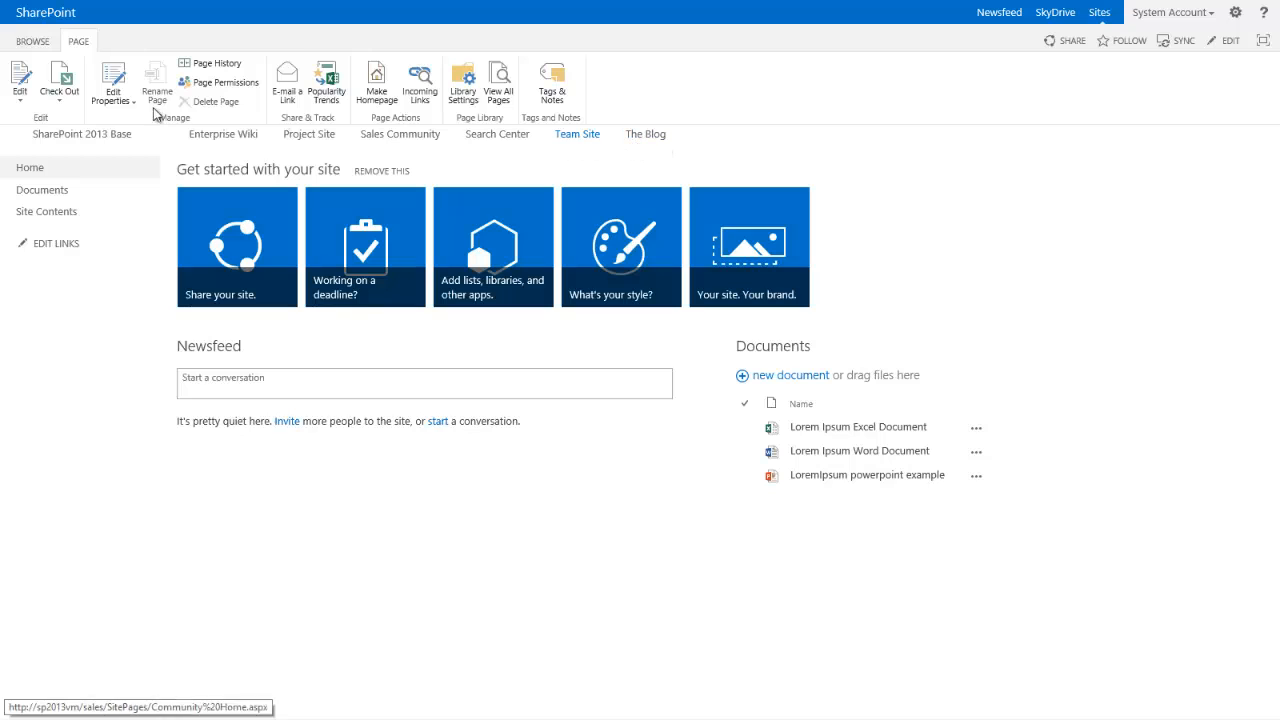
mouse_move(491, 147)
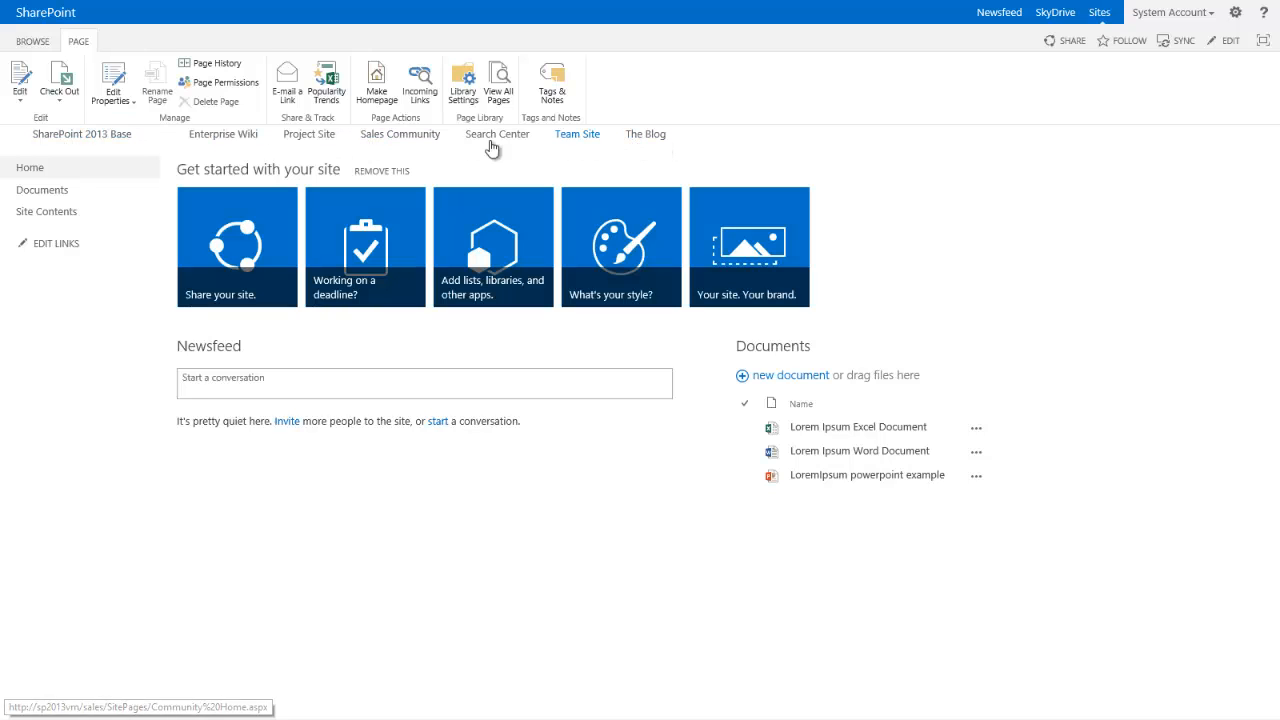
mouse_move(668, 88)
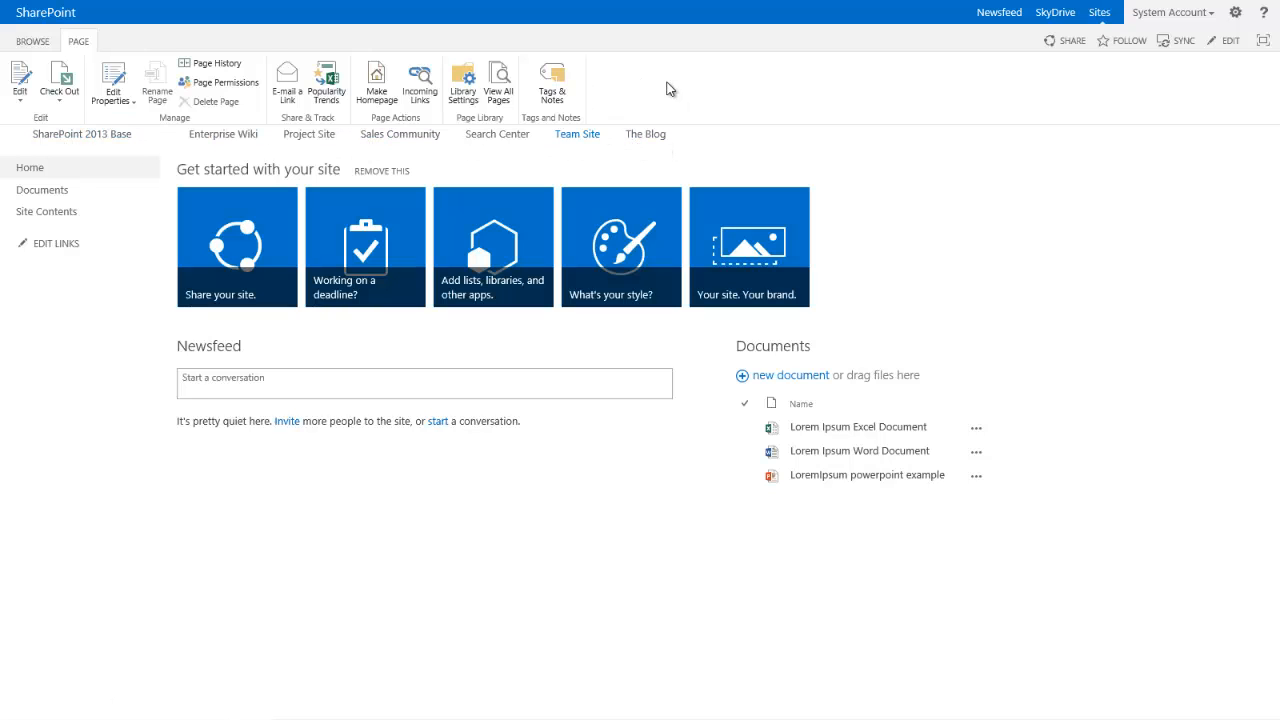
click(32, 41)
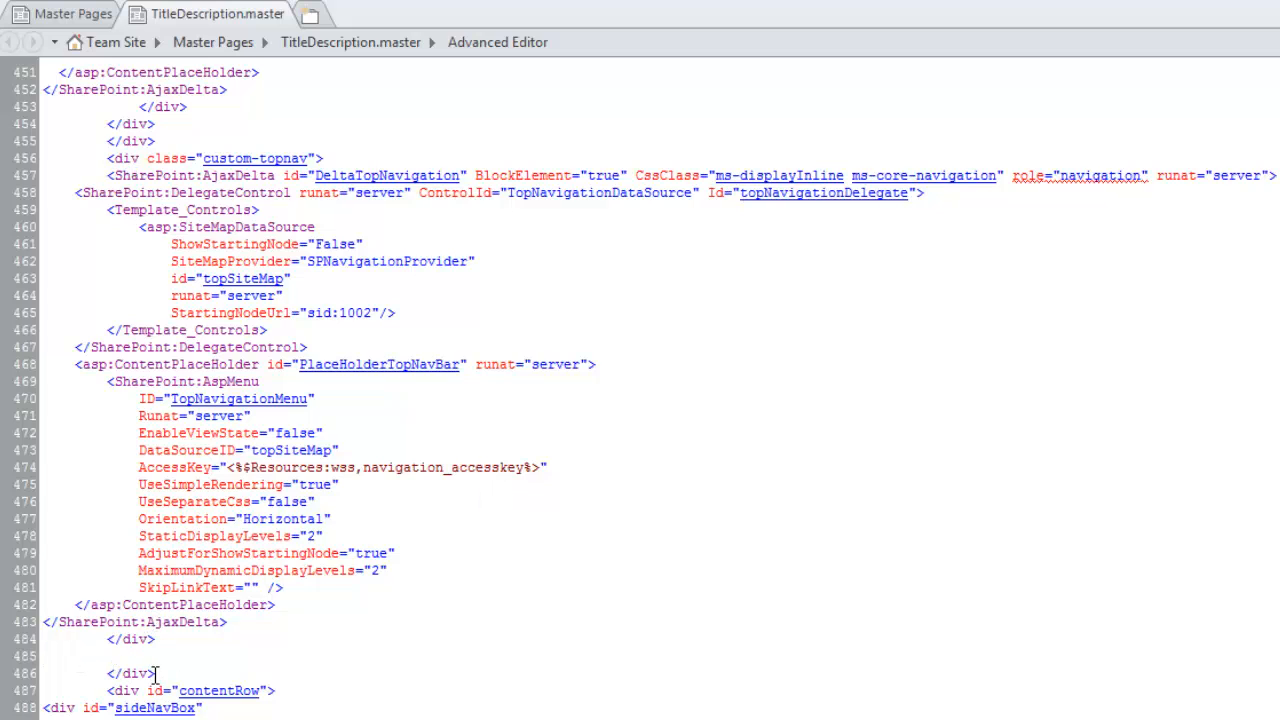
Double-click in the TitleDescription.master code while closing the custom-topnav div.
double_click(127, 673)
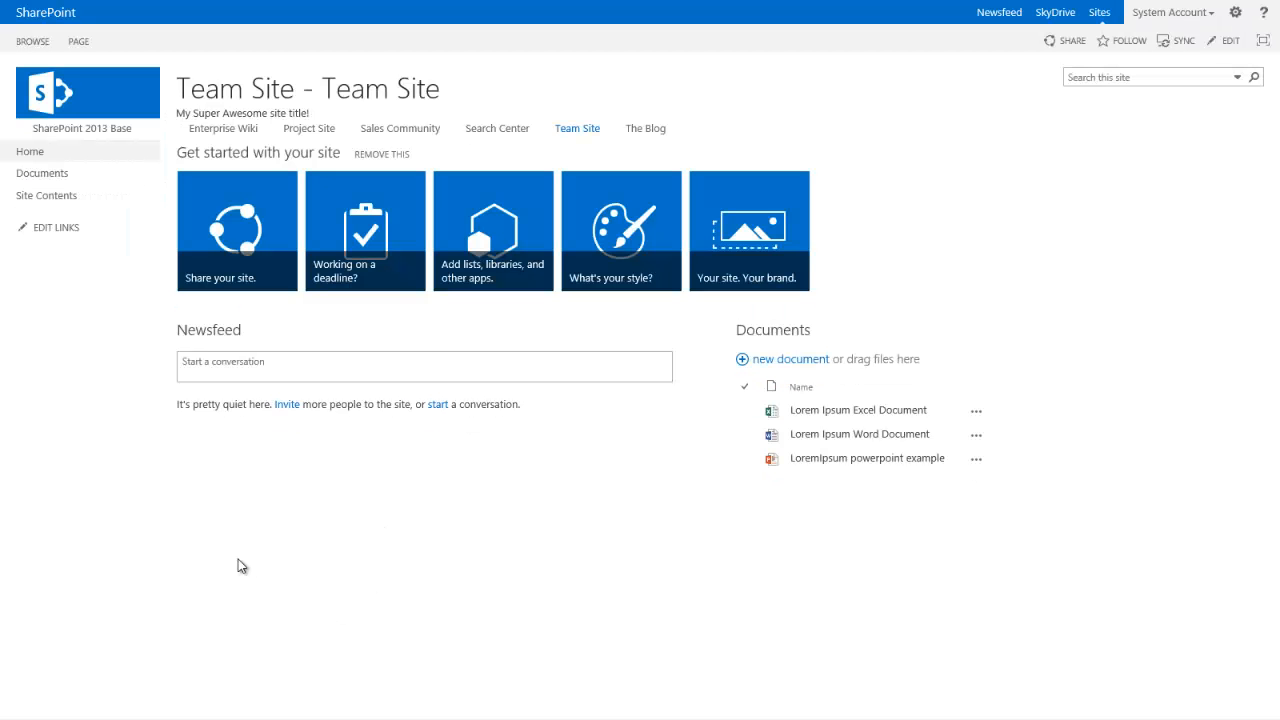
mouse_move(157, 142)
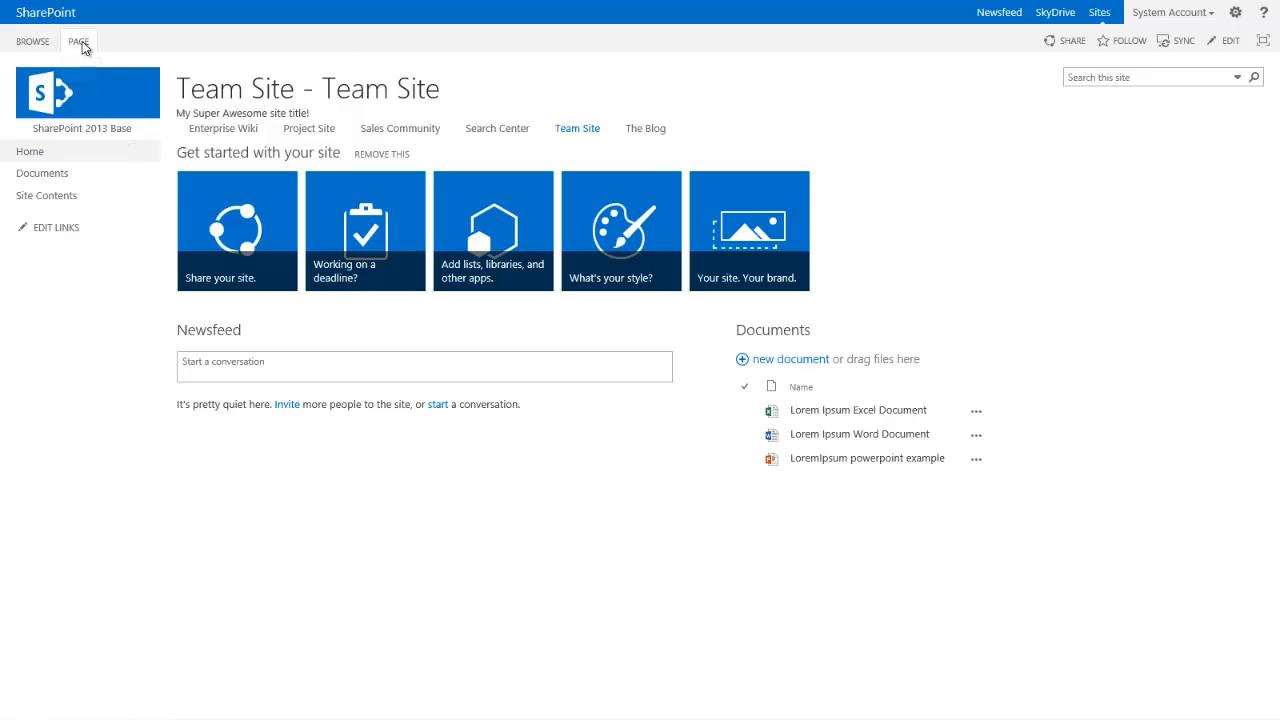
Toggle repeatedly between PAGE and BROWSE tabs, then select the site description text.
click(78, 41)
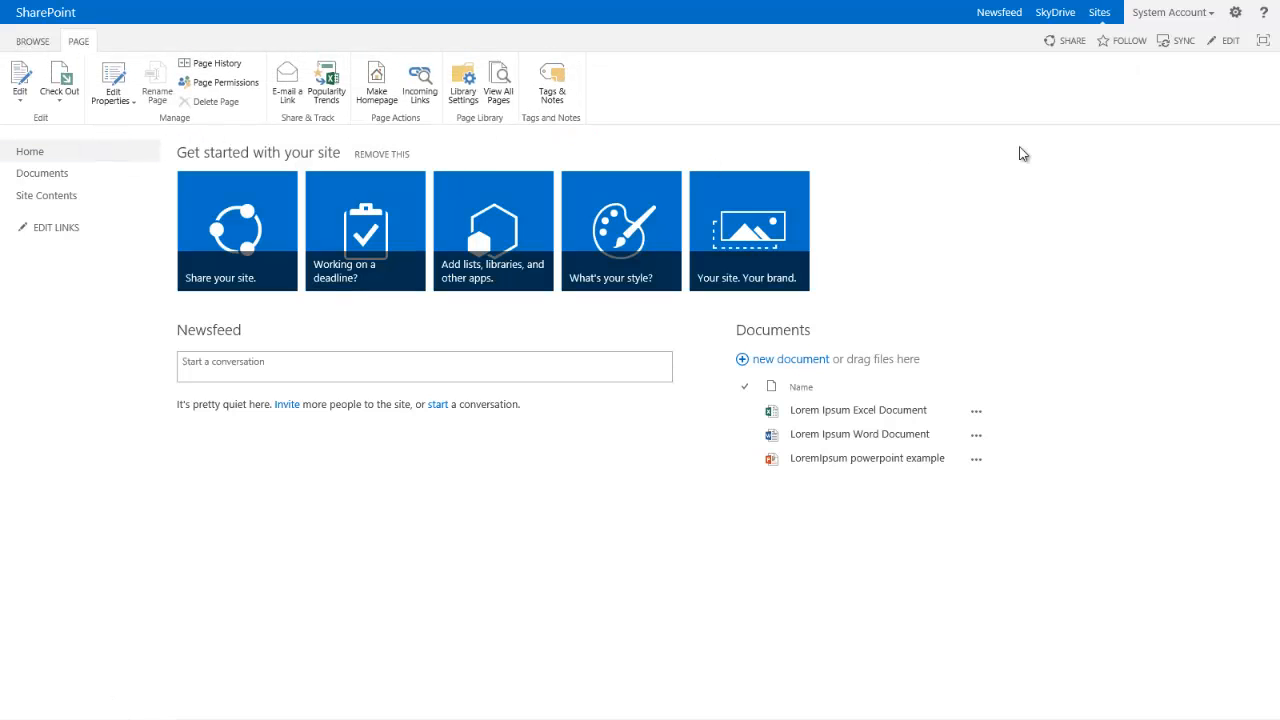
click(32, 41)
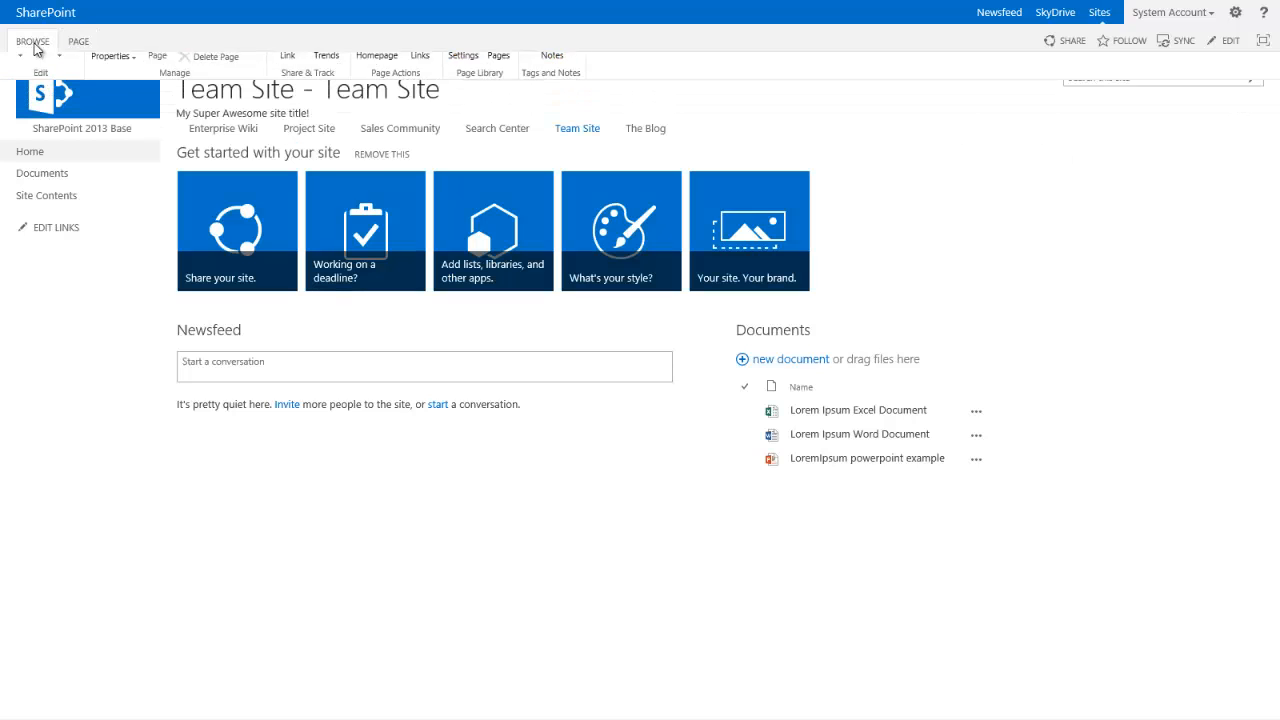
click(32, 41)
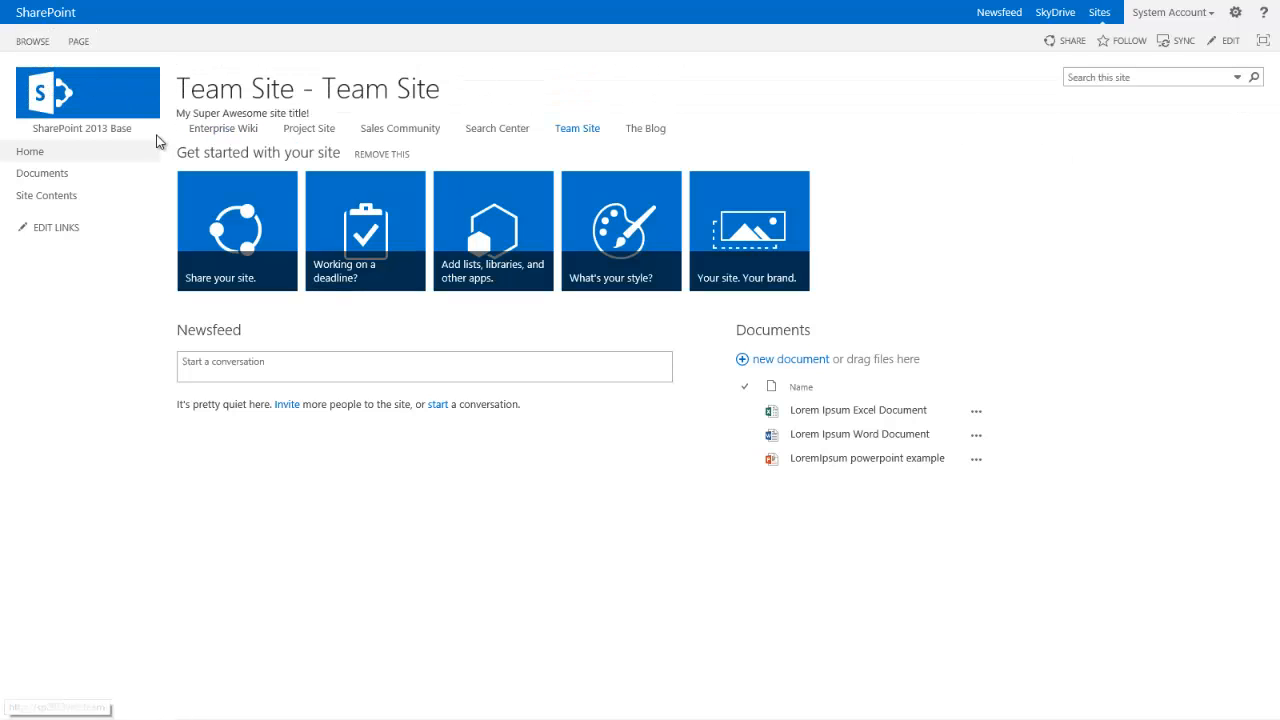
click(78, 41)
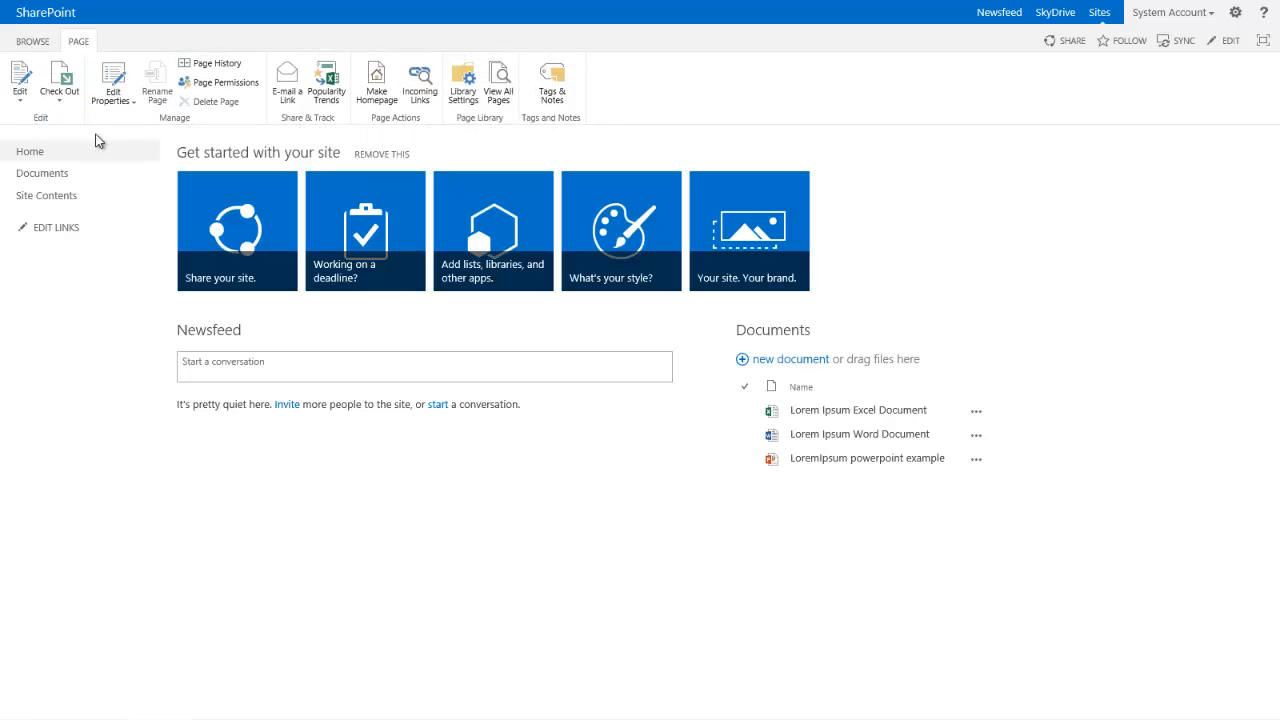
mouse_move(118, 143)
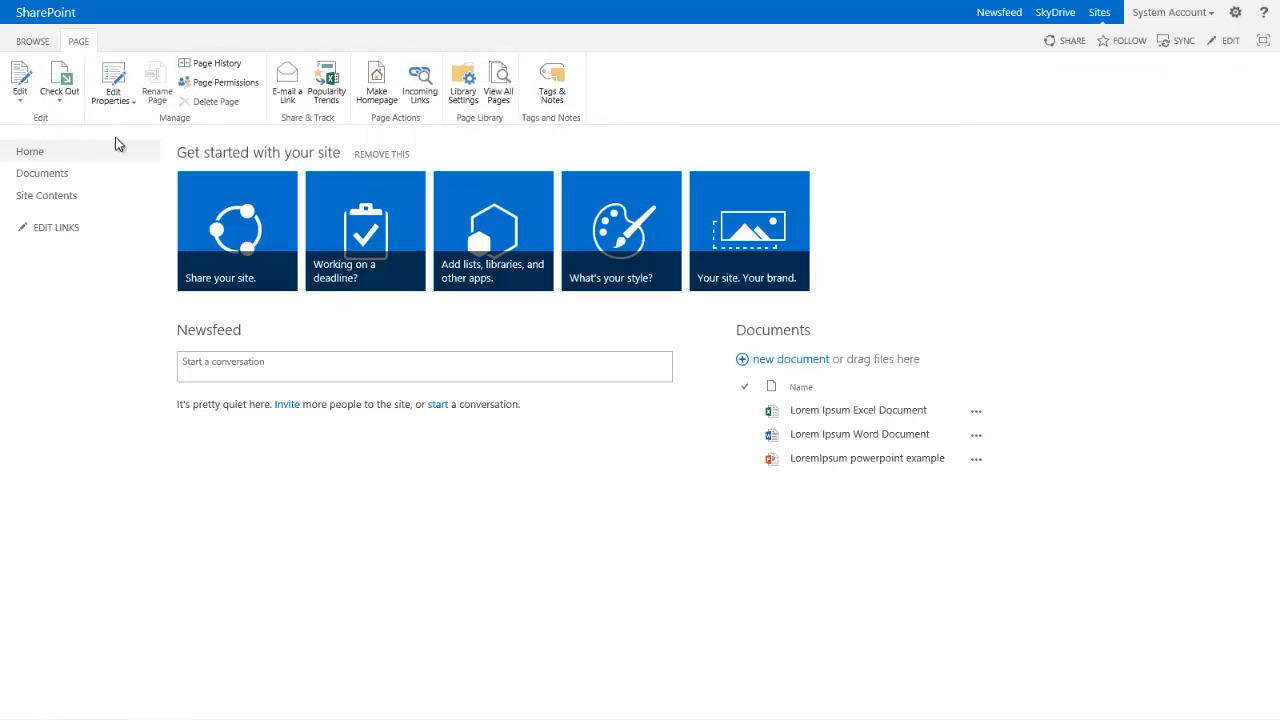
mouse_move(147, 57)
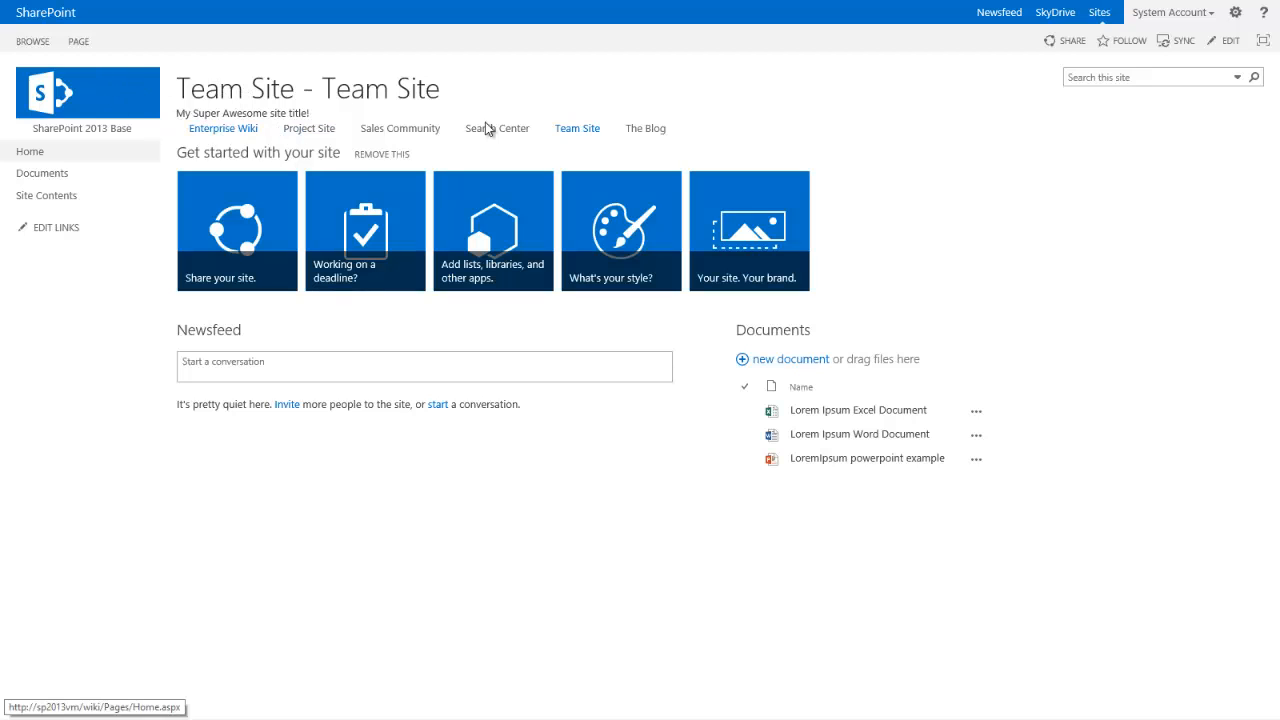
mouse_move(519, 143)
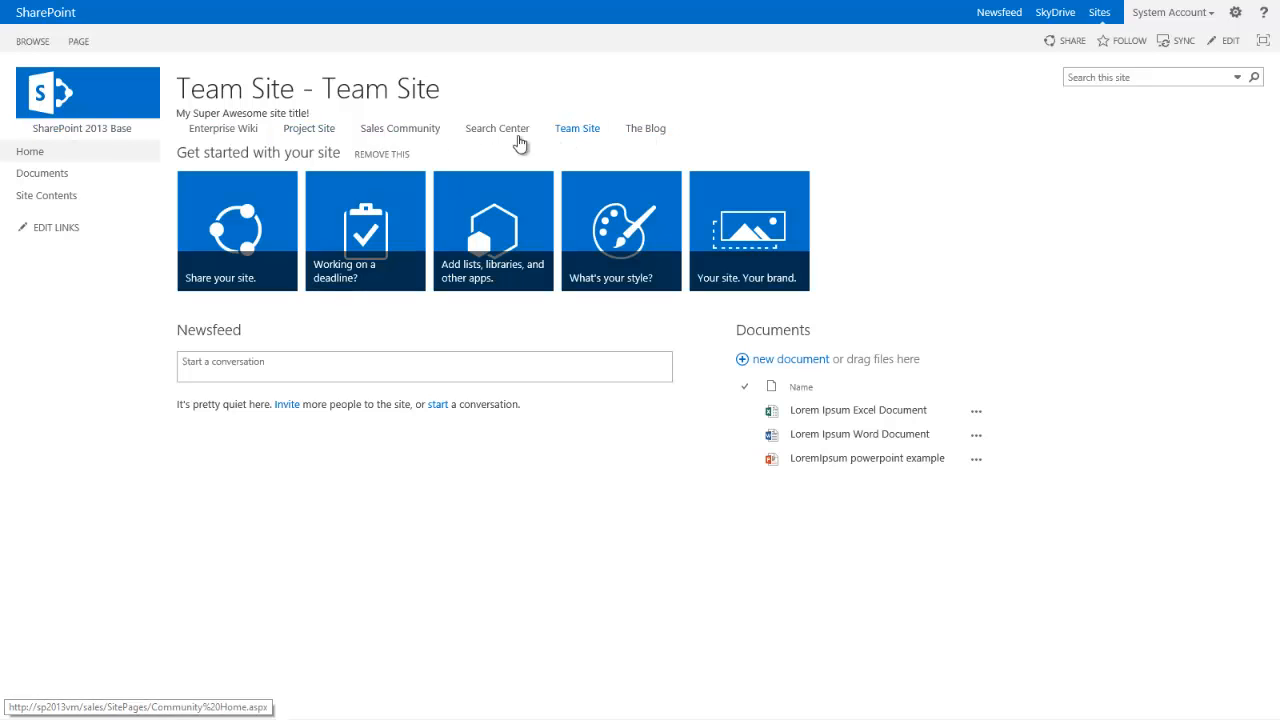
click(78, 41)
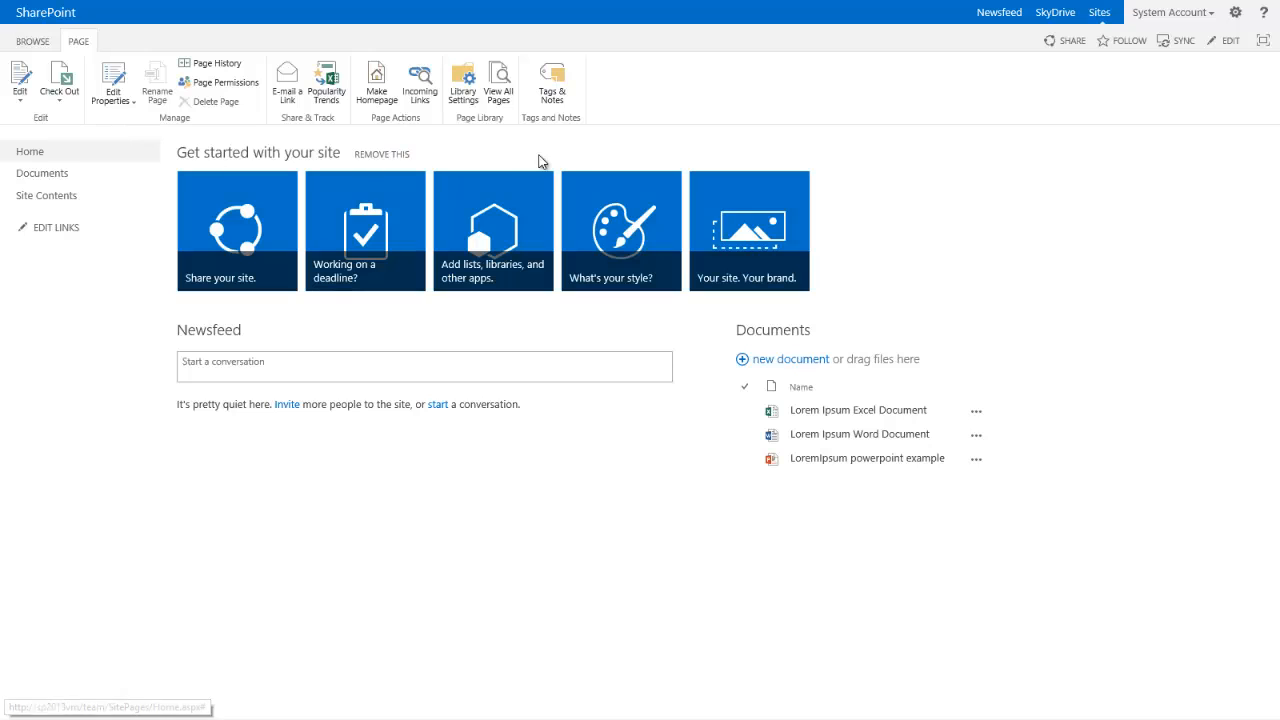
mouse_move(626, 124)
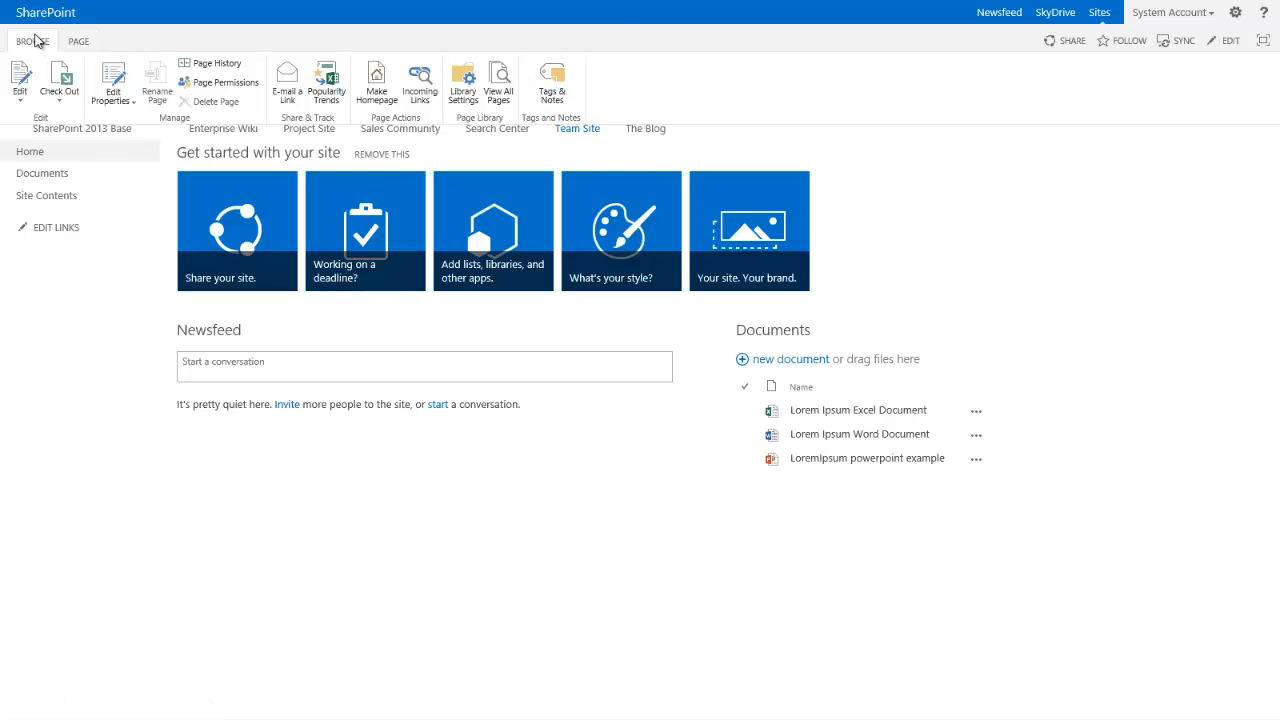
click(33, 41)
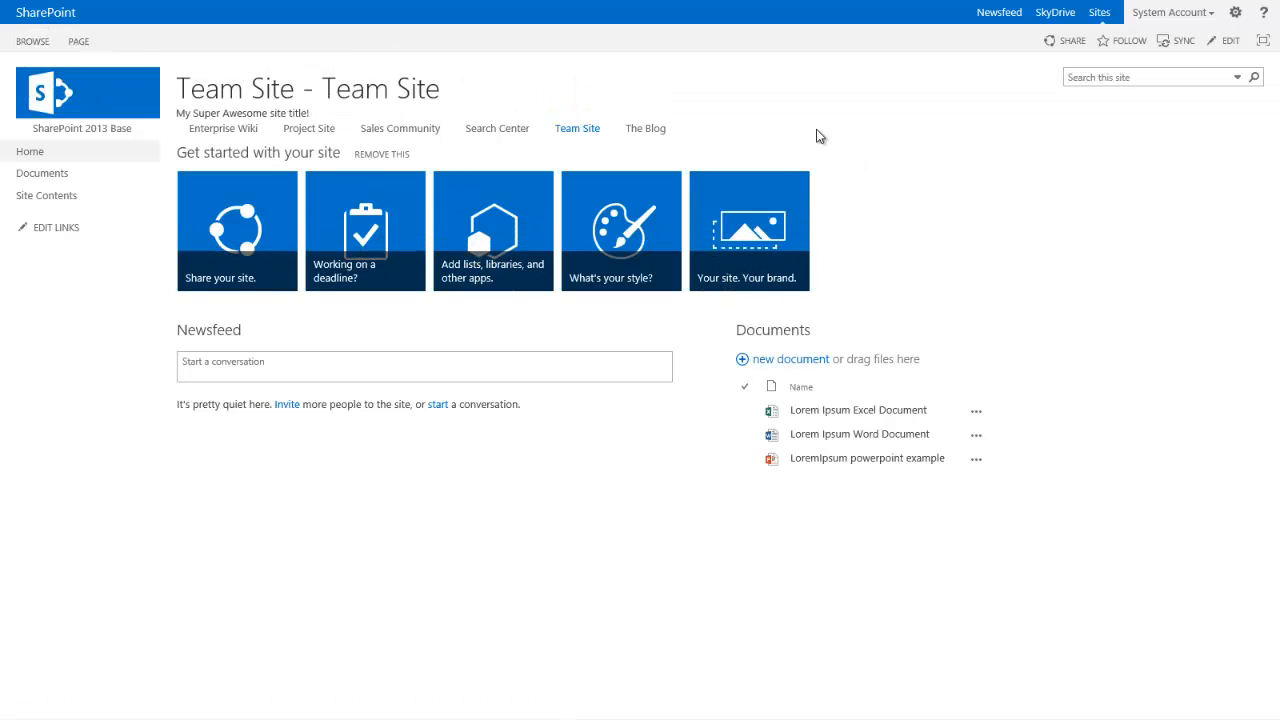
mouse_move(223, 128)
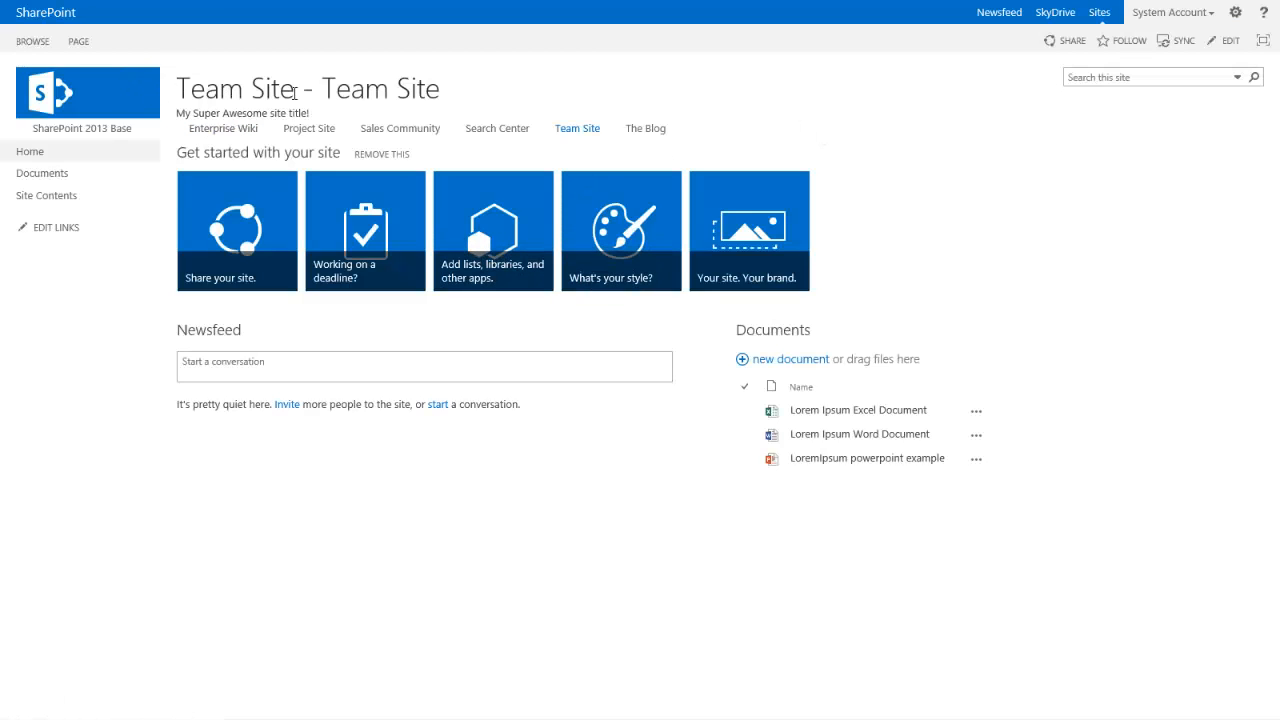
mouse_move(318, 114)
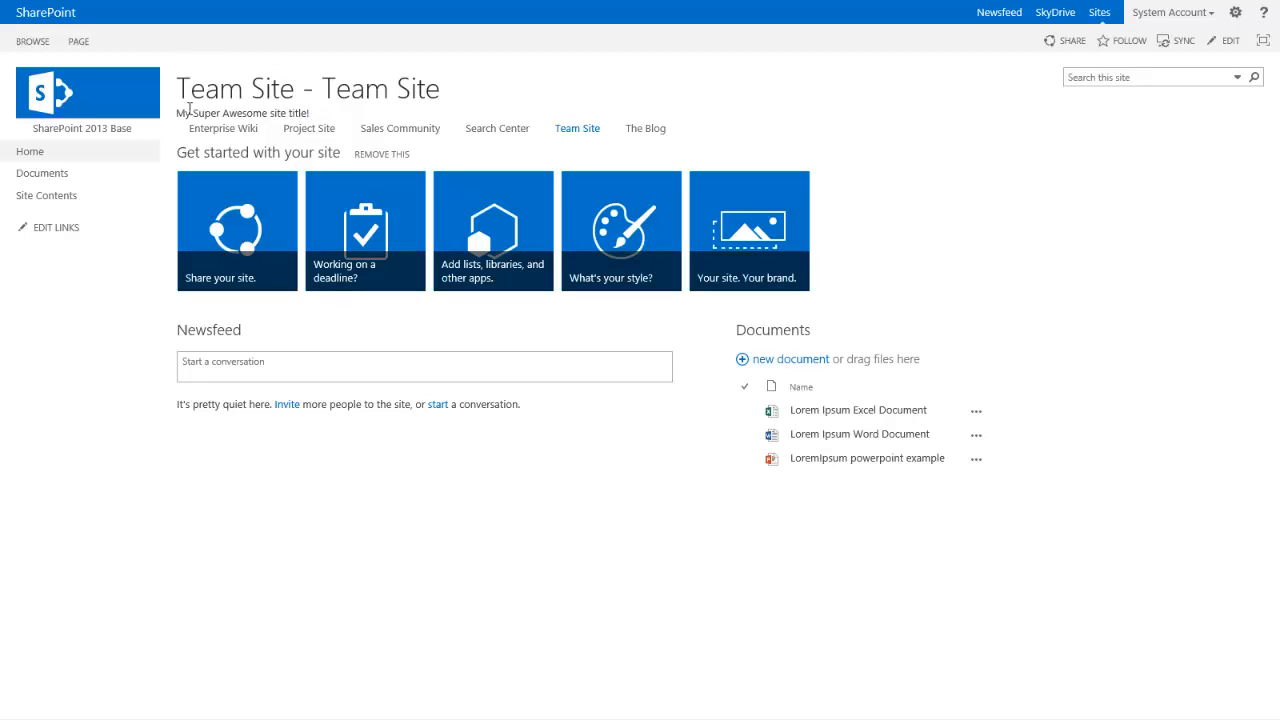
triple_click(242, 112)
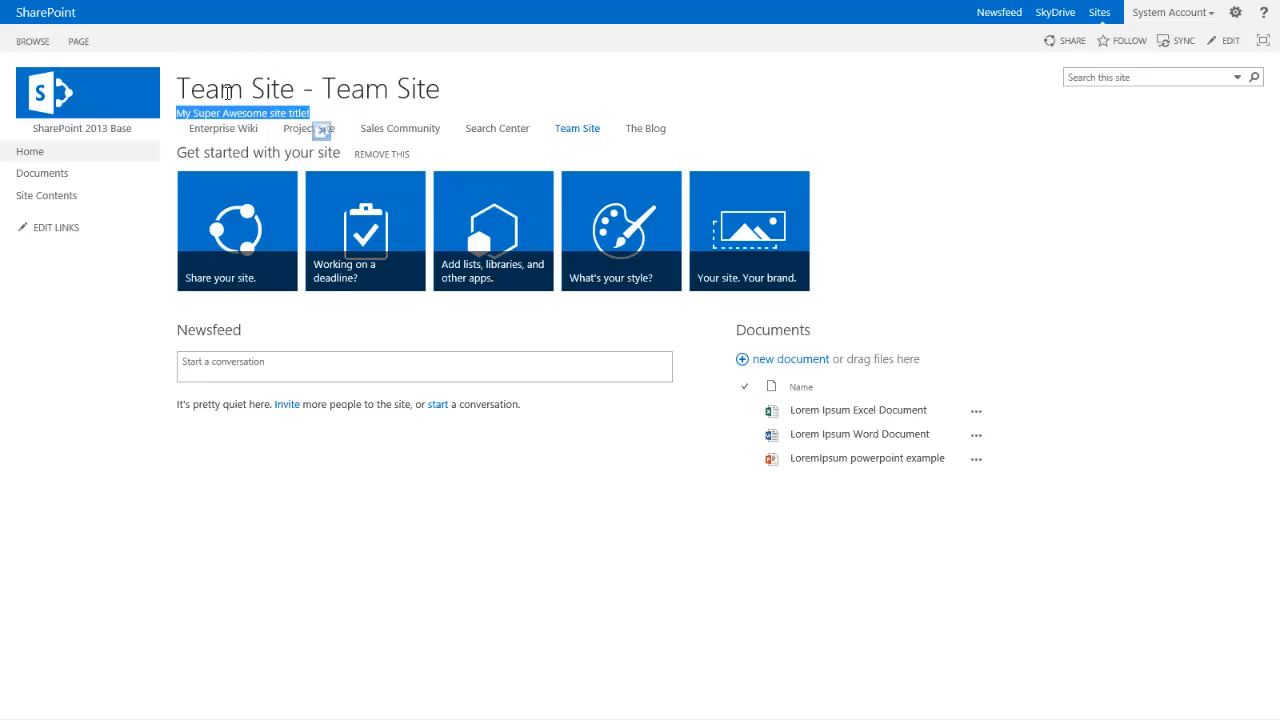
mouse_move(1013, 208)
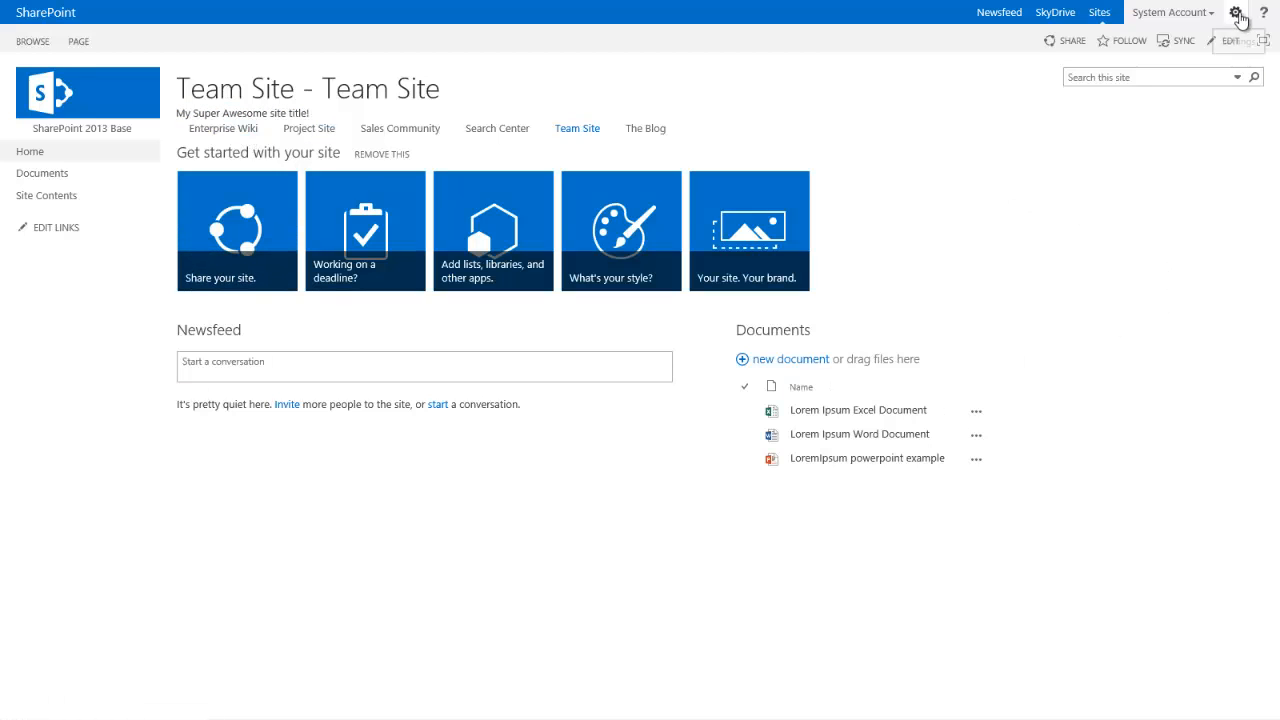
Deactivate Minimal Download Strategy under Site Settings' Manage site features, confirming the warning.
click(1237, 12)
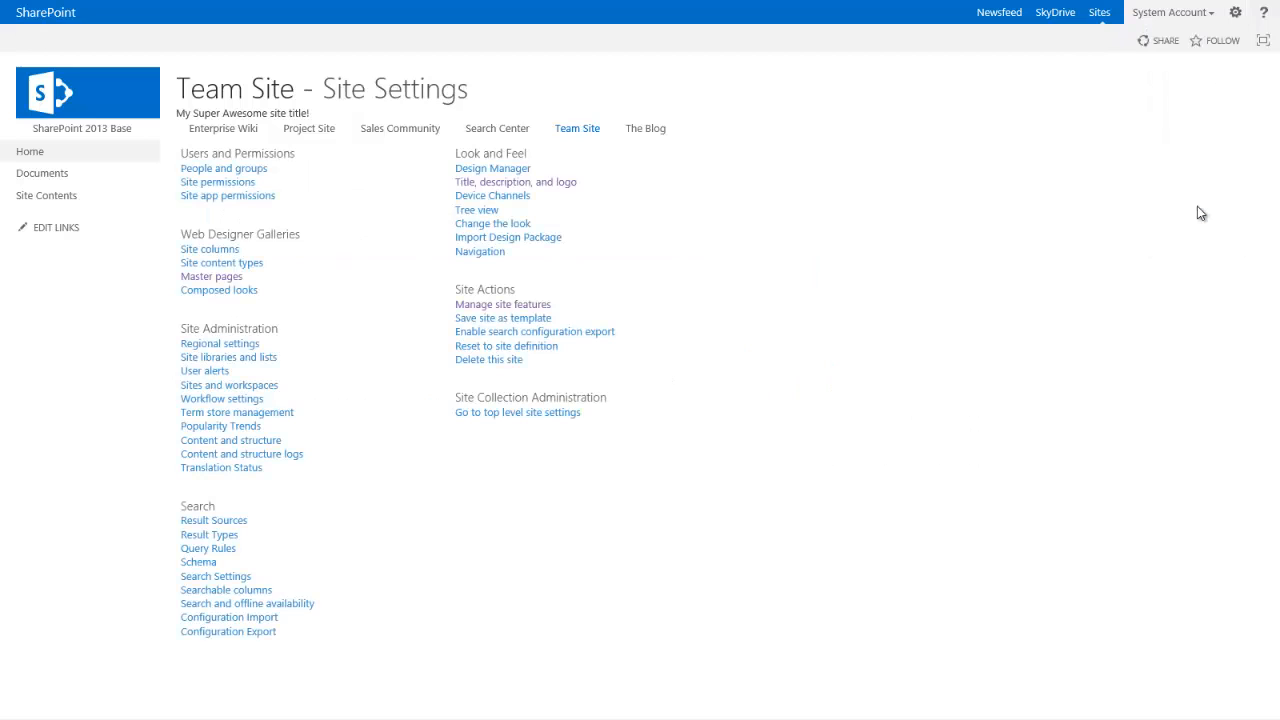
mouse_move(503, 304)
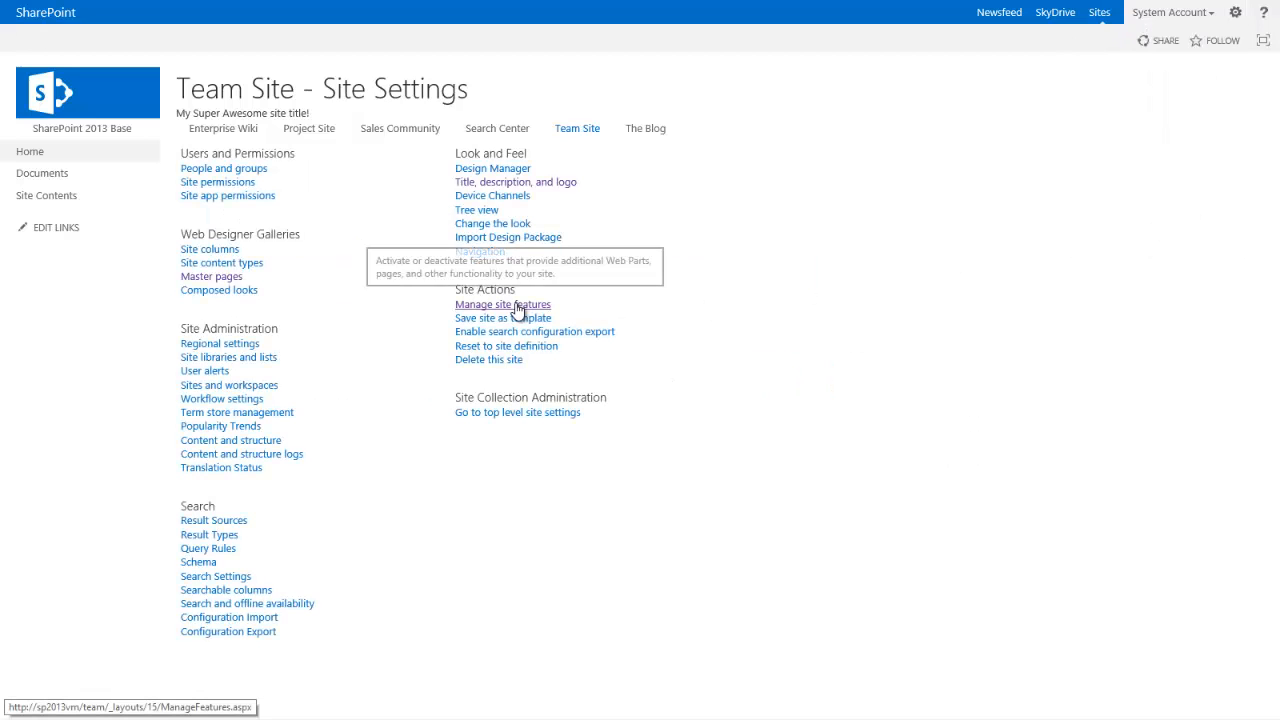
click(503, 304)
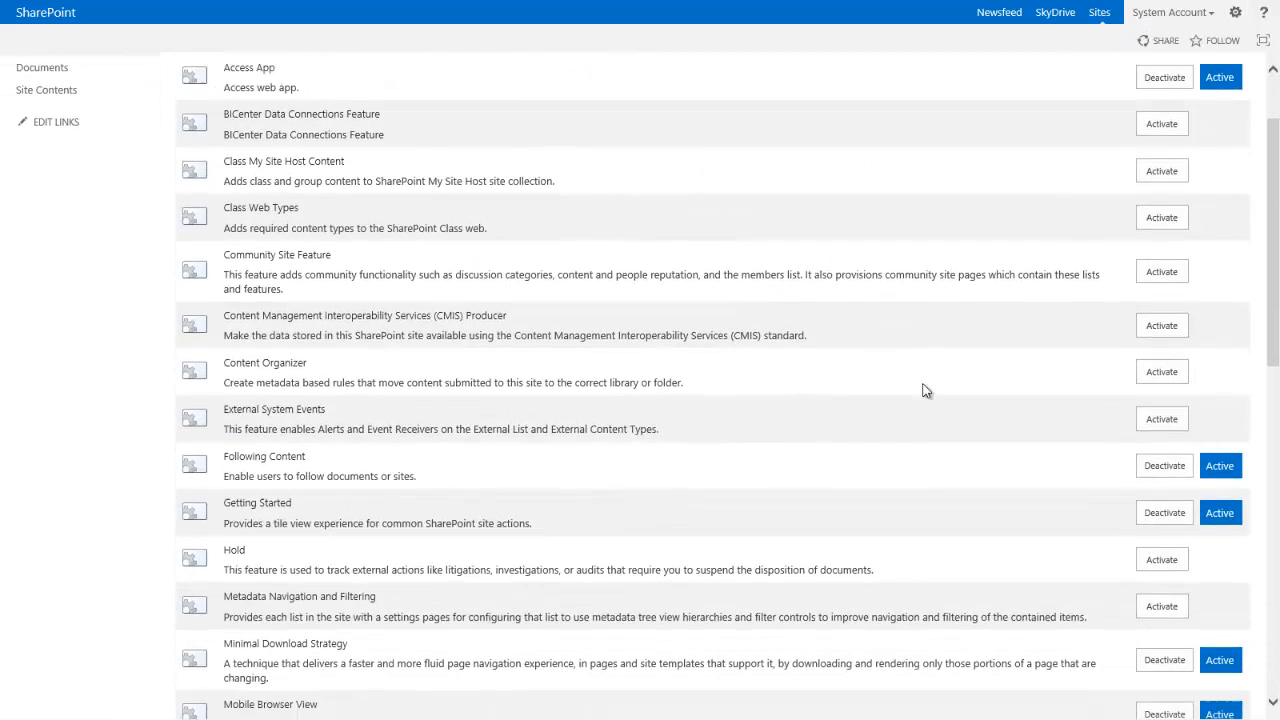
scroll(down, 3)
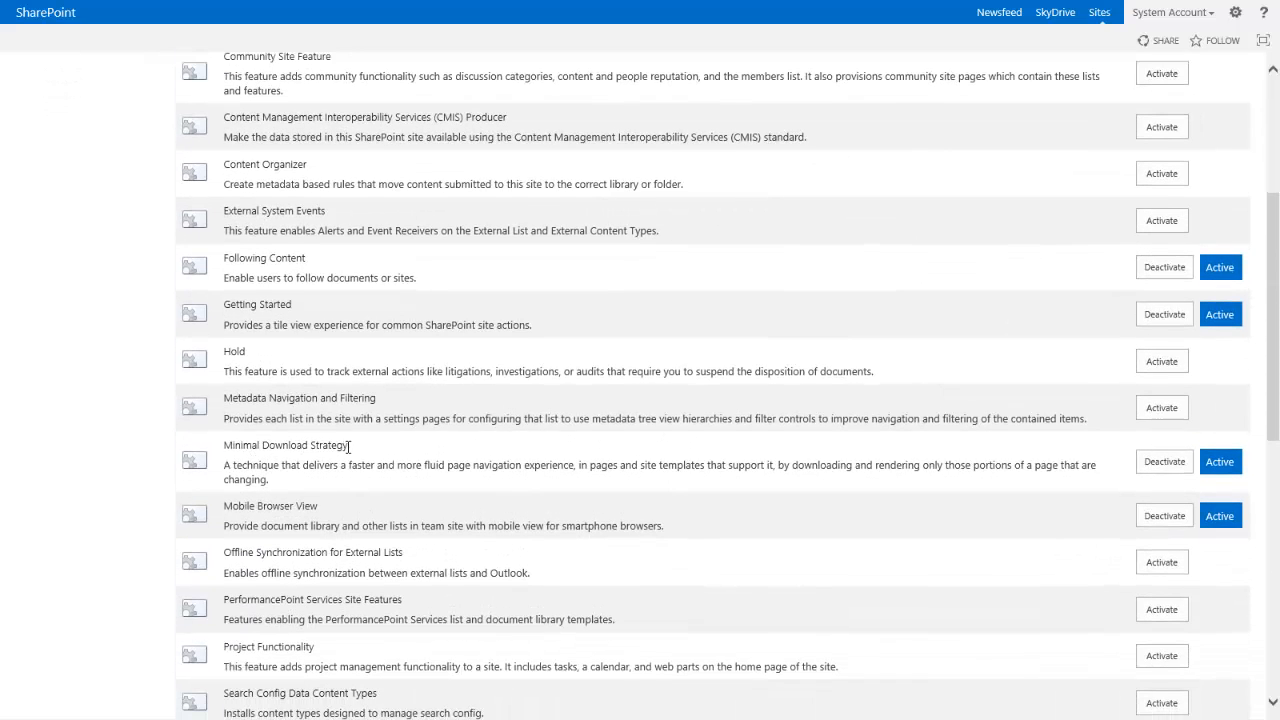
mouse_move(1163, 461)
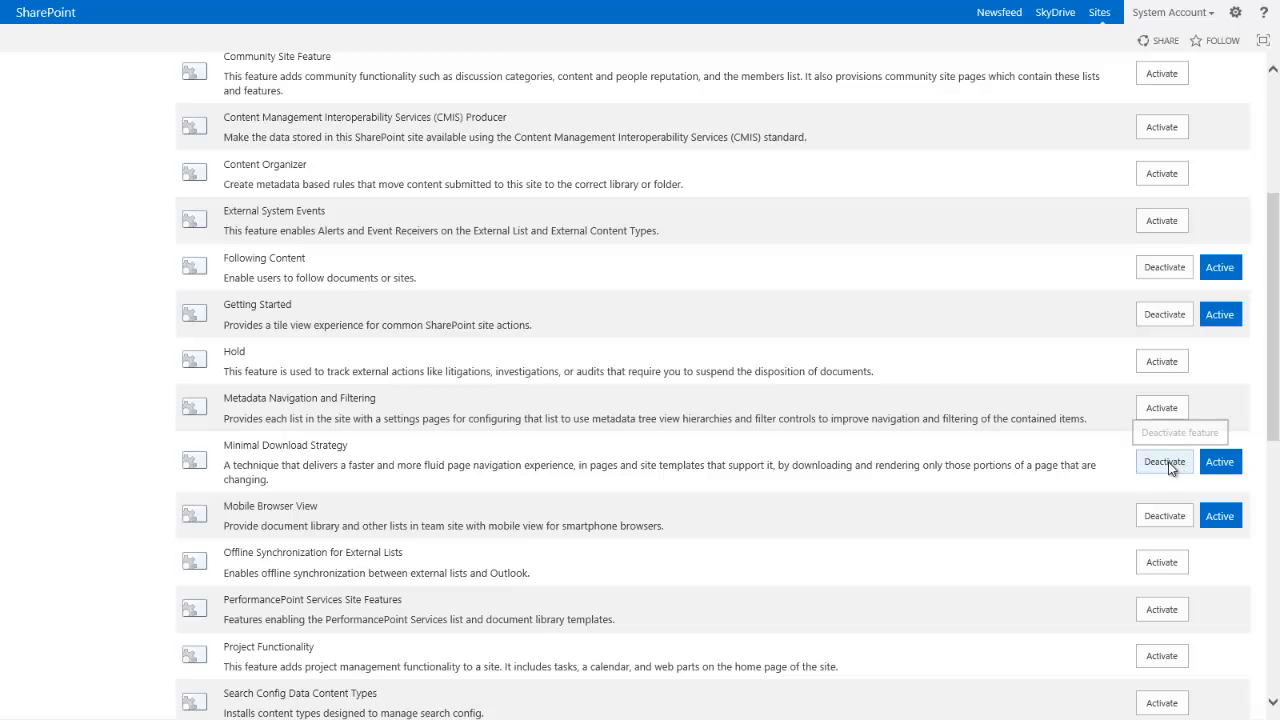
click(1163, 461)
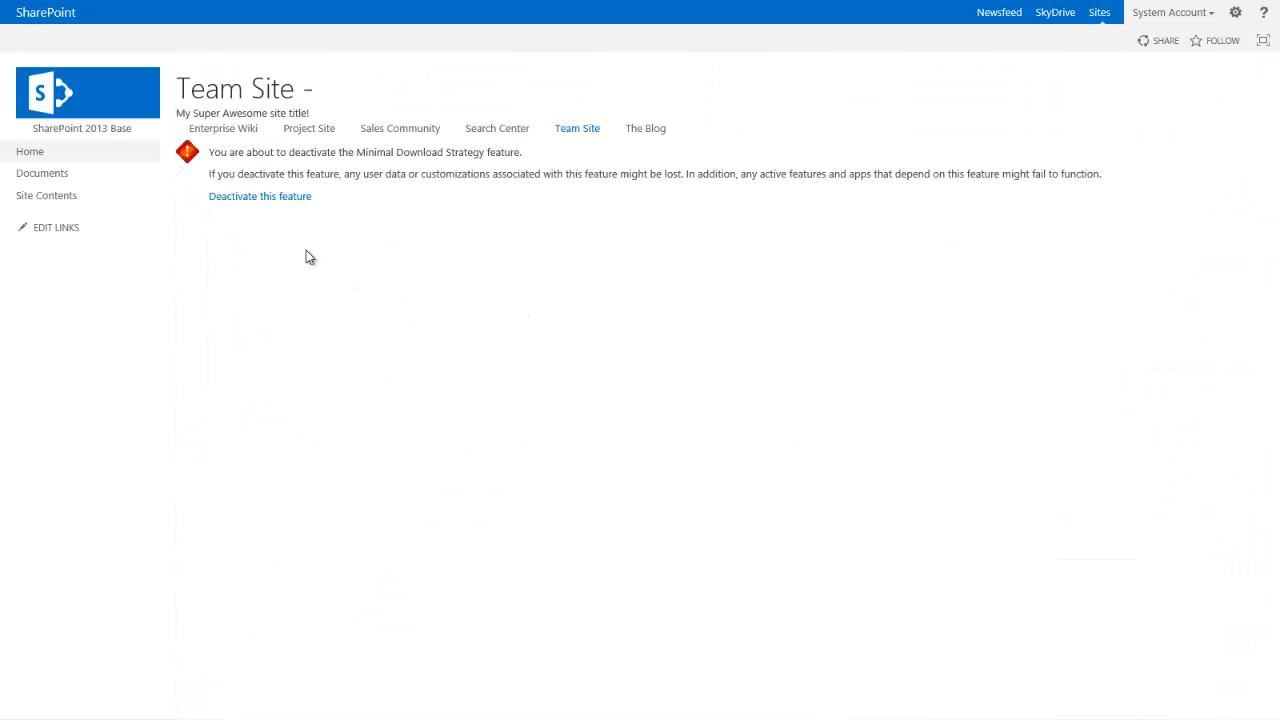
click(260, 196)
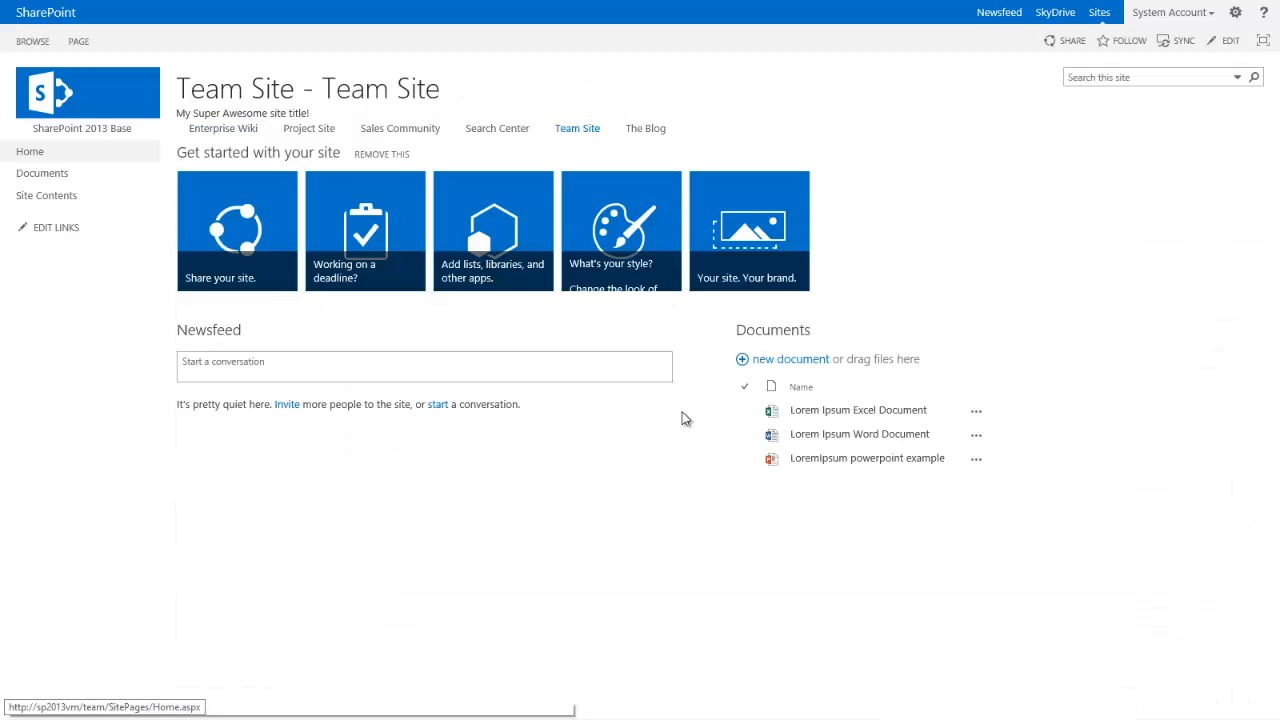
mouse_move(472, 521)
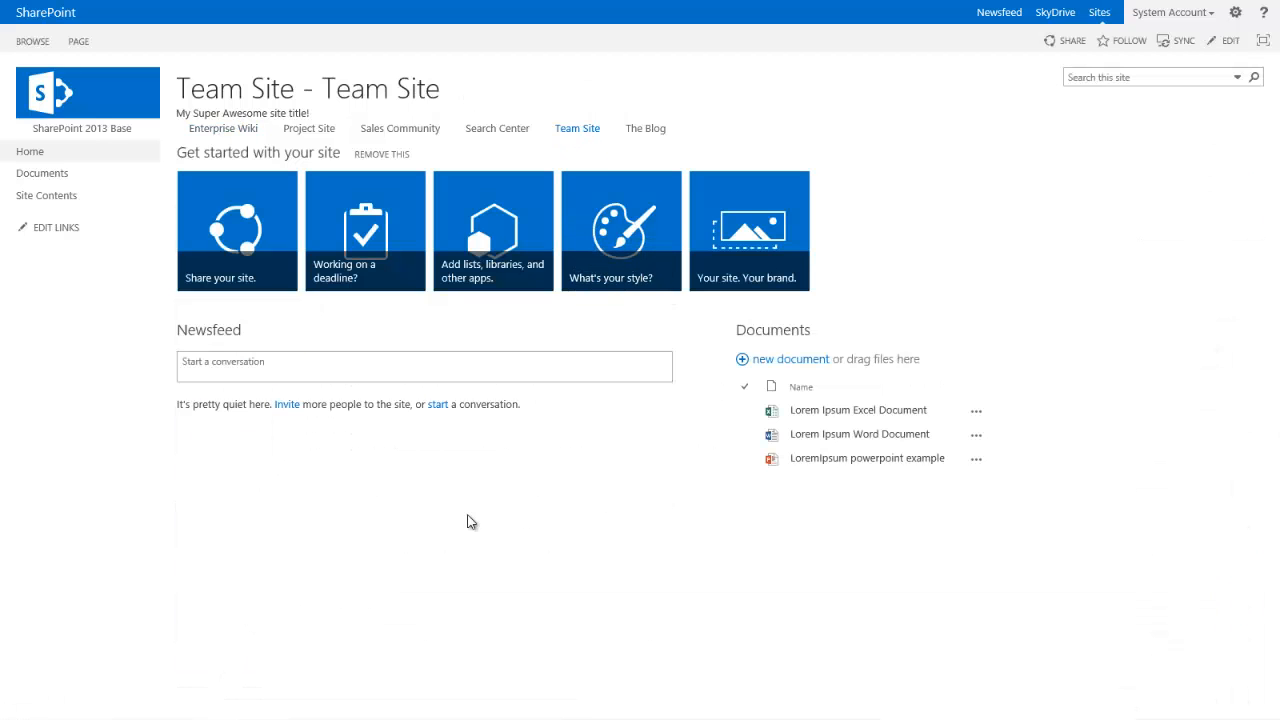
mouse_move(223, 128)
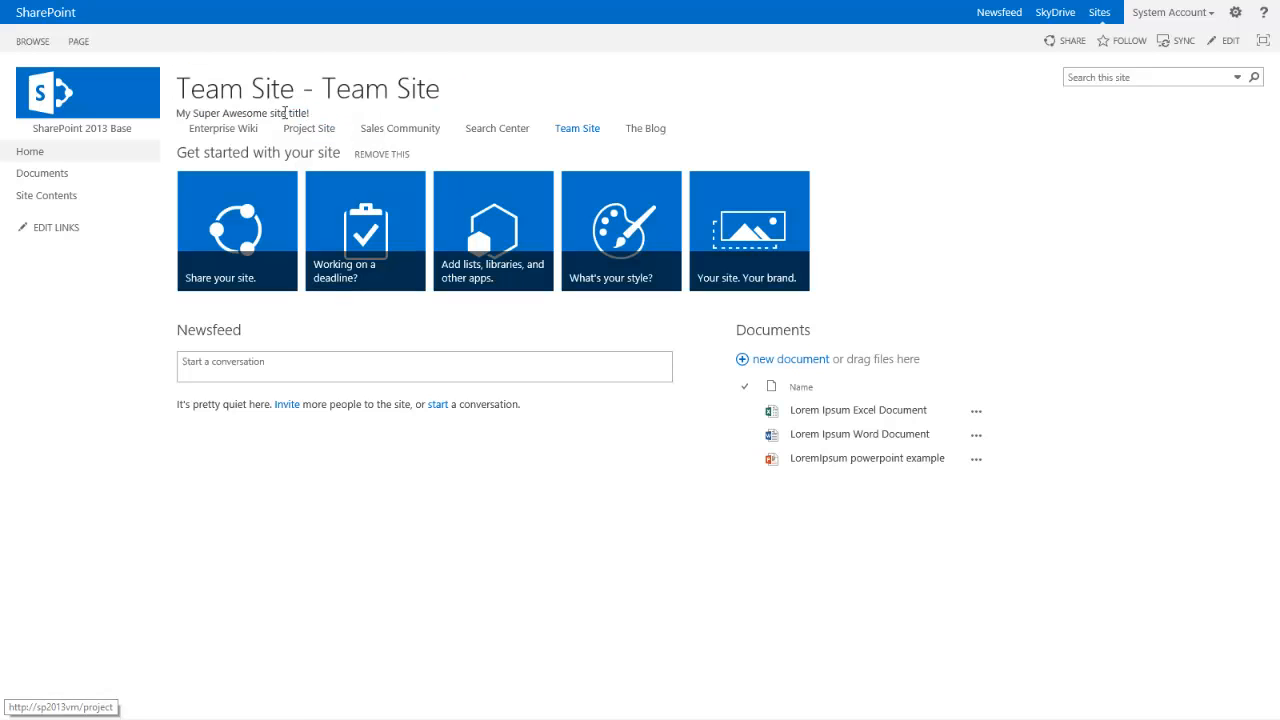
click(42, 173)
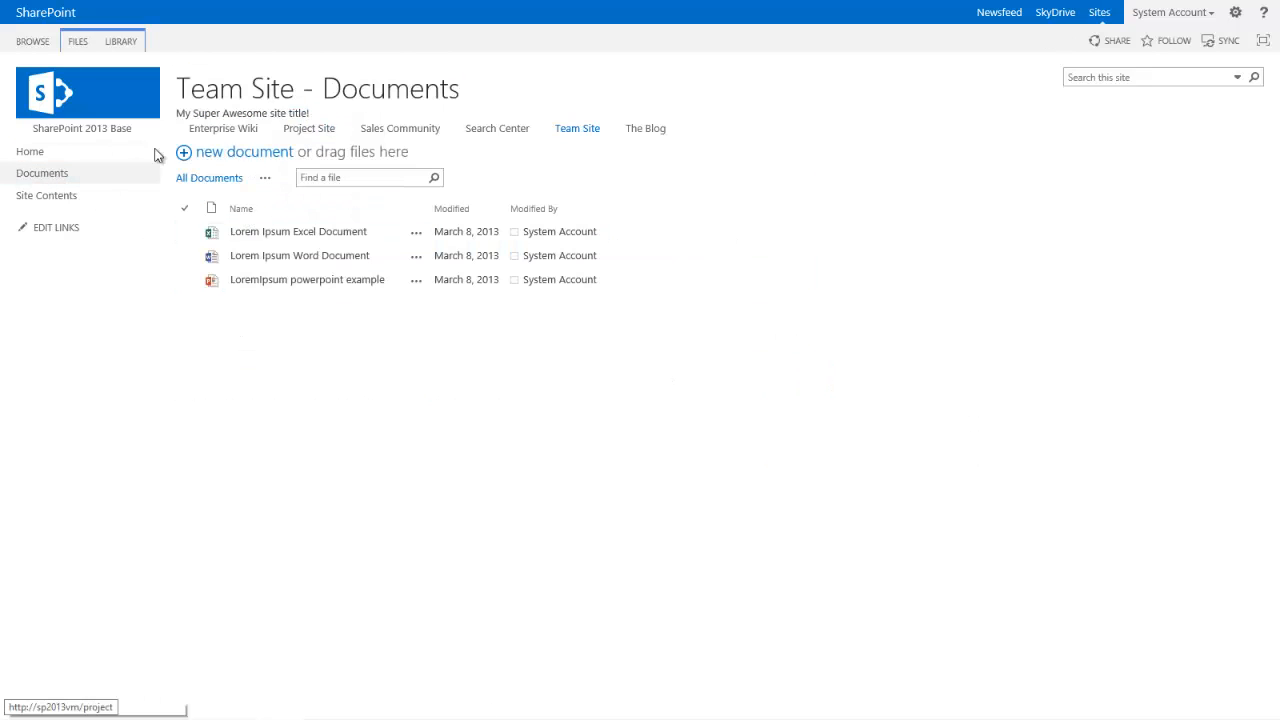
click(30, 151)
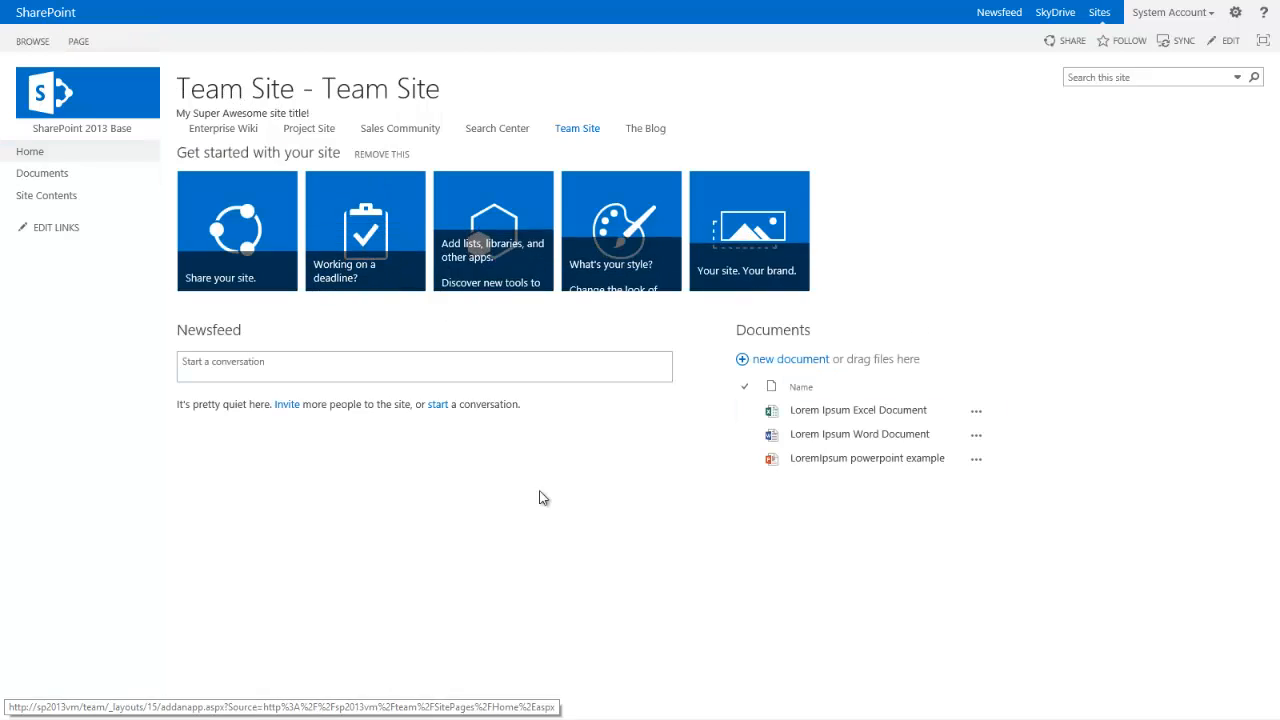
mouse_move(525, 477)
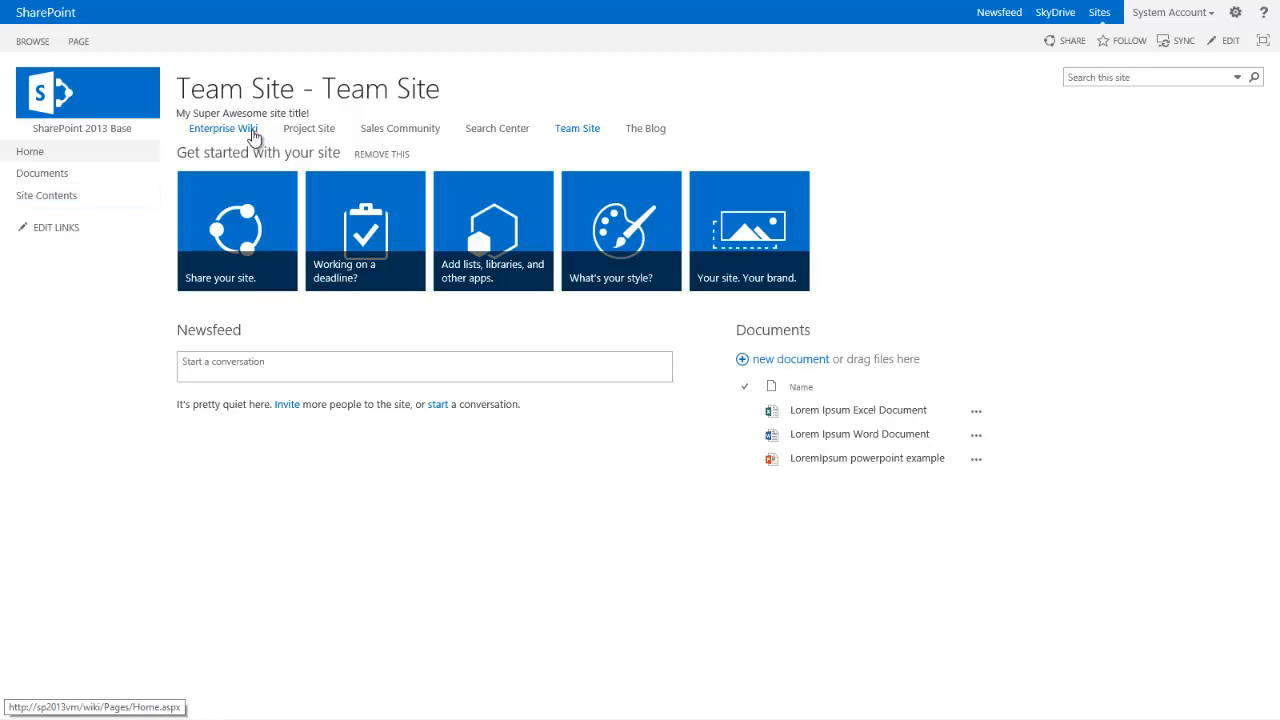
mouse_move(210, 133)
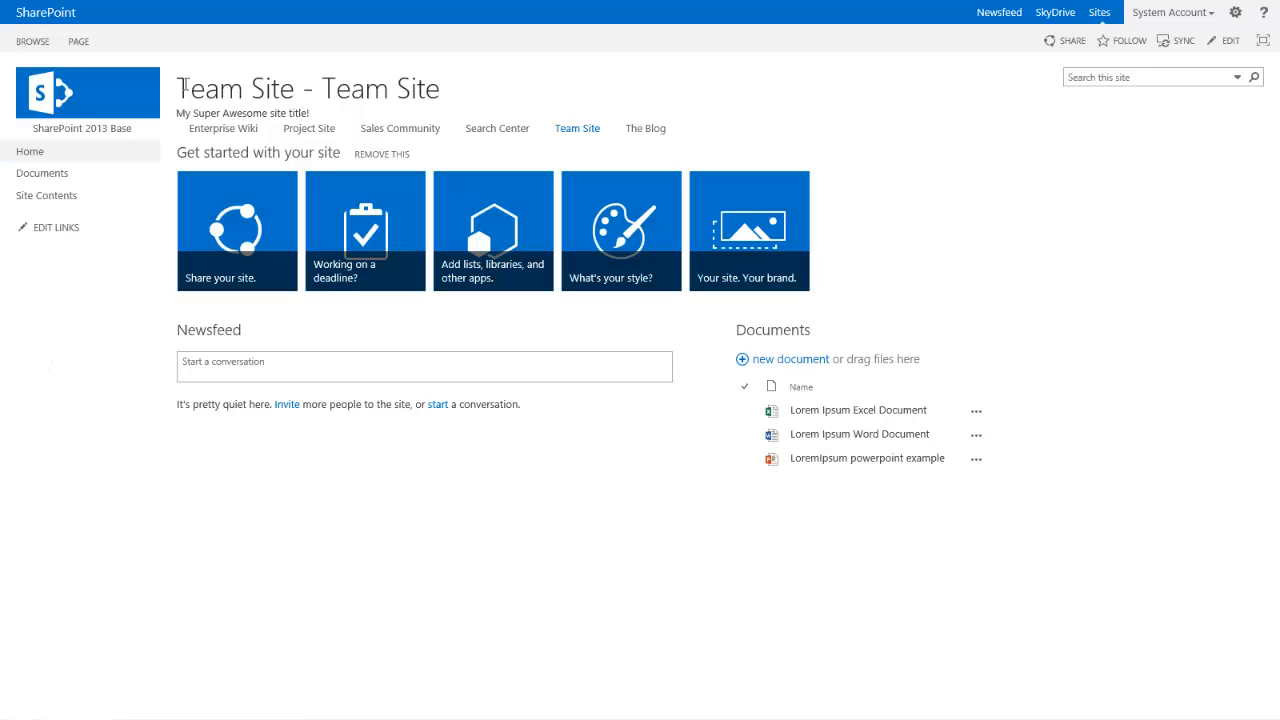
double_click(237, 88)
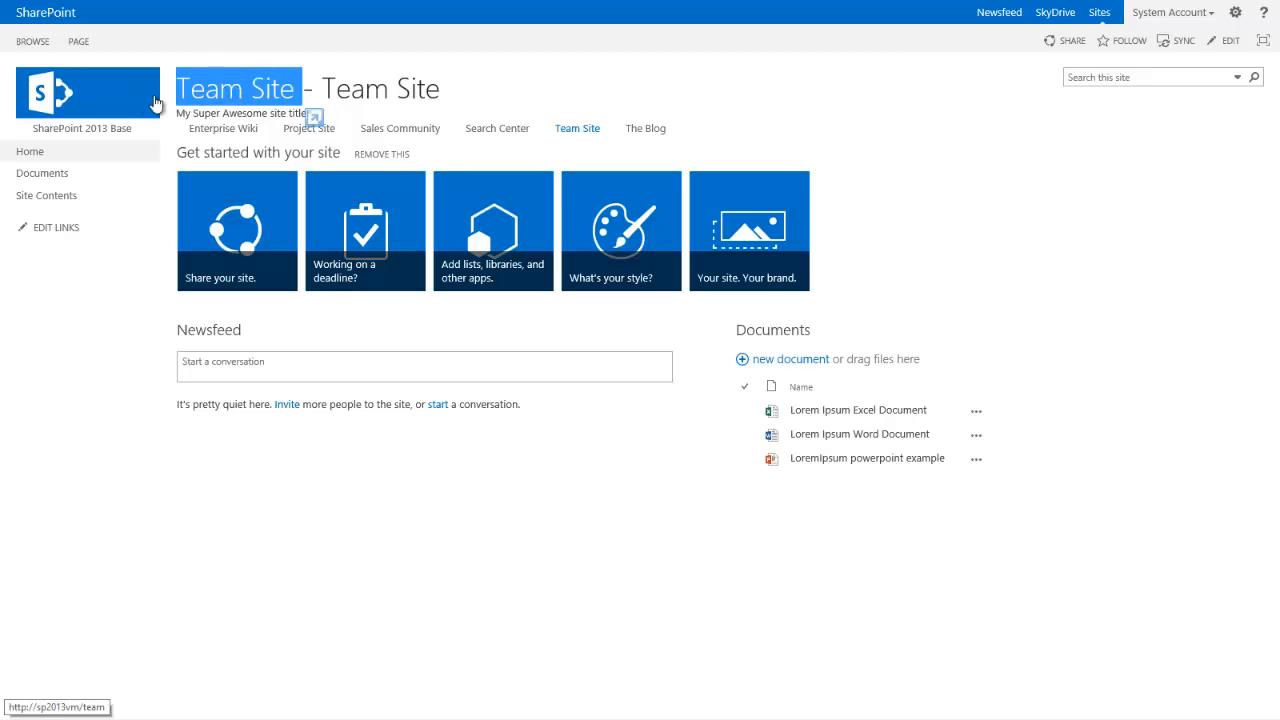
mouse_move(505, 133)
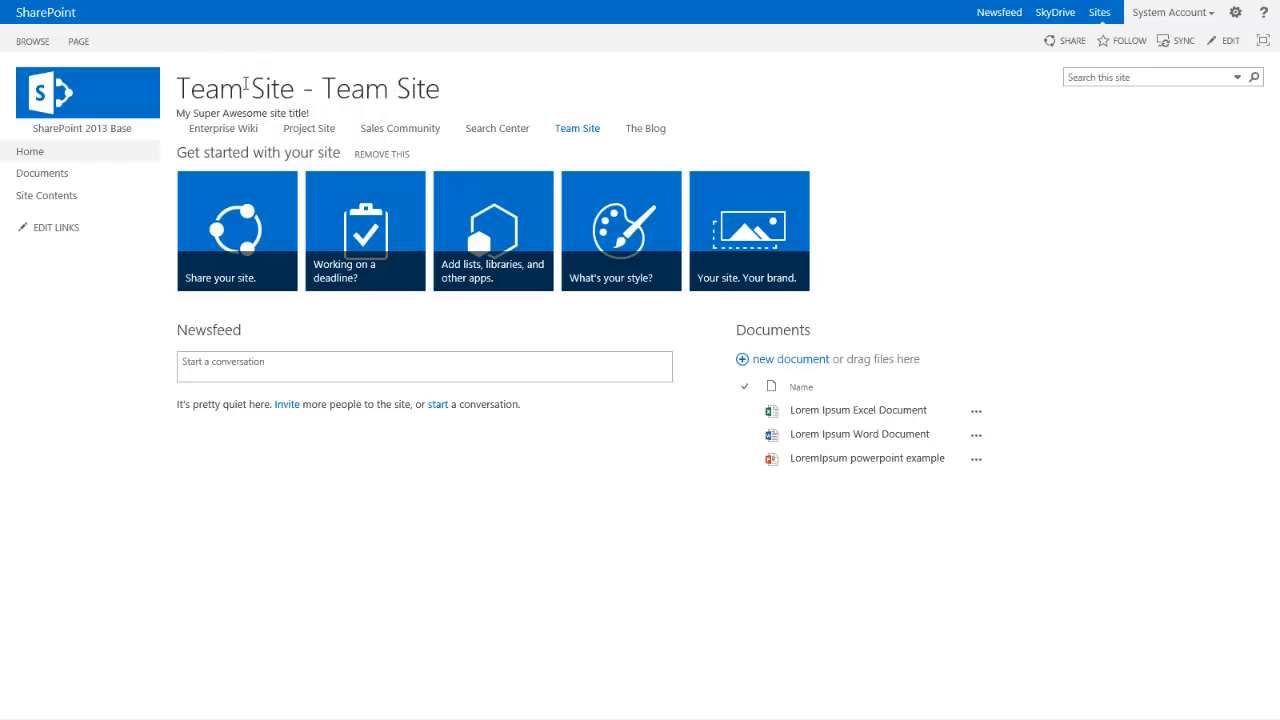
mouse_move(42, 173)
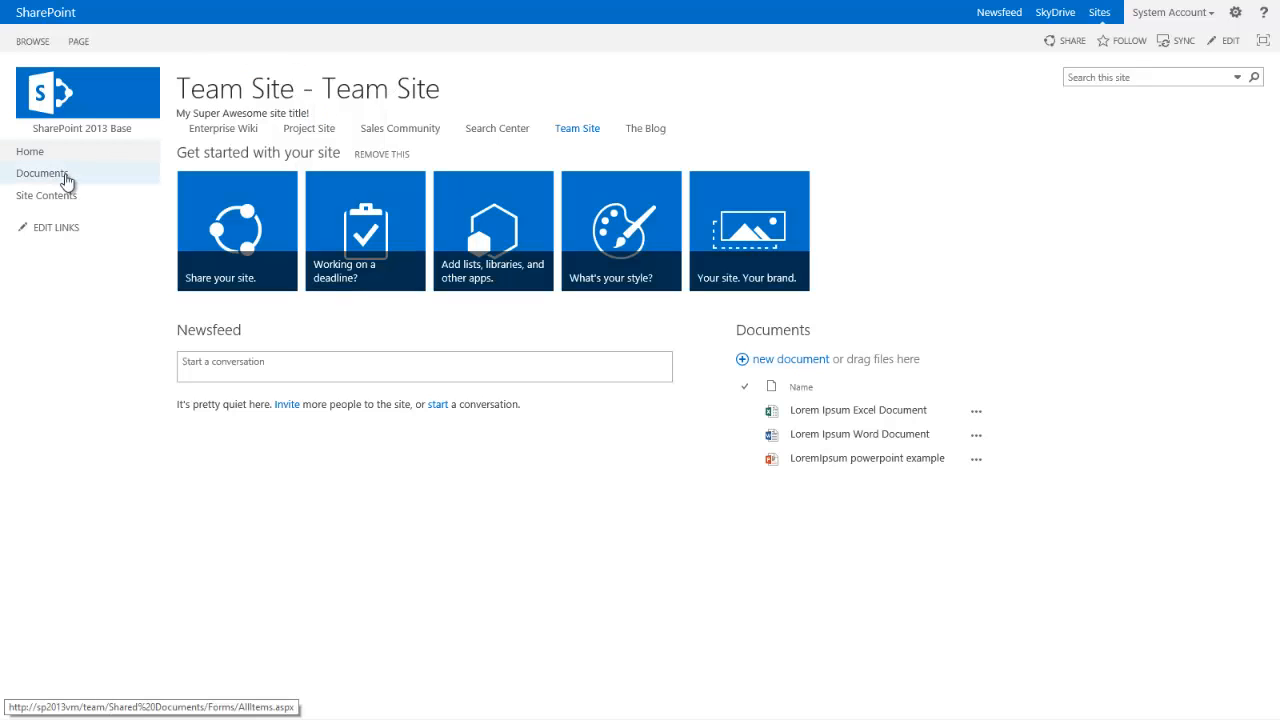
click(42, 173)
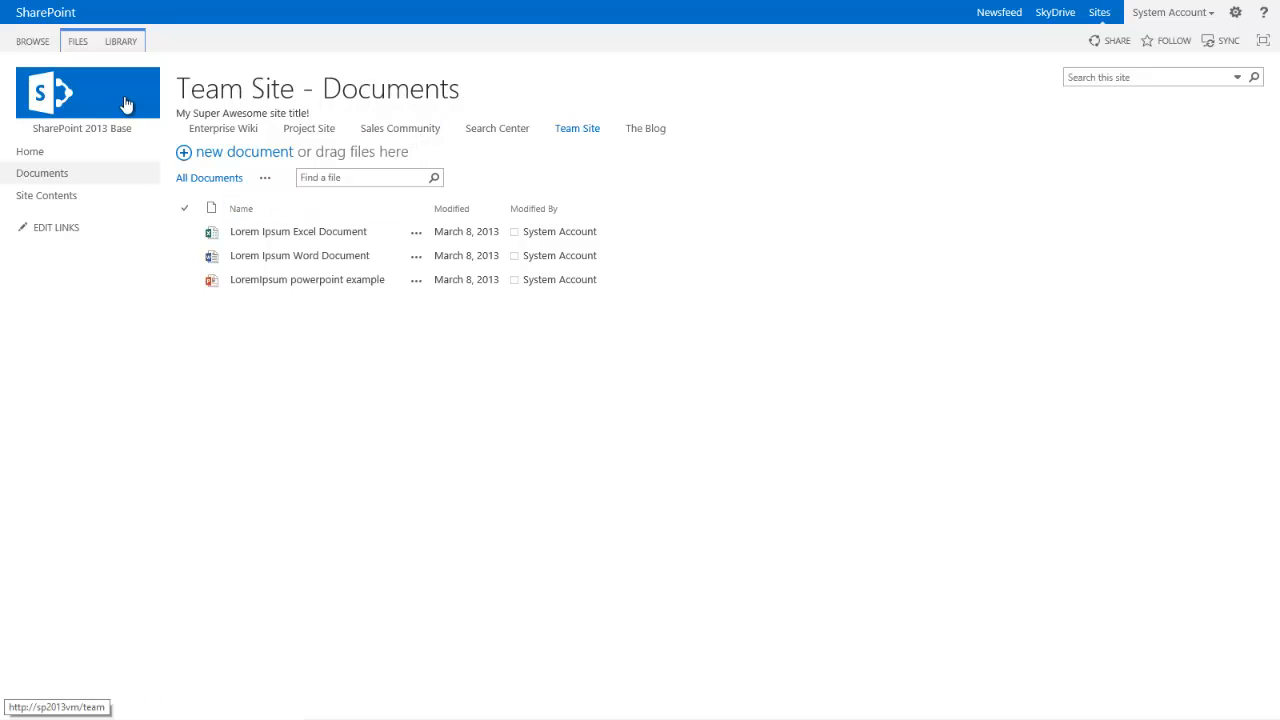
click(30, 151)
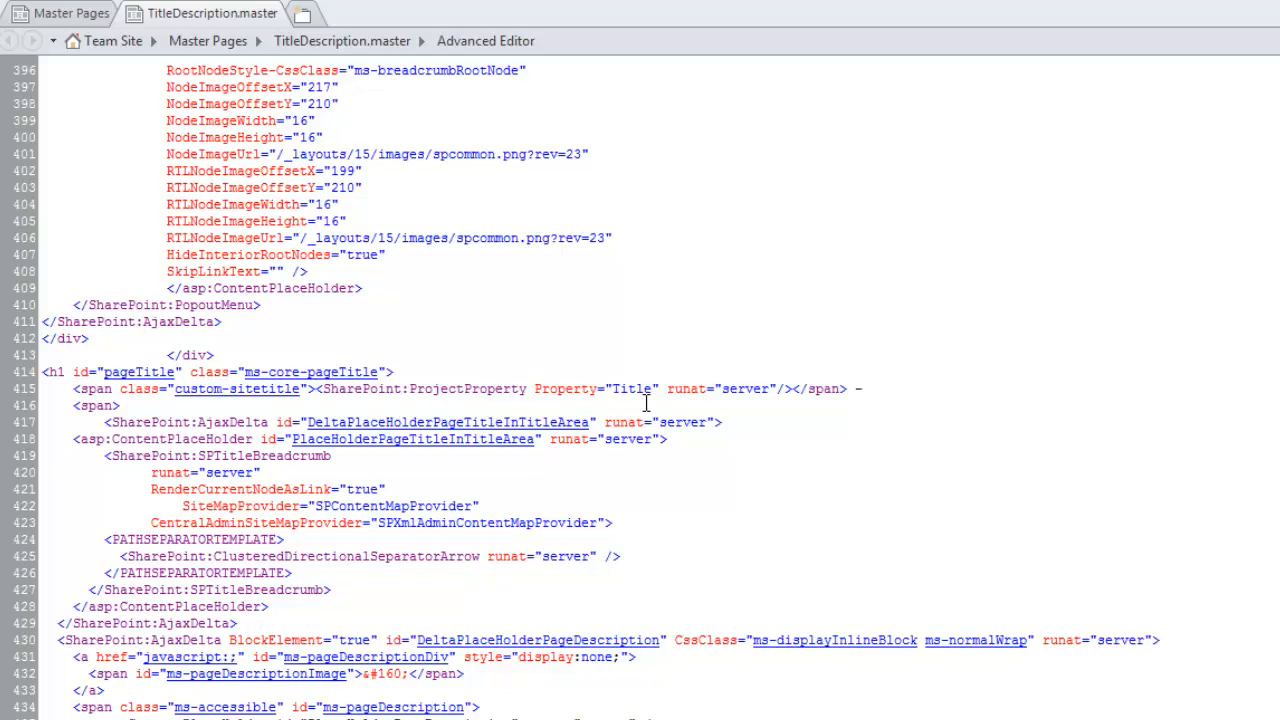
Wrap the site Title control in an SPSimpleSiteLink with NavigateUrl "~sitecollection/".
text(<SharePoint:SPSimpleSiteLink NavigateUrl="~sitecollection/" runat="server" id="sitelink"><SharePoint:)
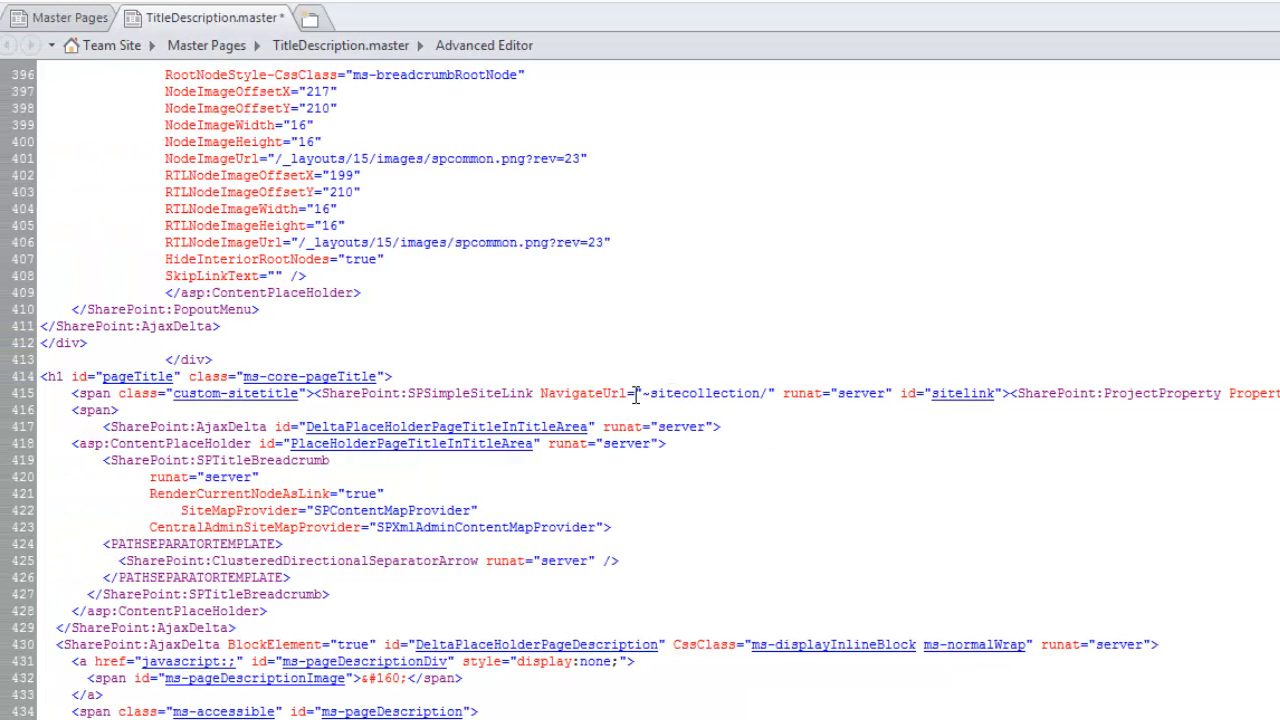
double_click(650, 392)
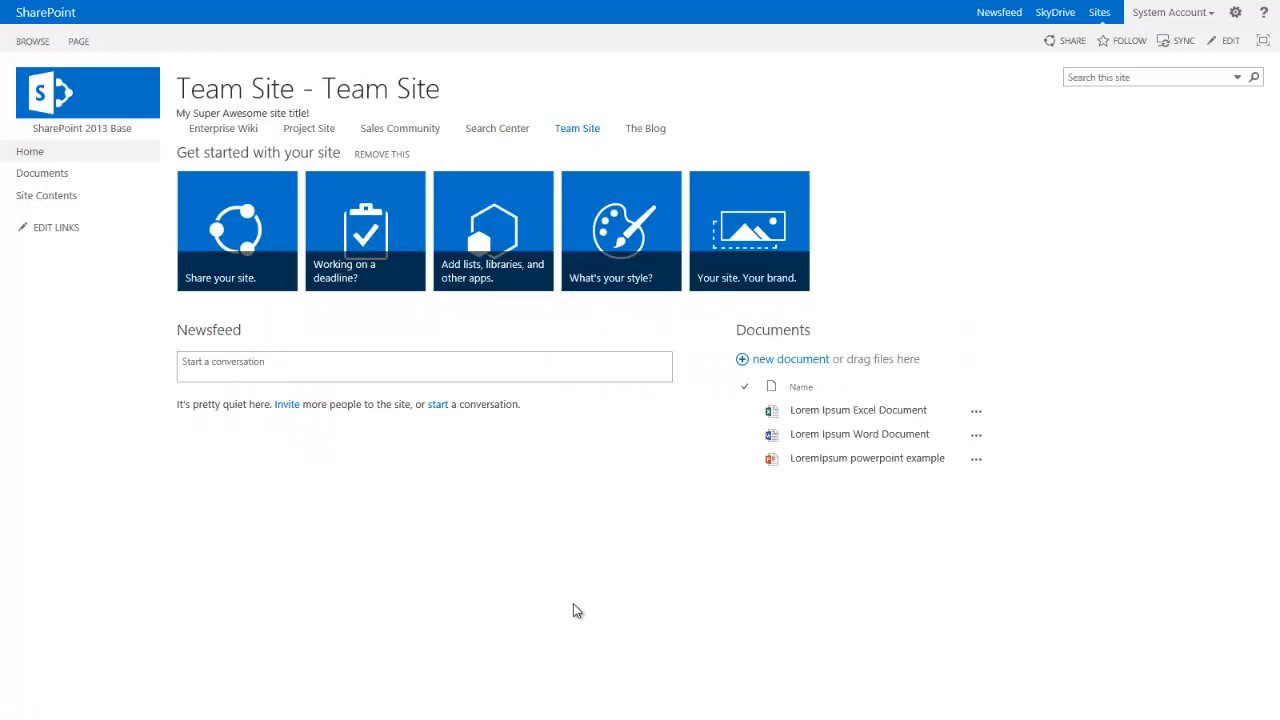
mouse_move(519, 553)
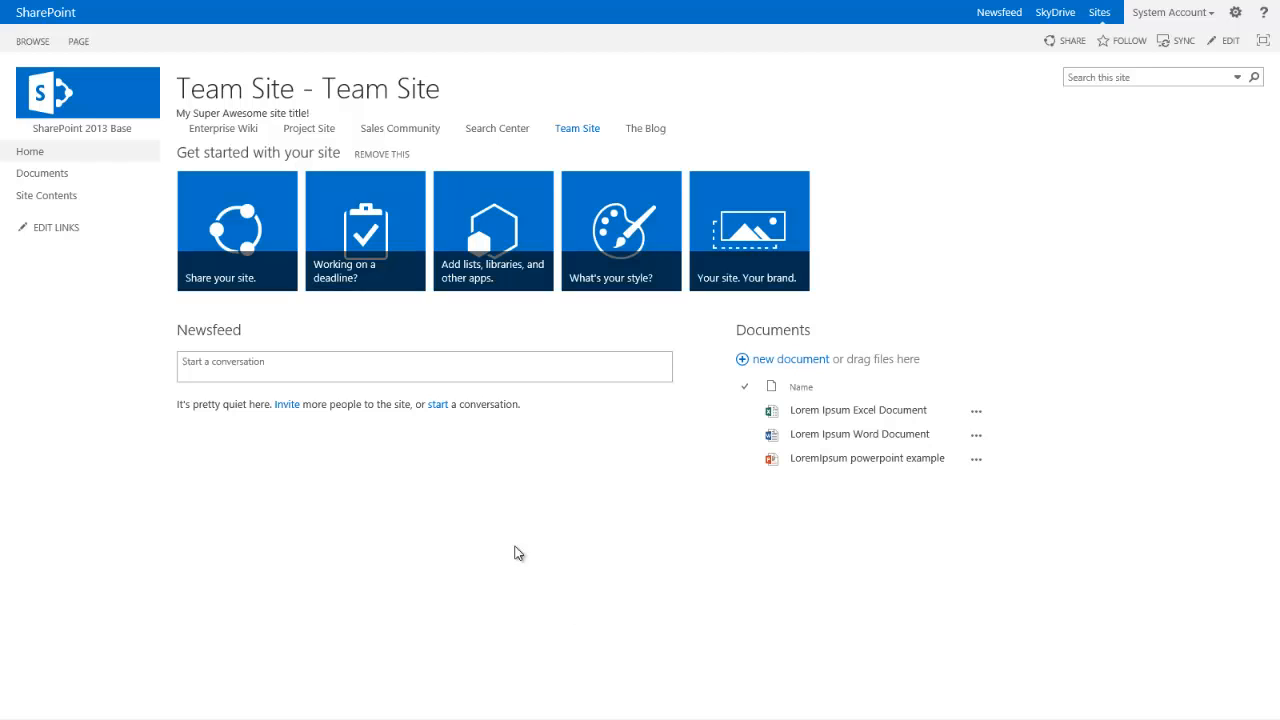
mouse_move(213, 94)
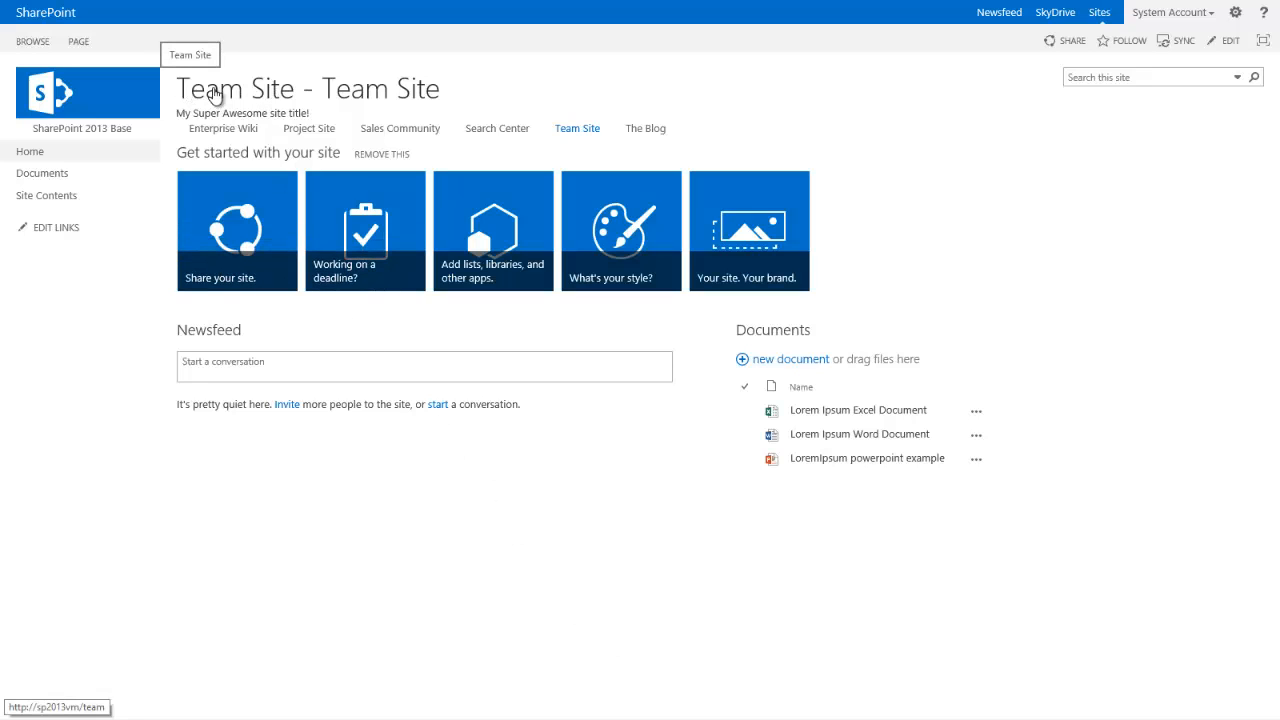
mouse_move(238, 92)
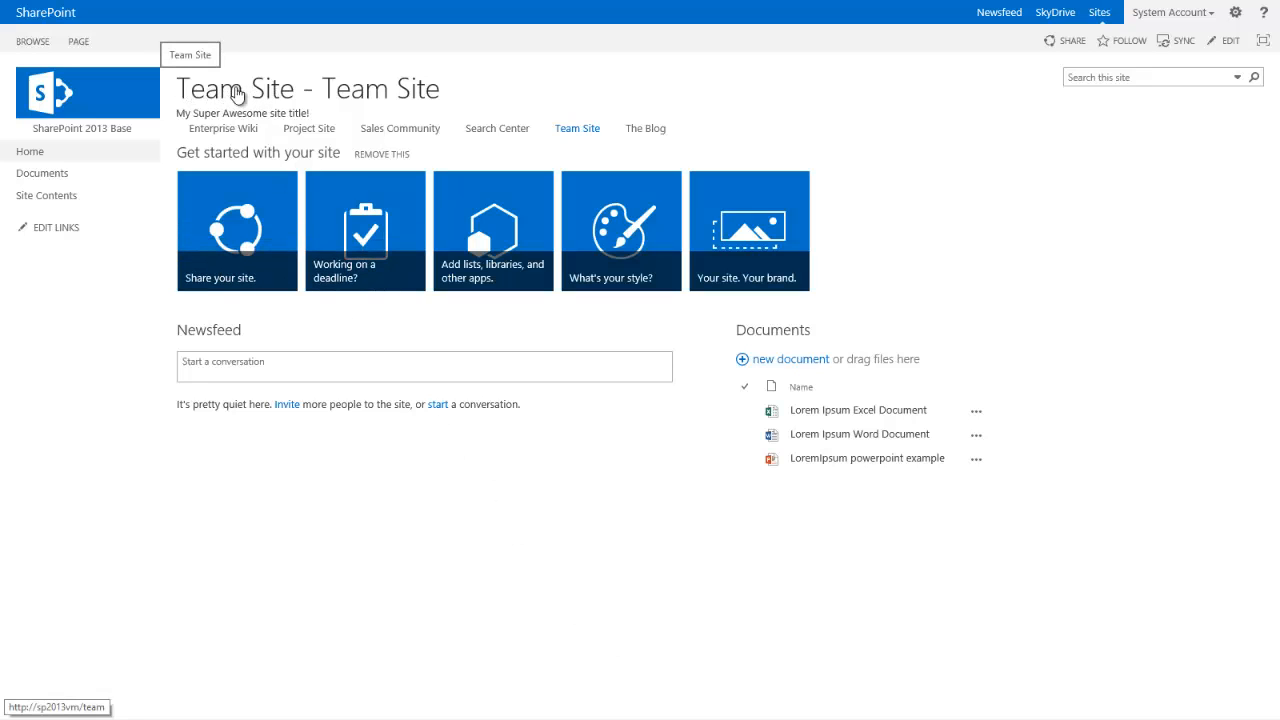
mouse_move(228, 92)
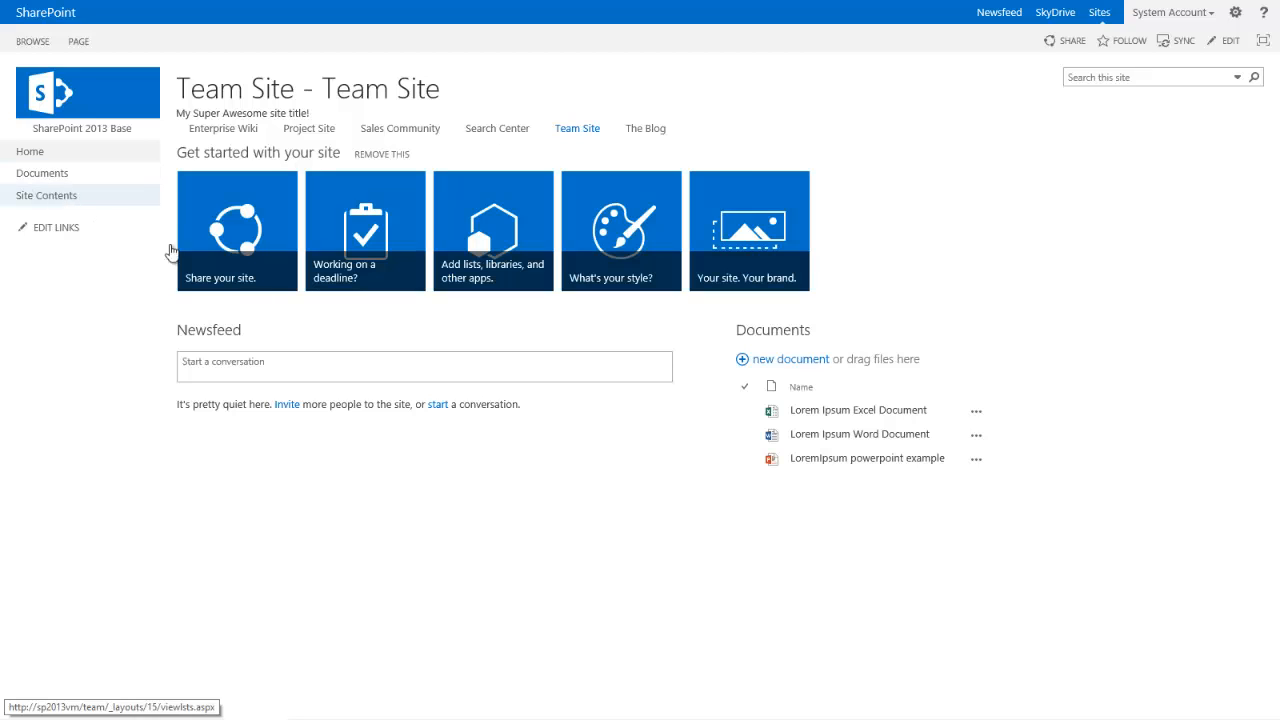
Click in the refreshed team site header to test the site title link.
click(46, 195)
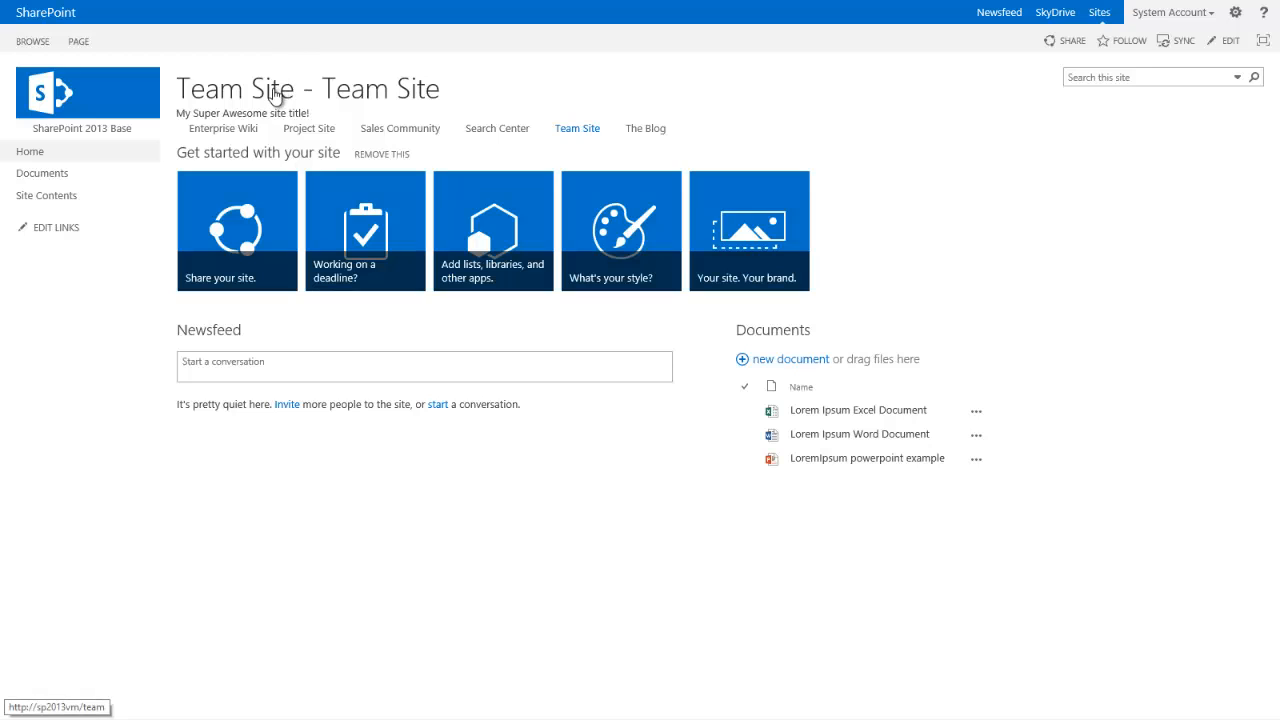
mouse_move(272, 90)
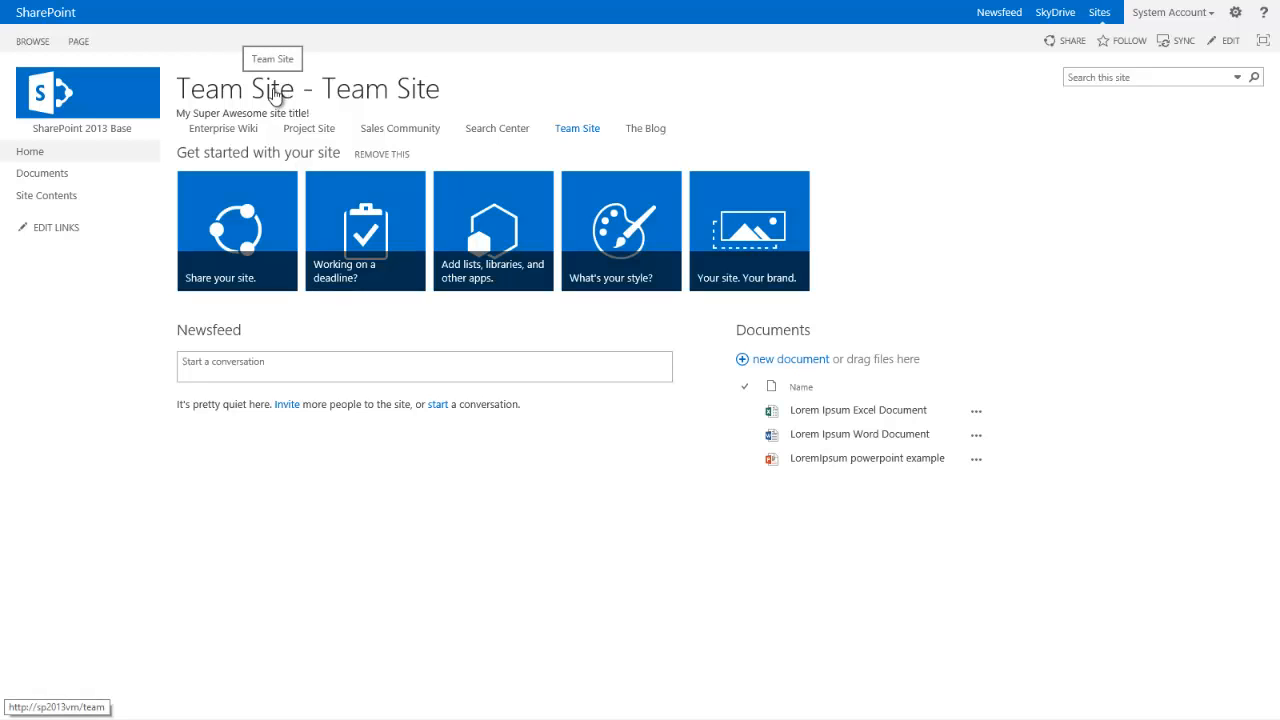
mouse_move(141, 393)
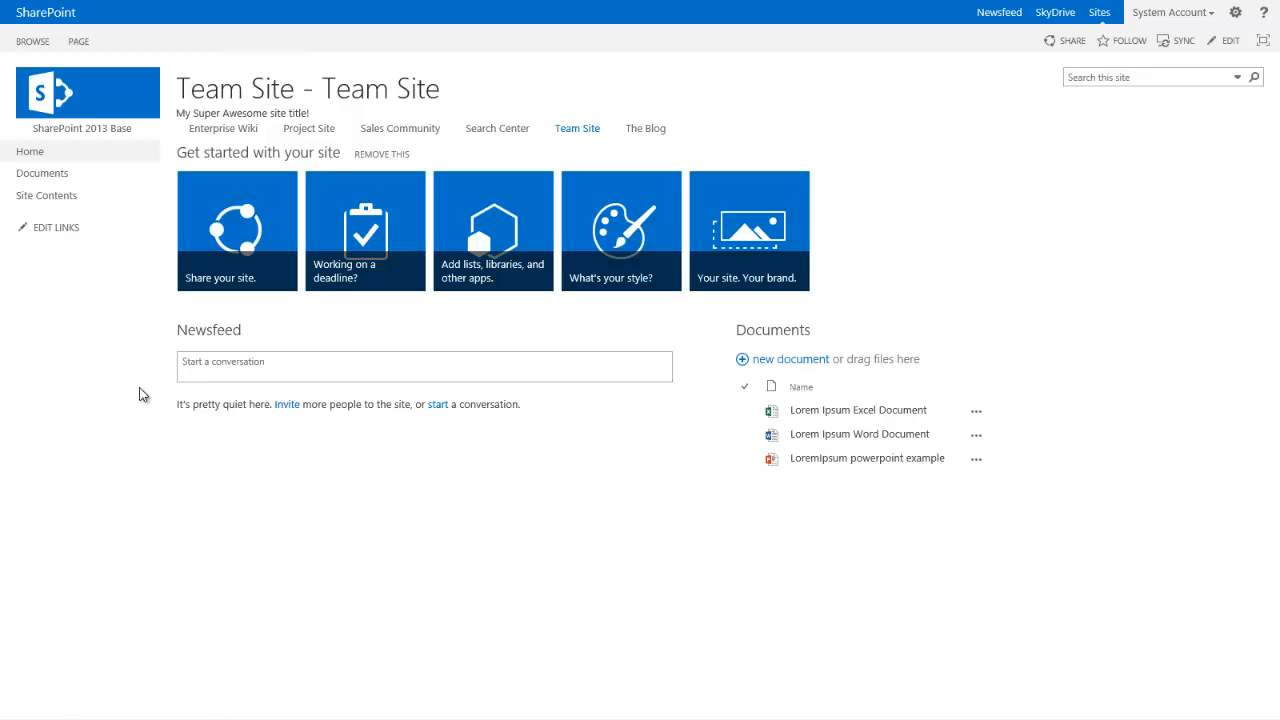